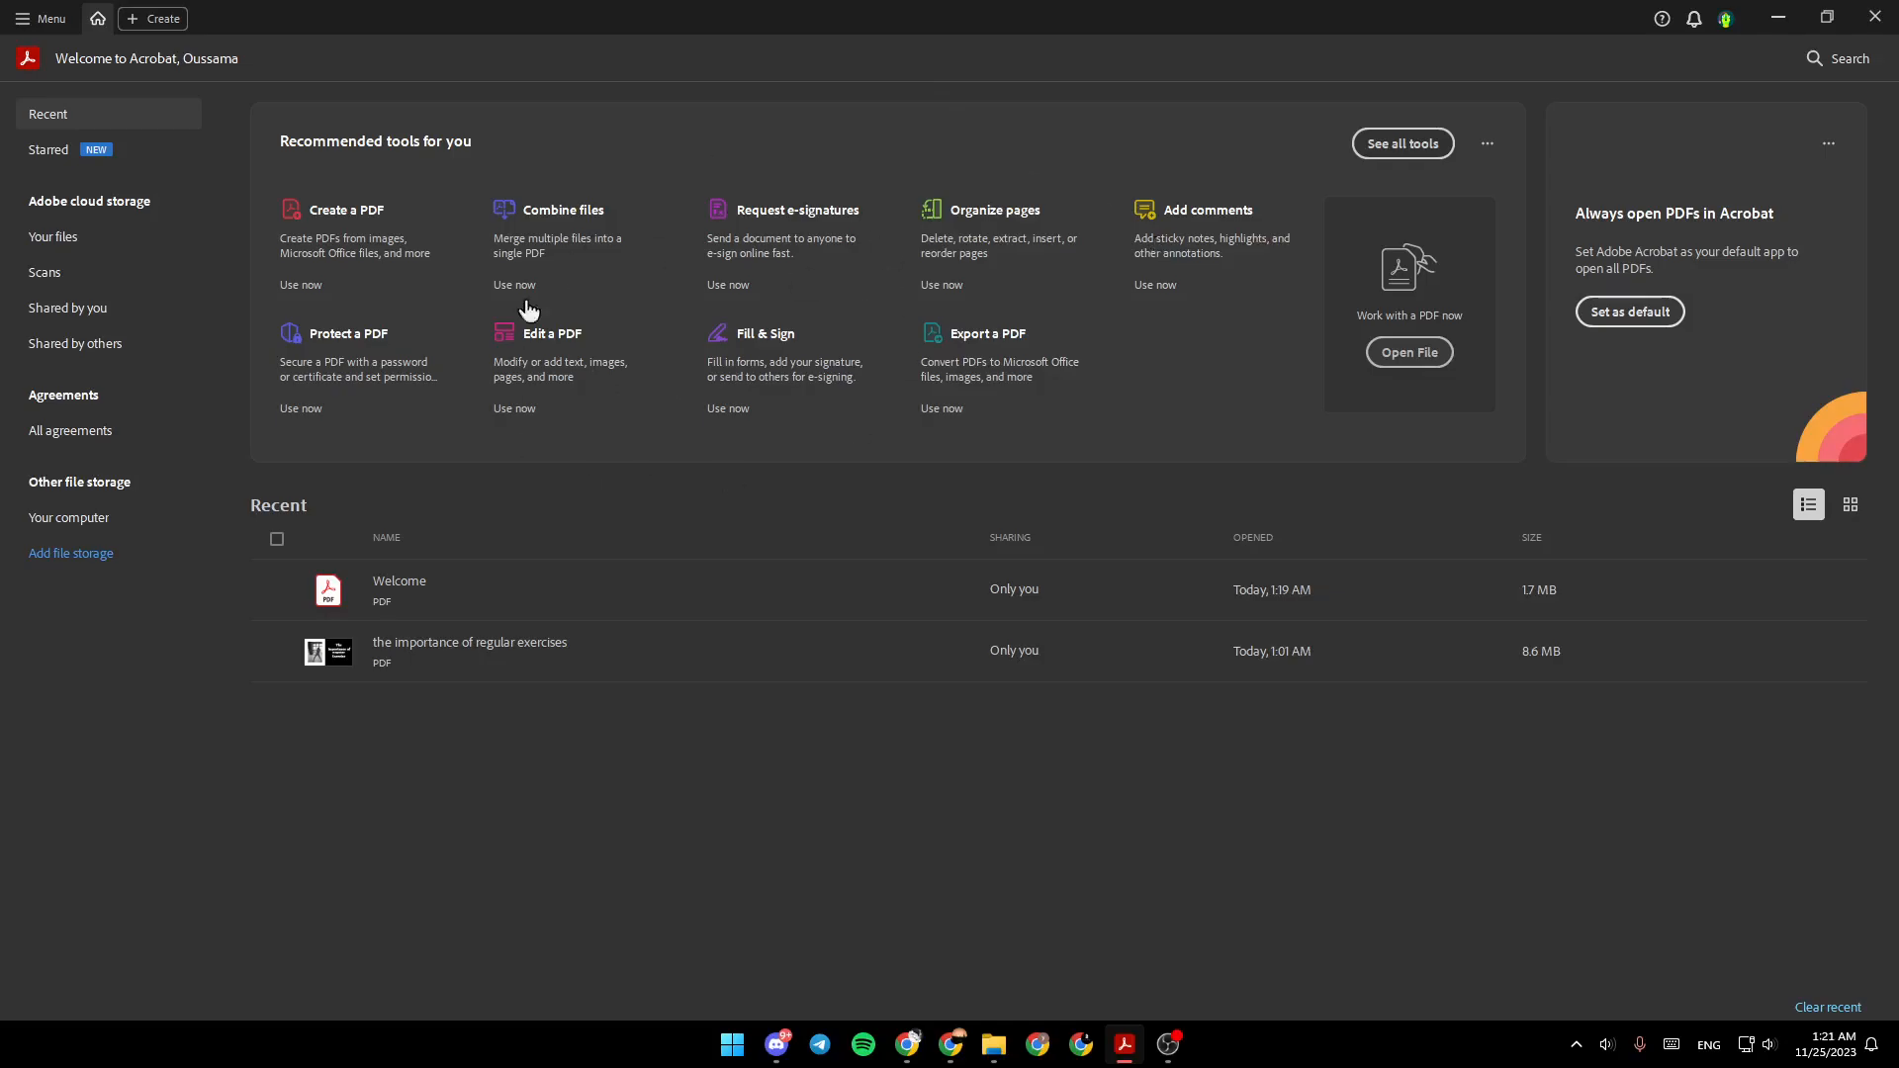
mouse_move(365, 166)
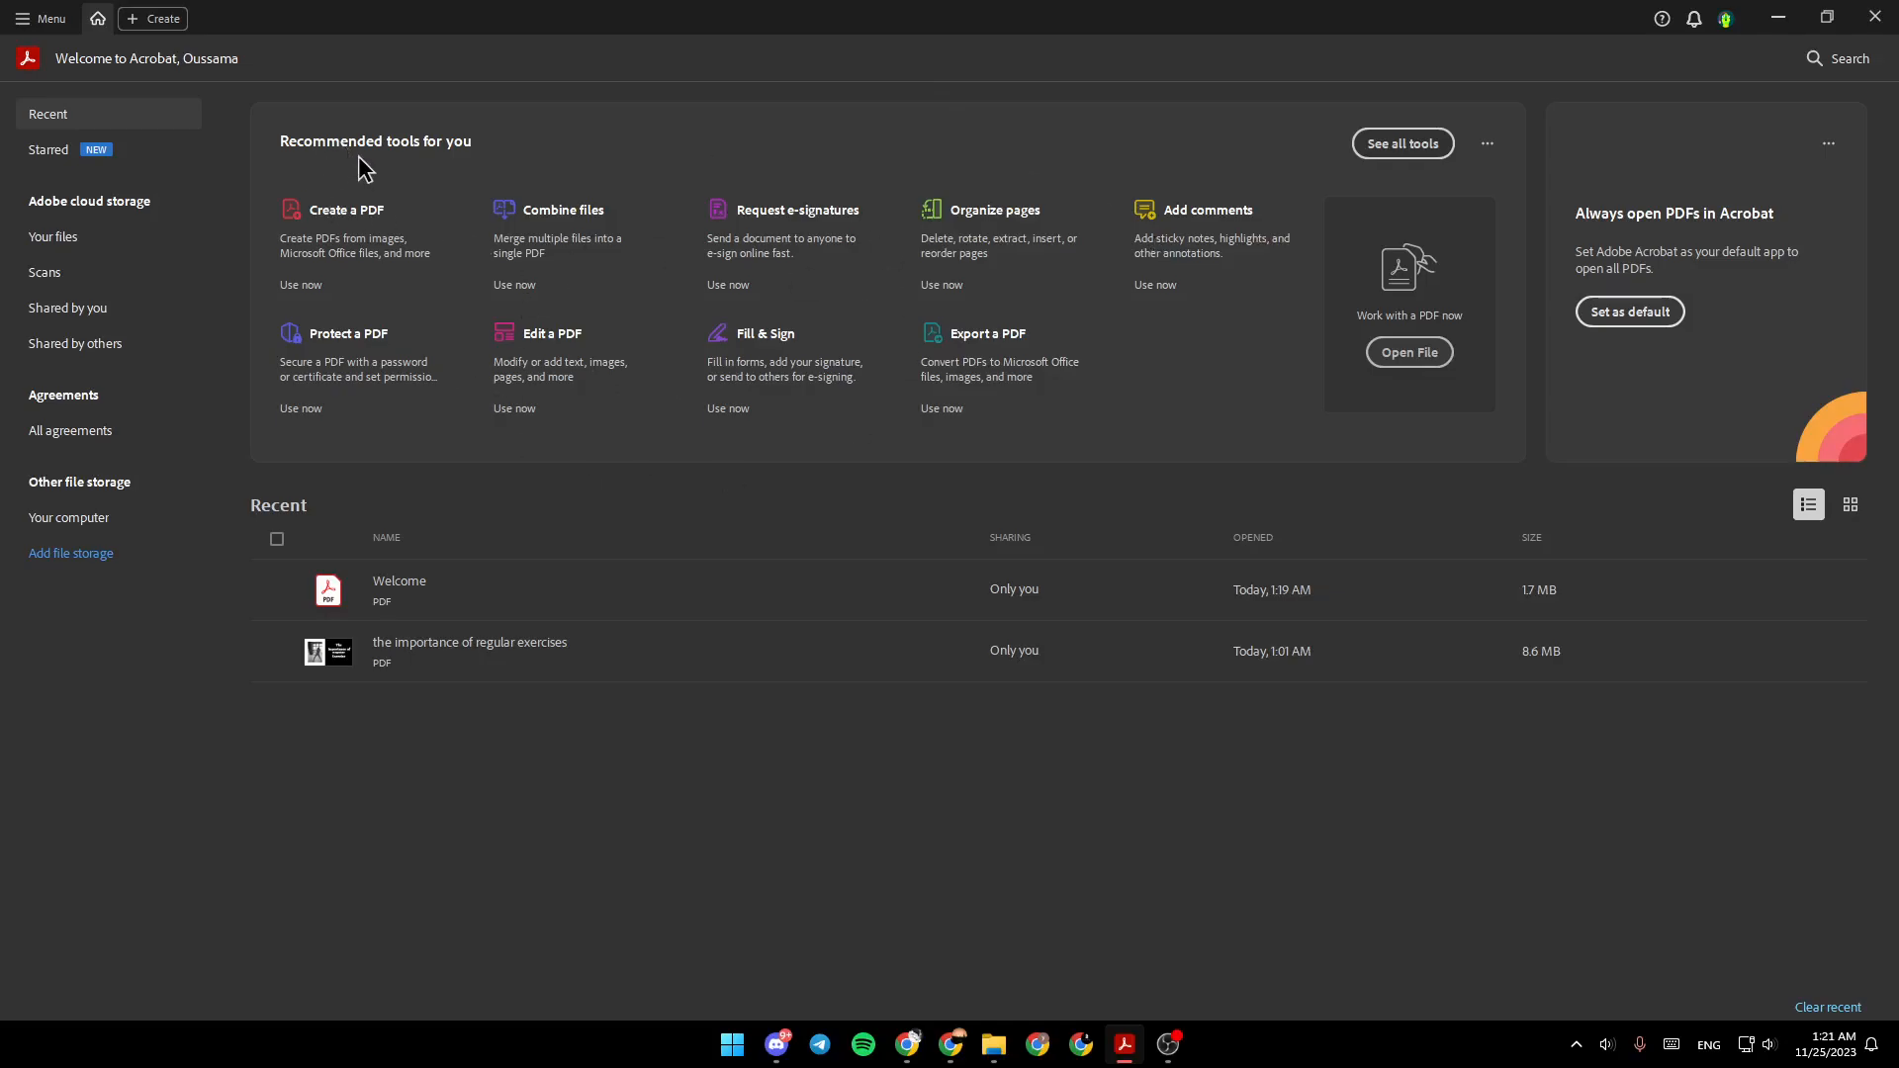
mouse_move(1401, 142)
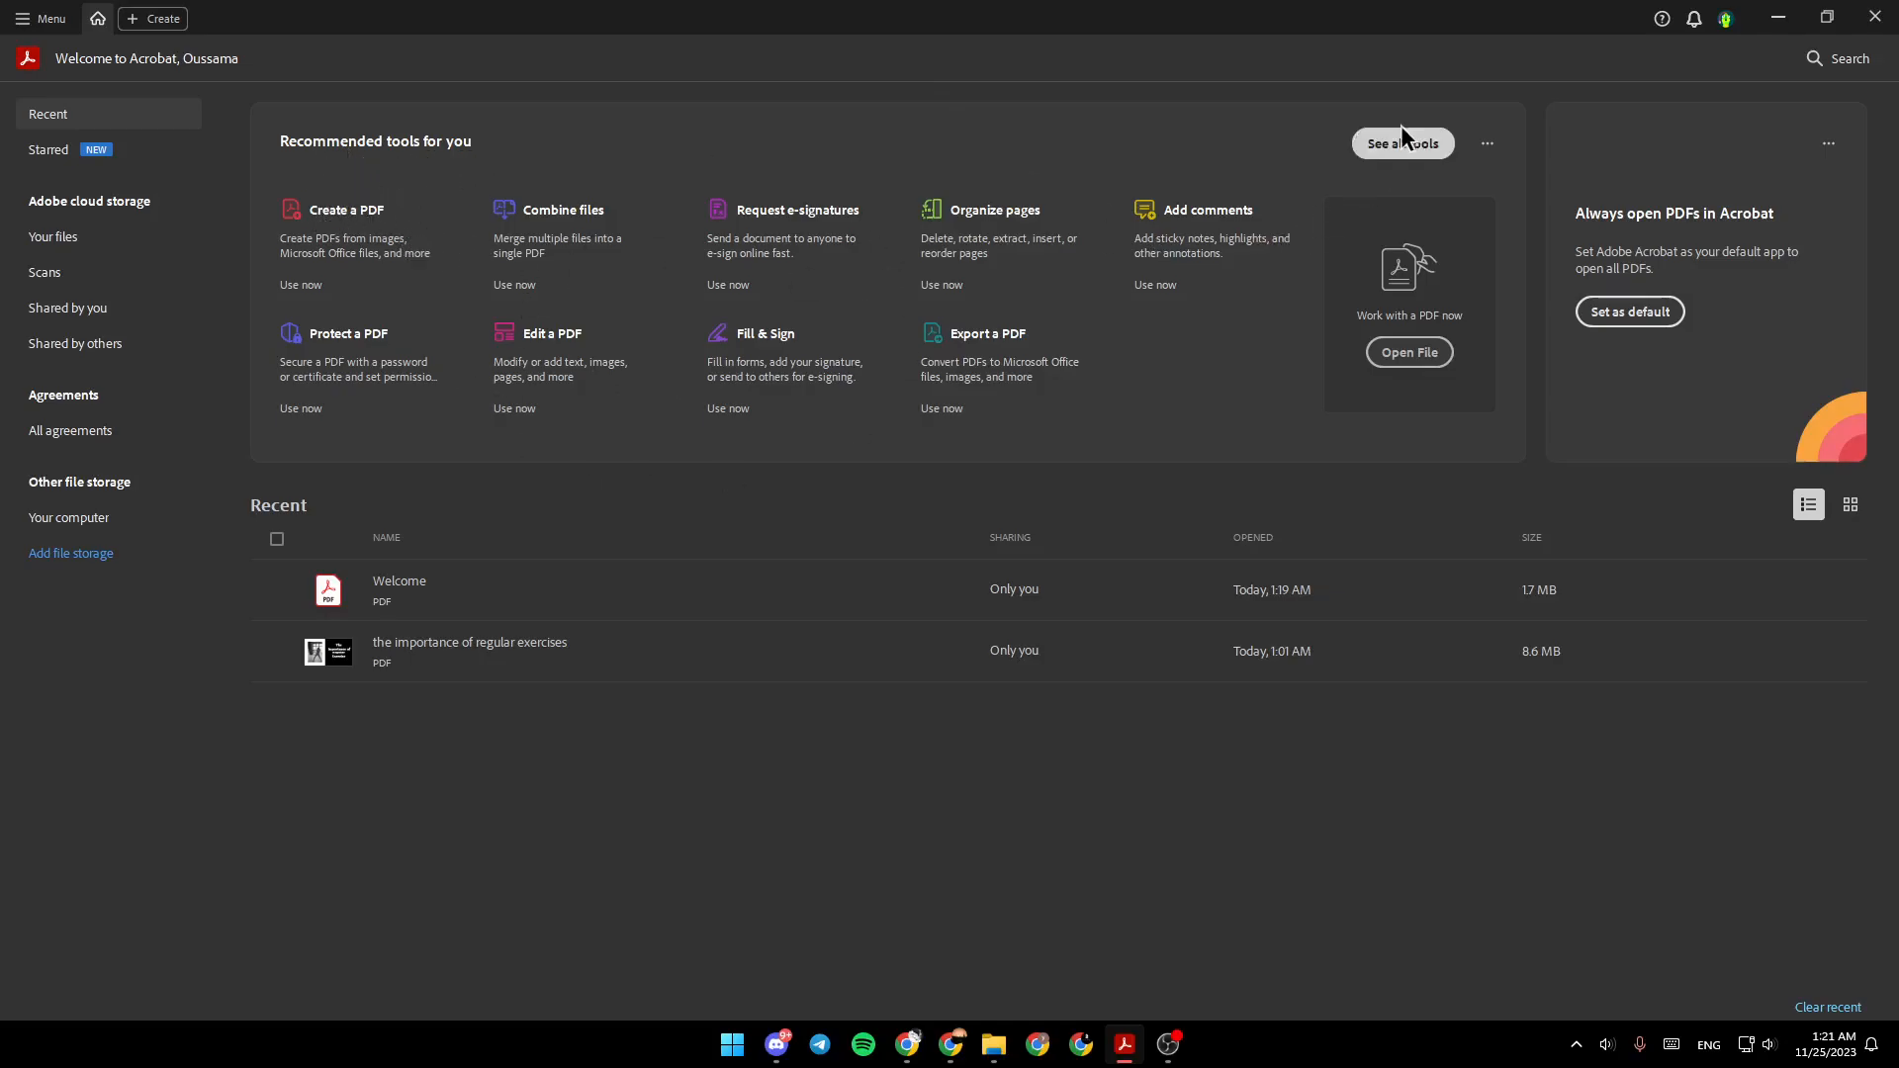
Browse the full All tools catalogue before returning to the home page
click(1401, 143)
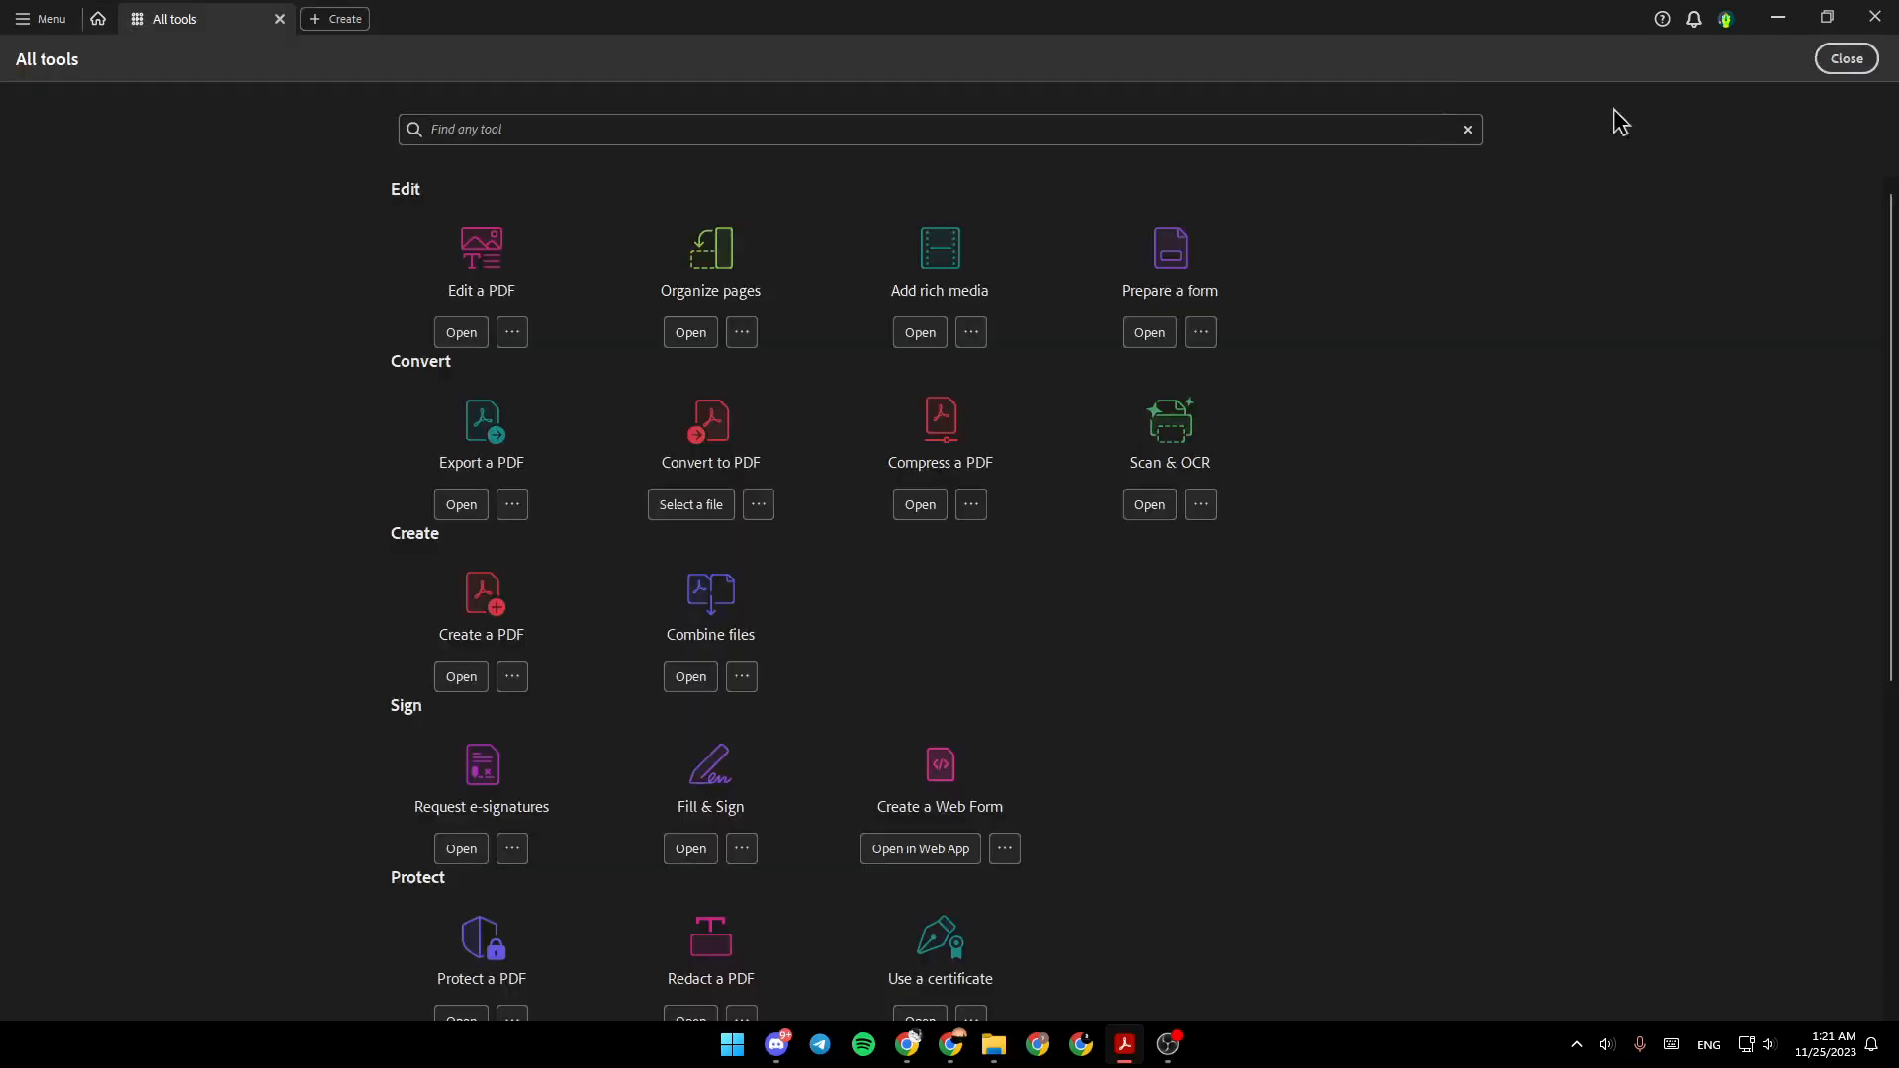
scroll(down, 3)
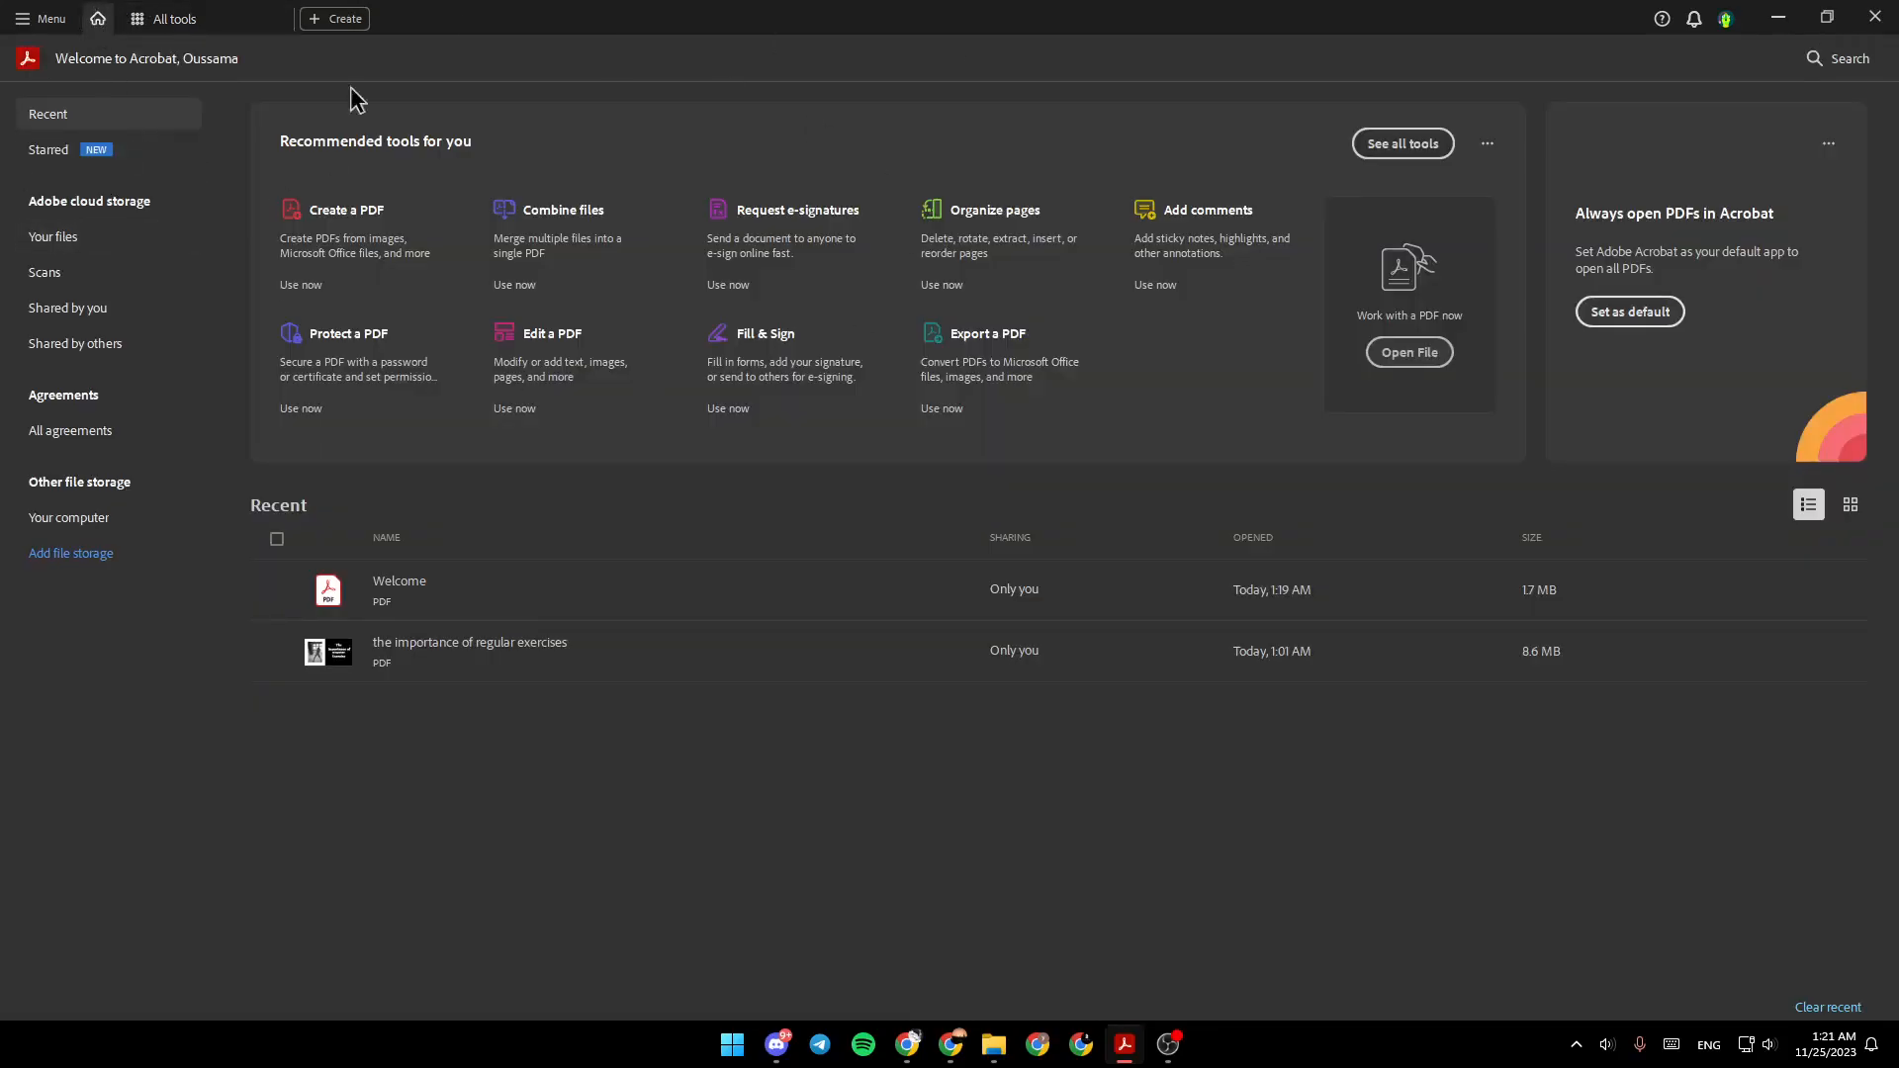
mouse_move(1399, 326)
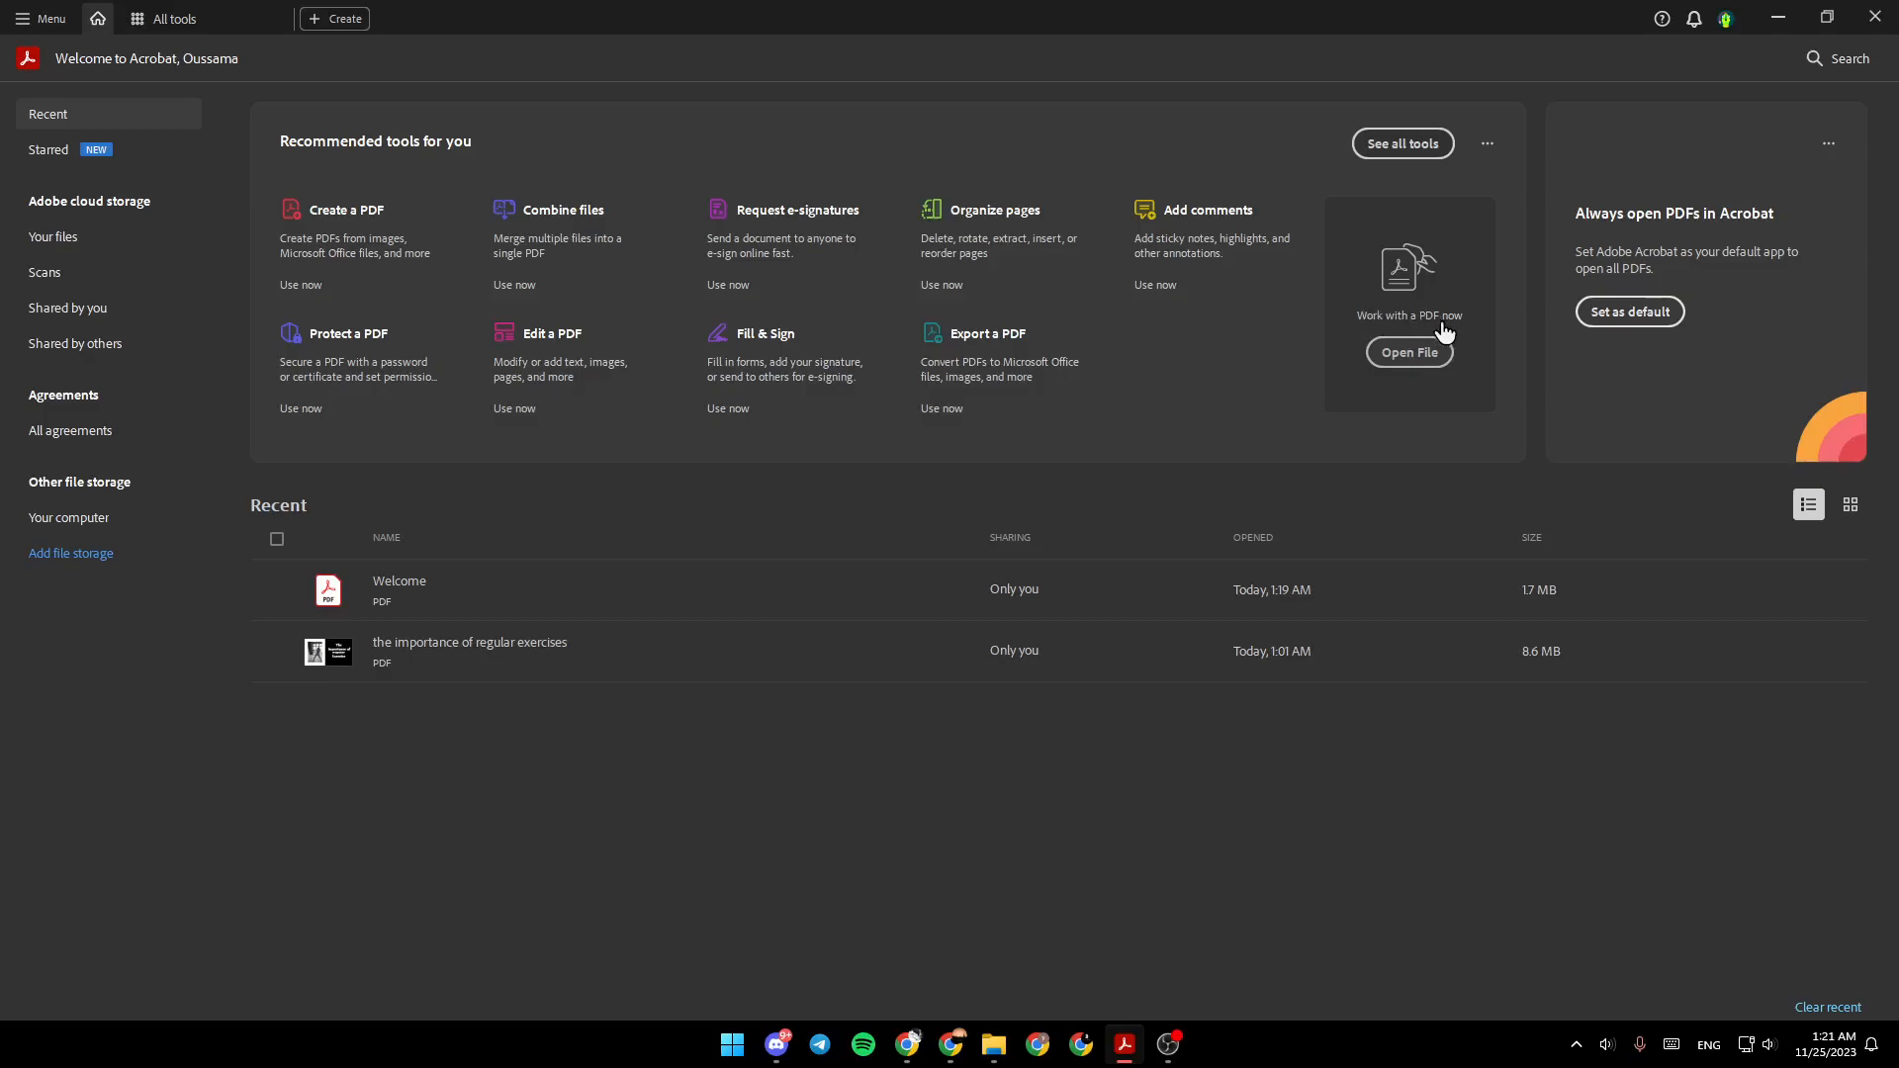
click(1407, 352)
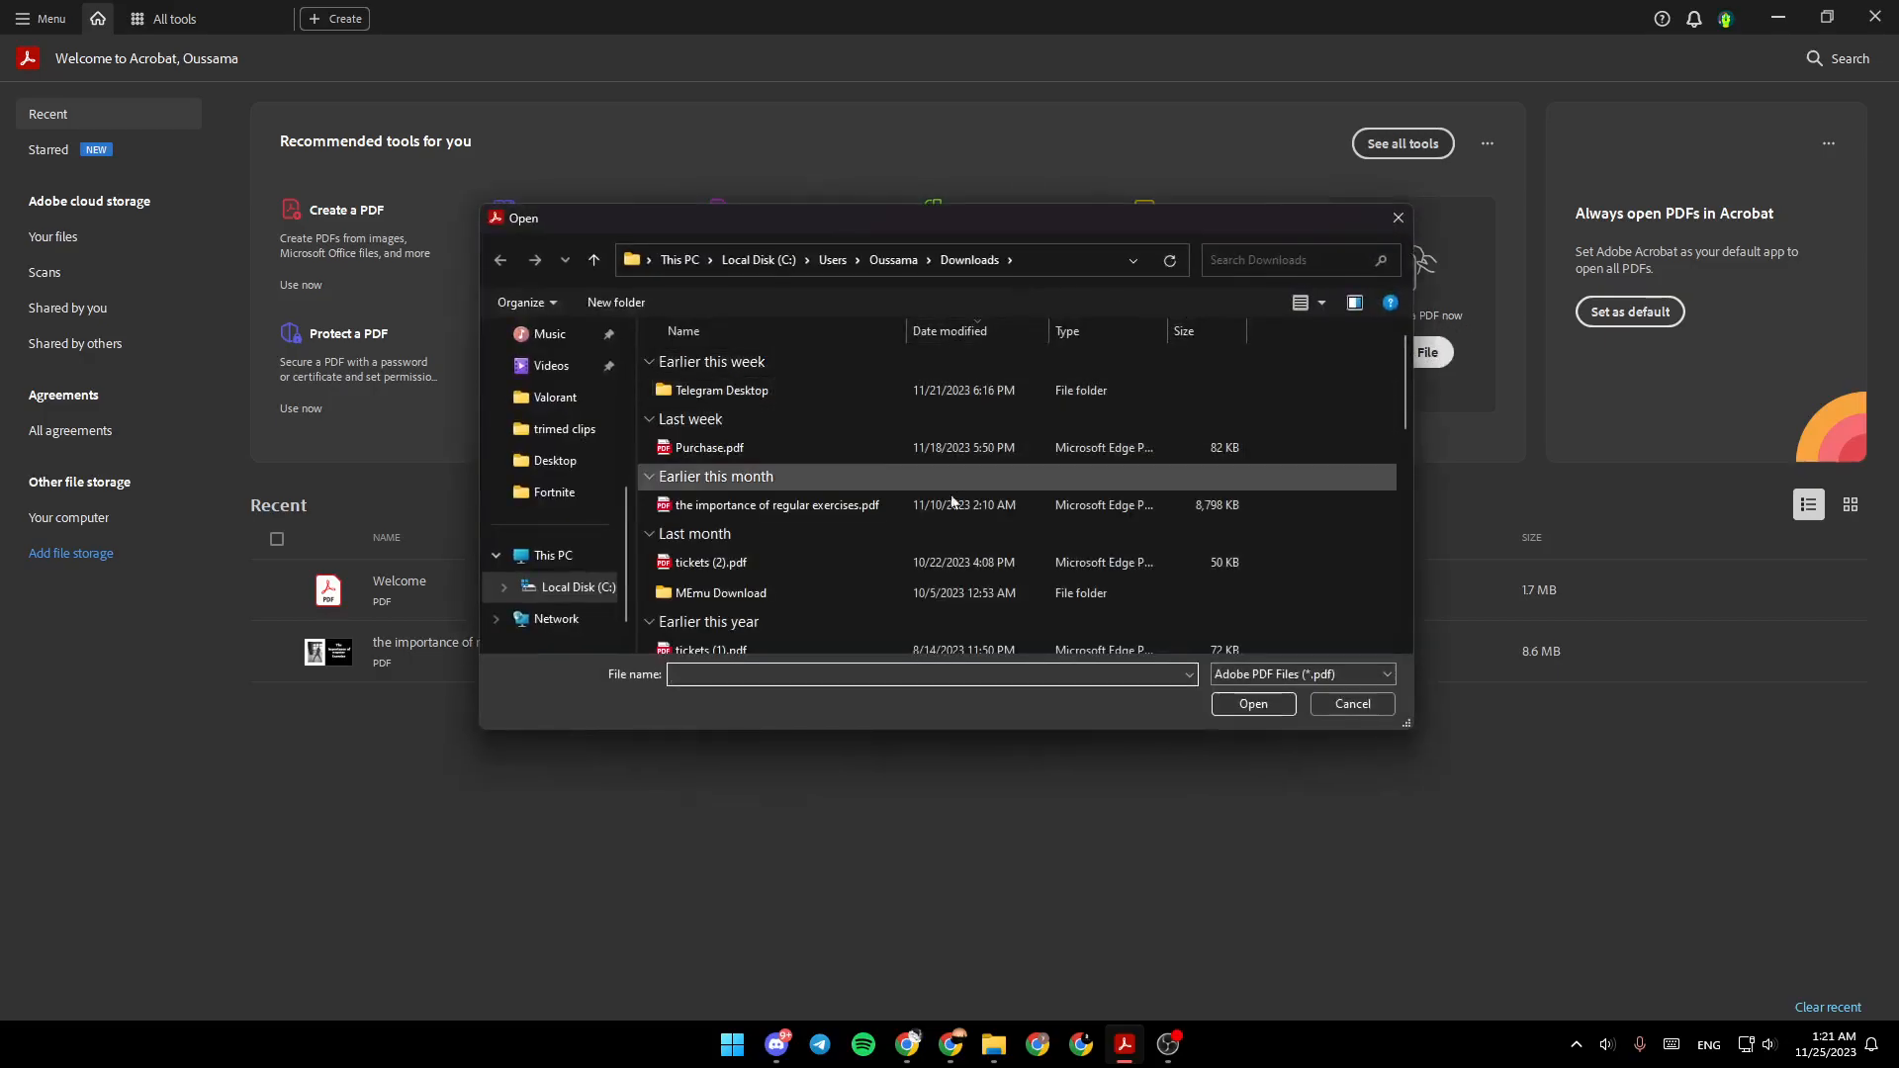
scroll(down, 3)
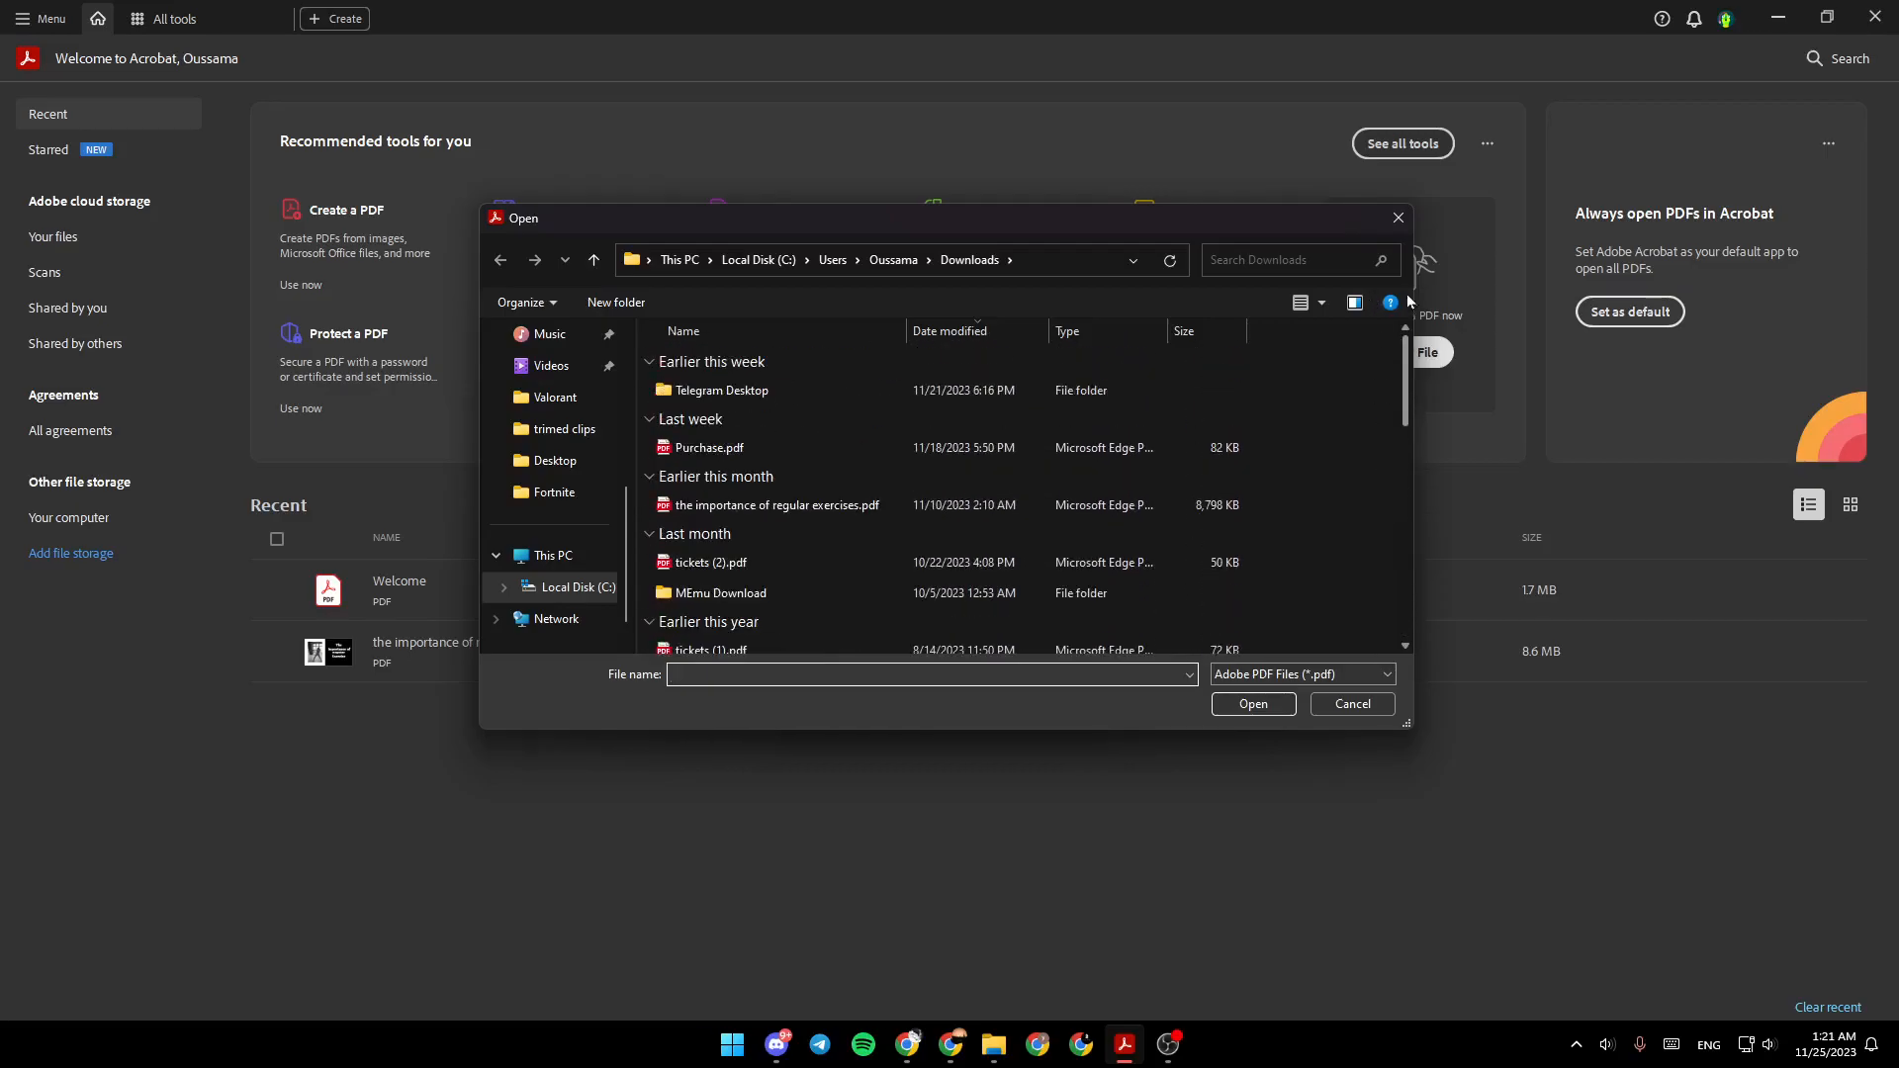
click(1349, 704)
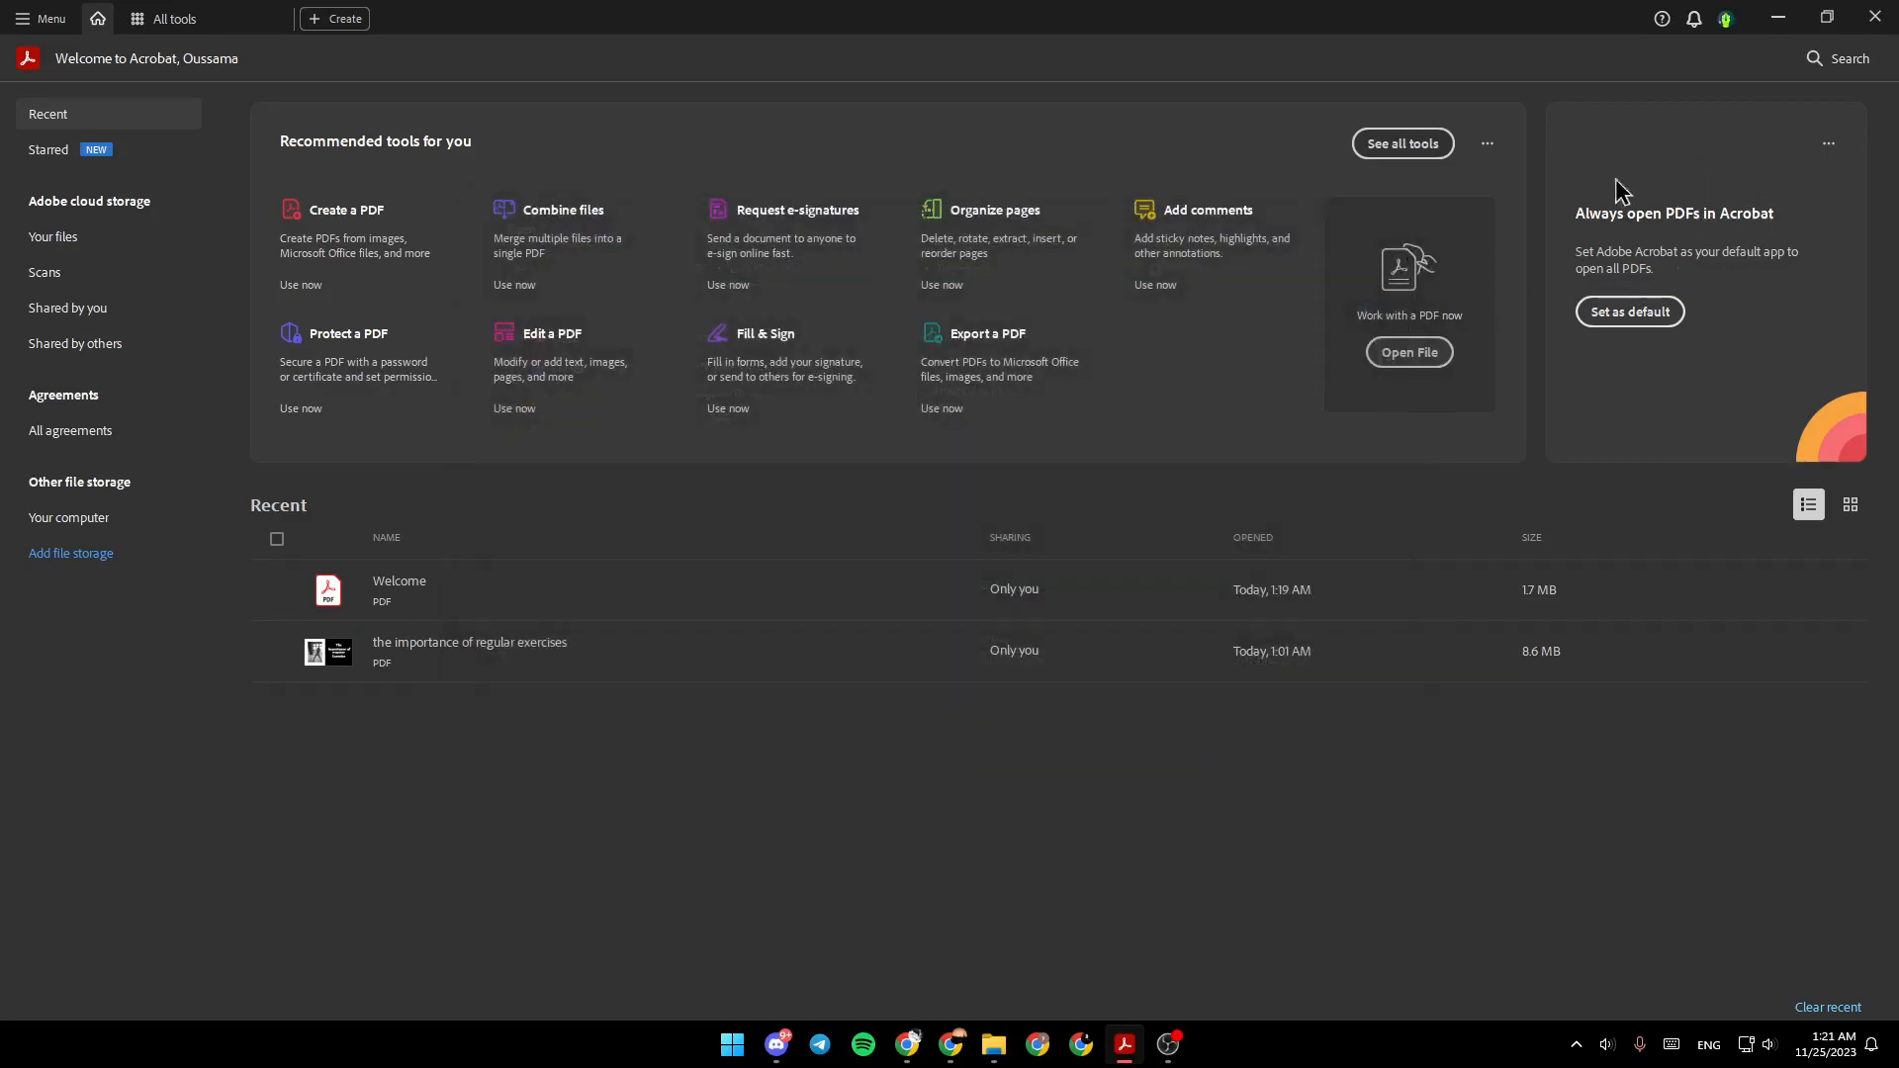
mouse_move(1723, 229)
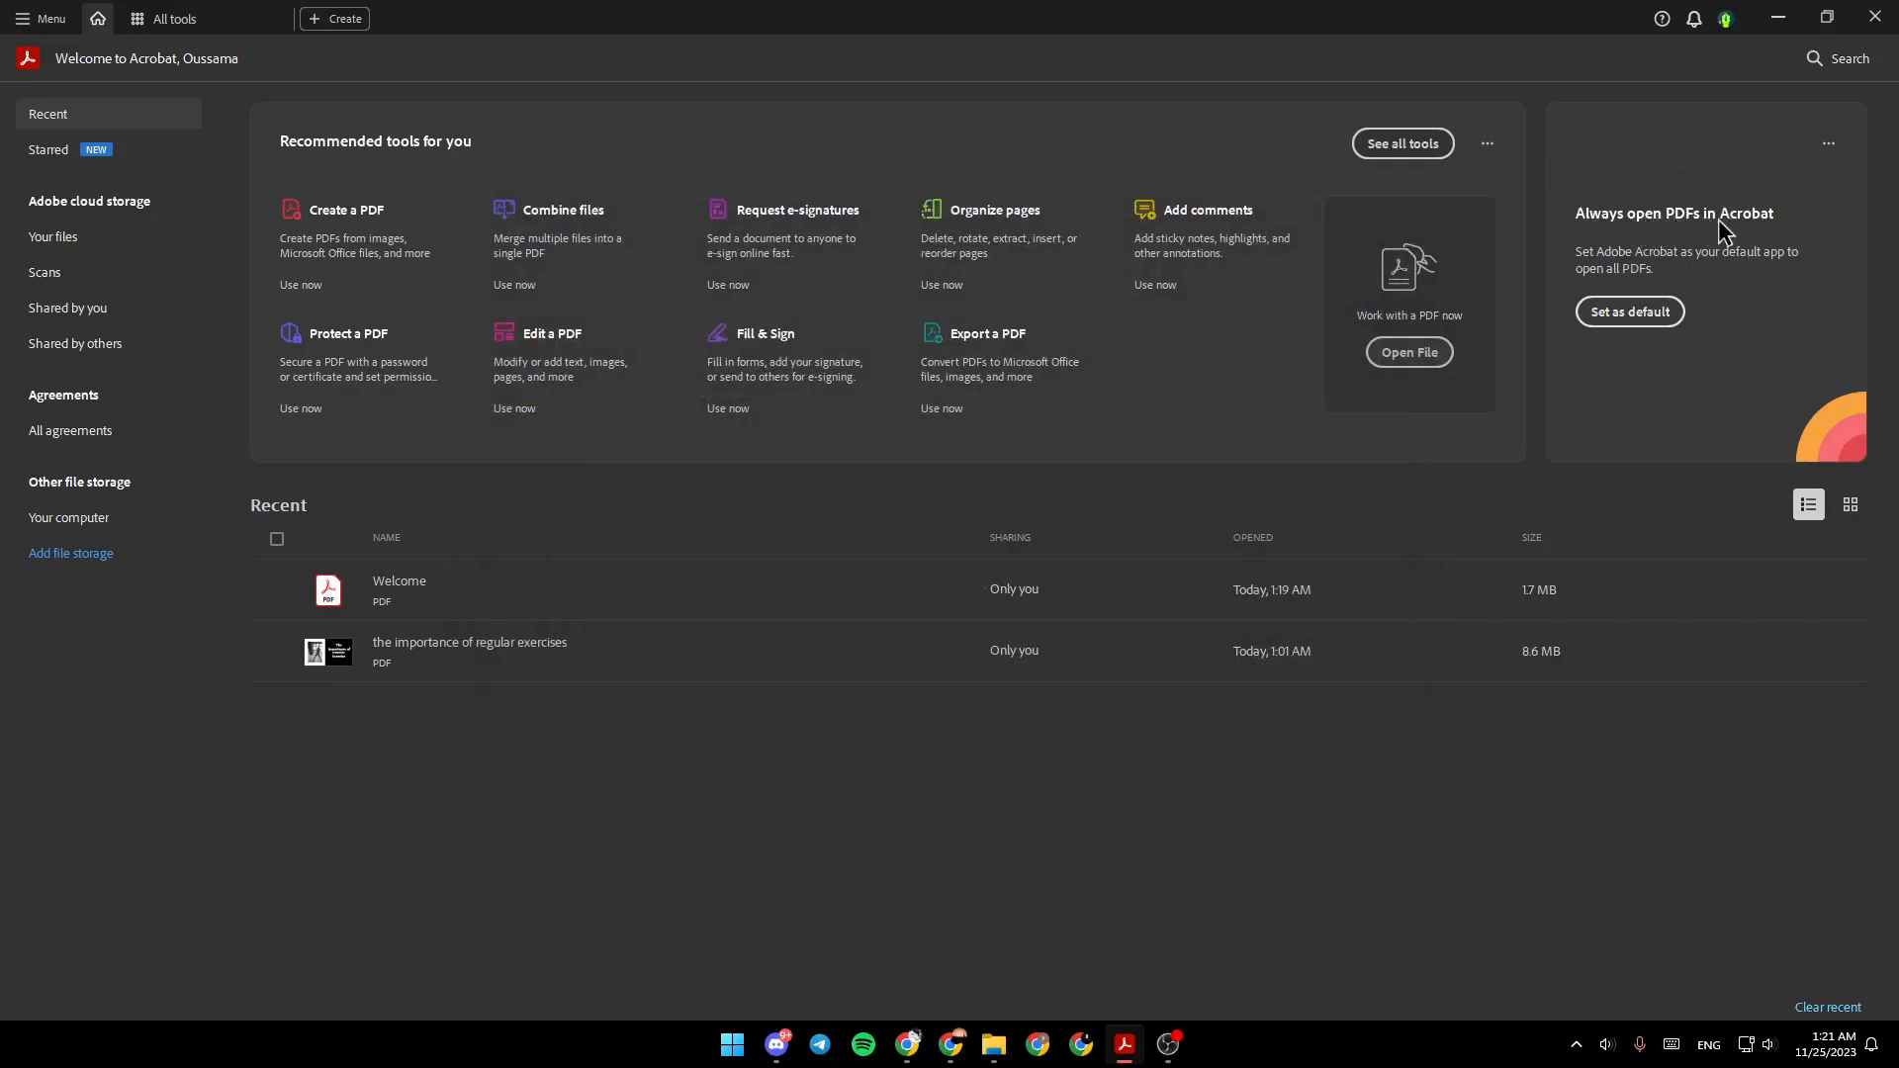
mouse_move(1714, 257)
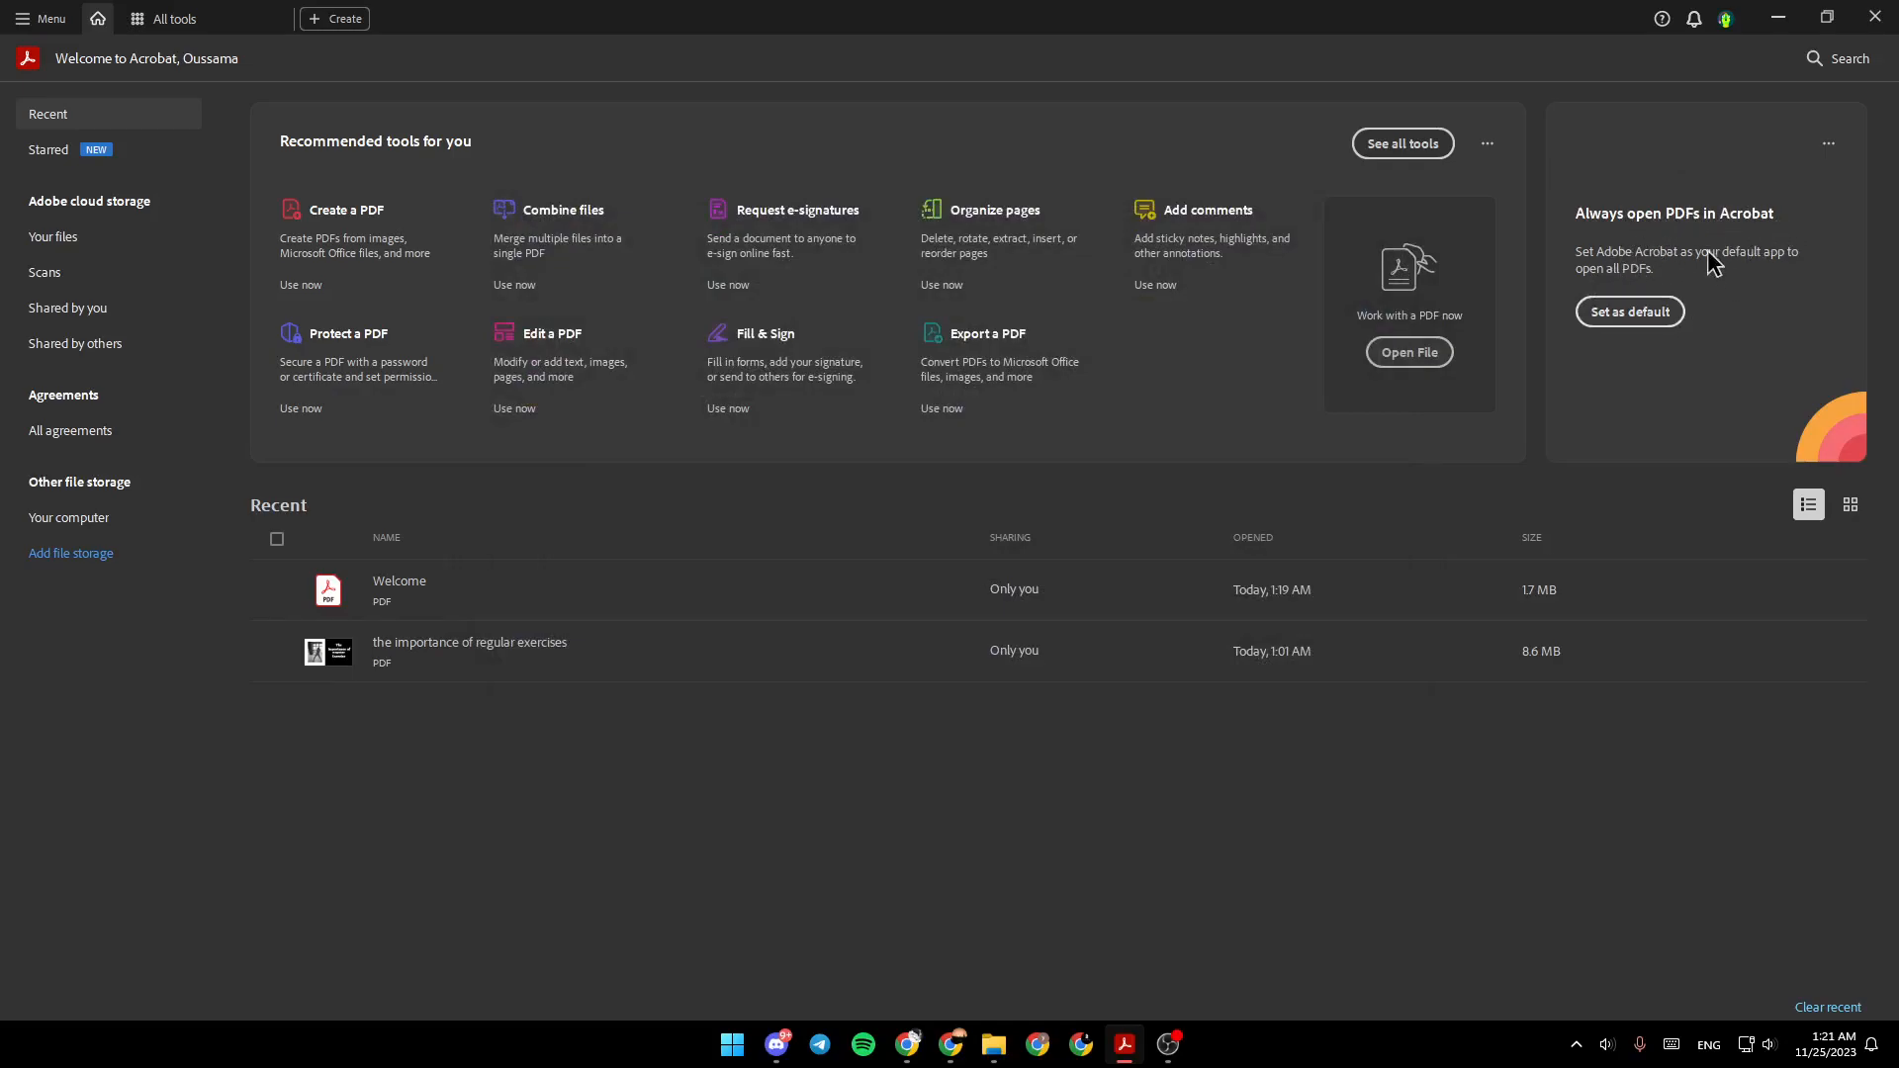
mouse_move(1759, 277)
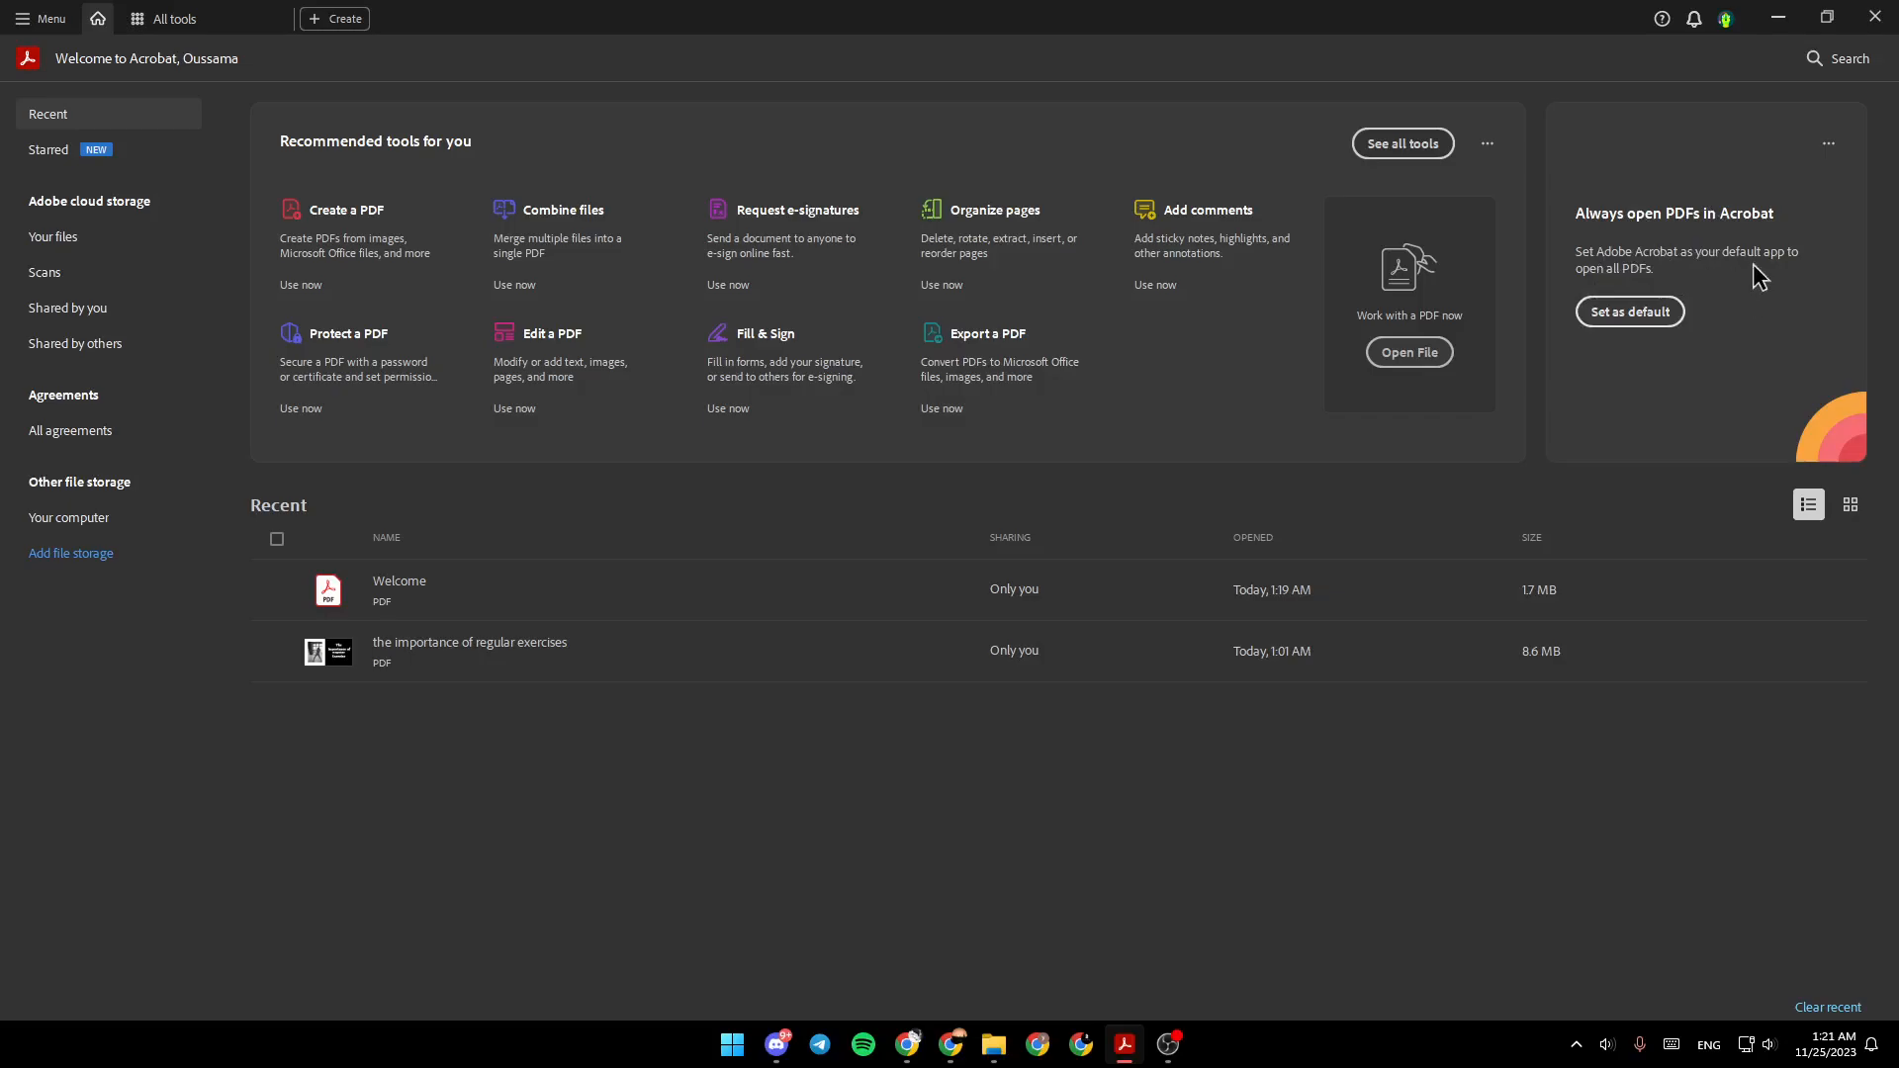
mouse_move(1181, 509)
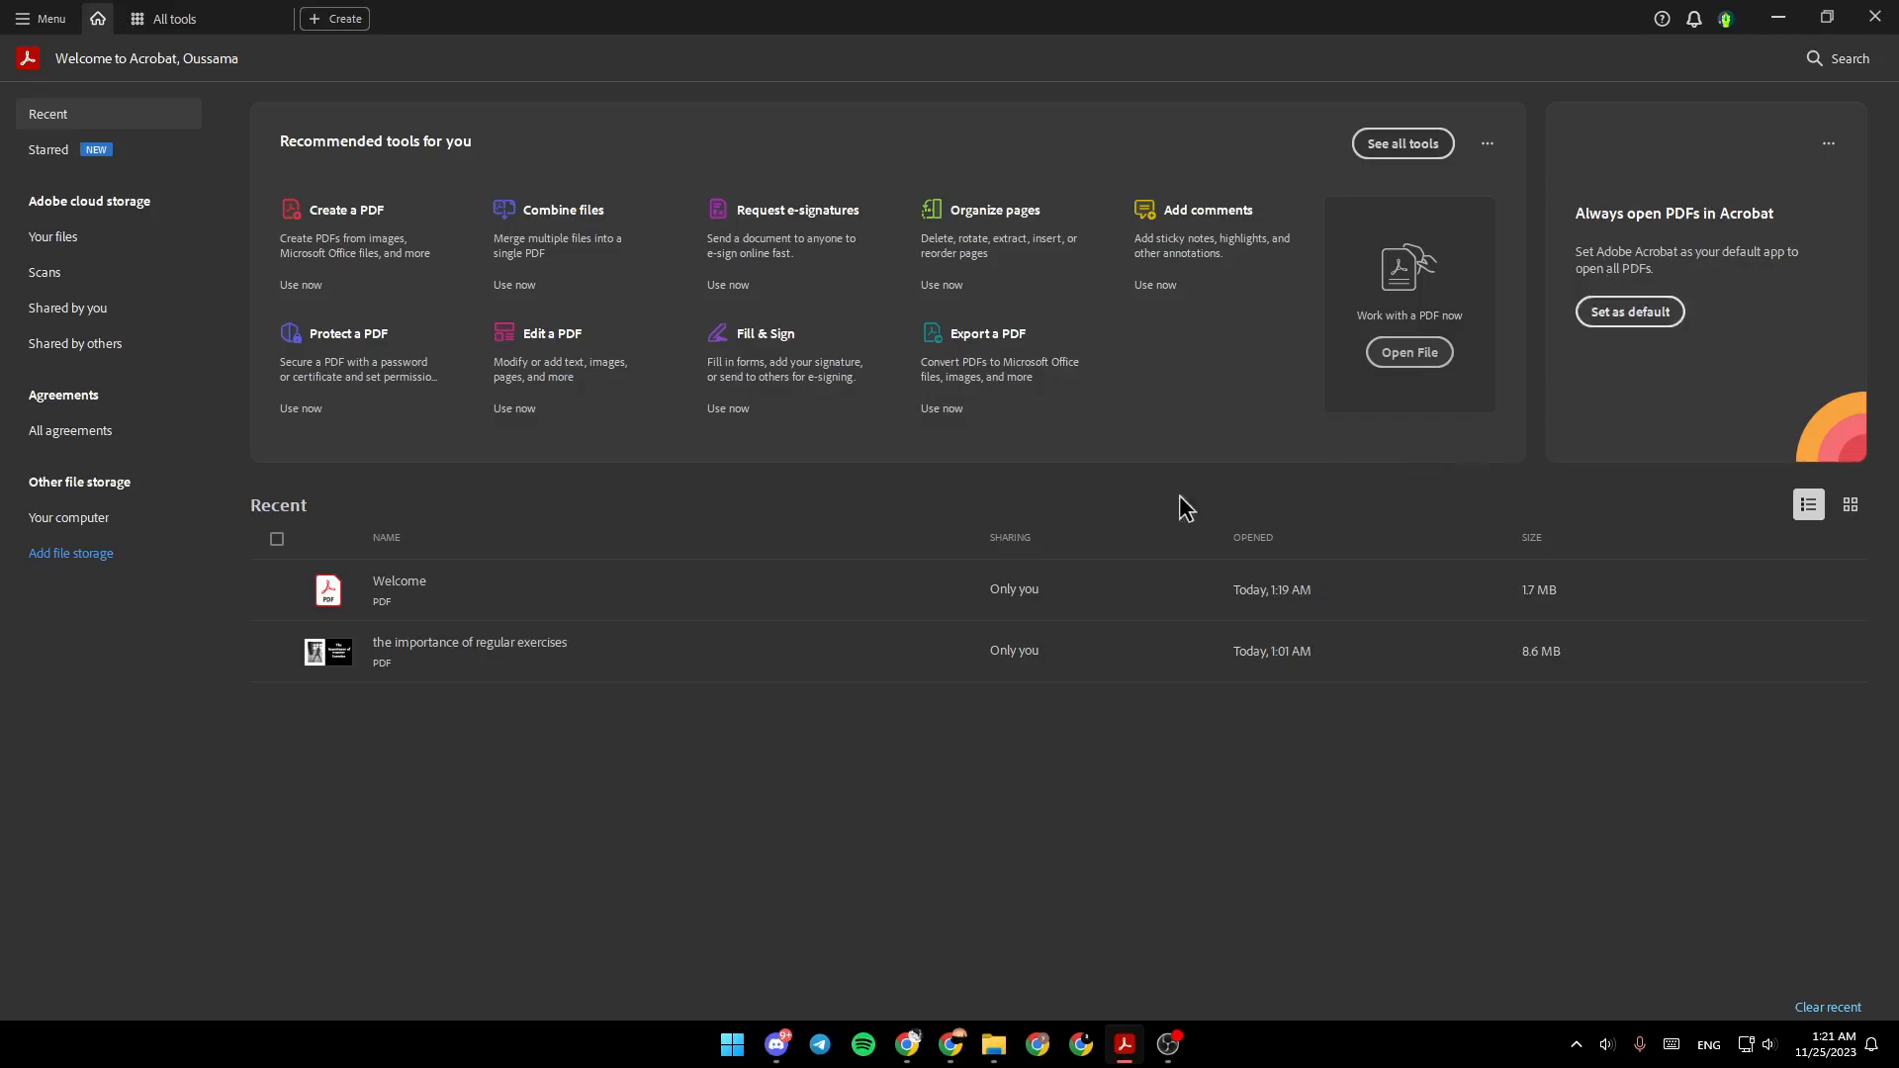
mouse_move(366, 504)
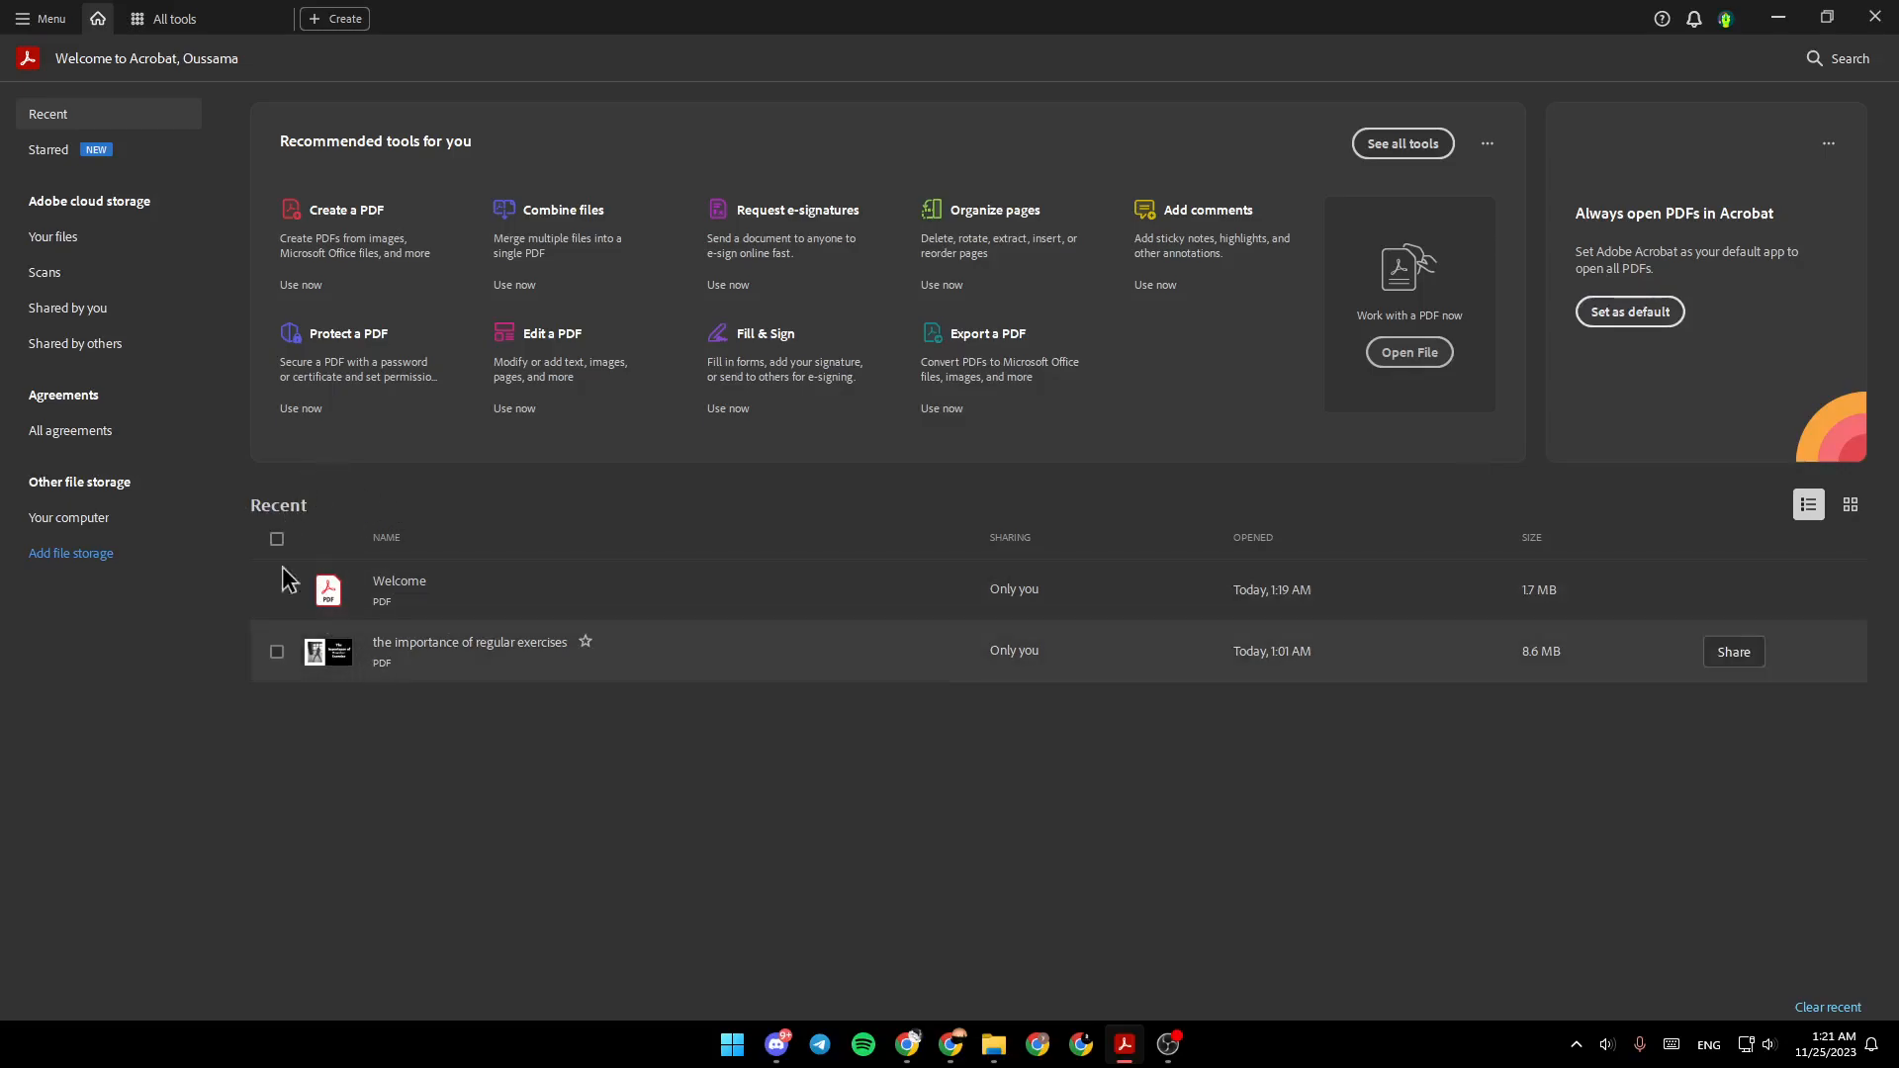
mouse_move(77, 226)
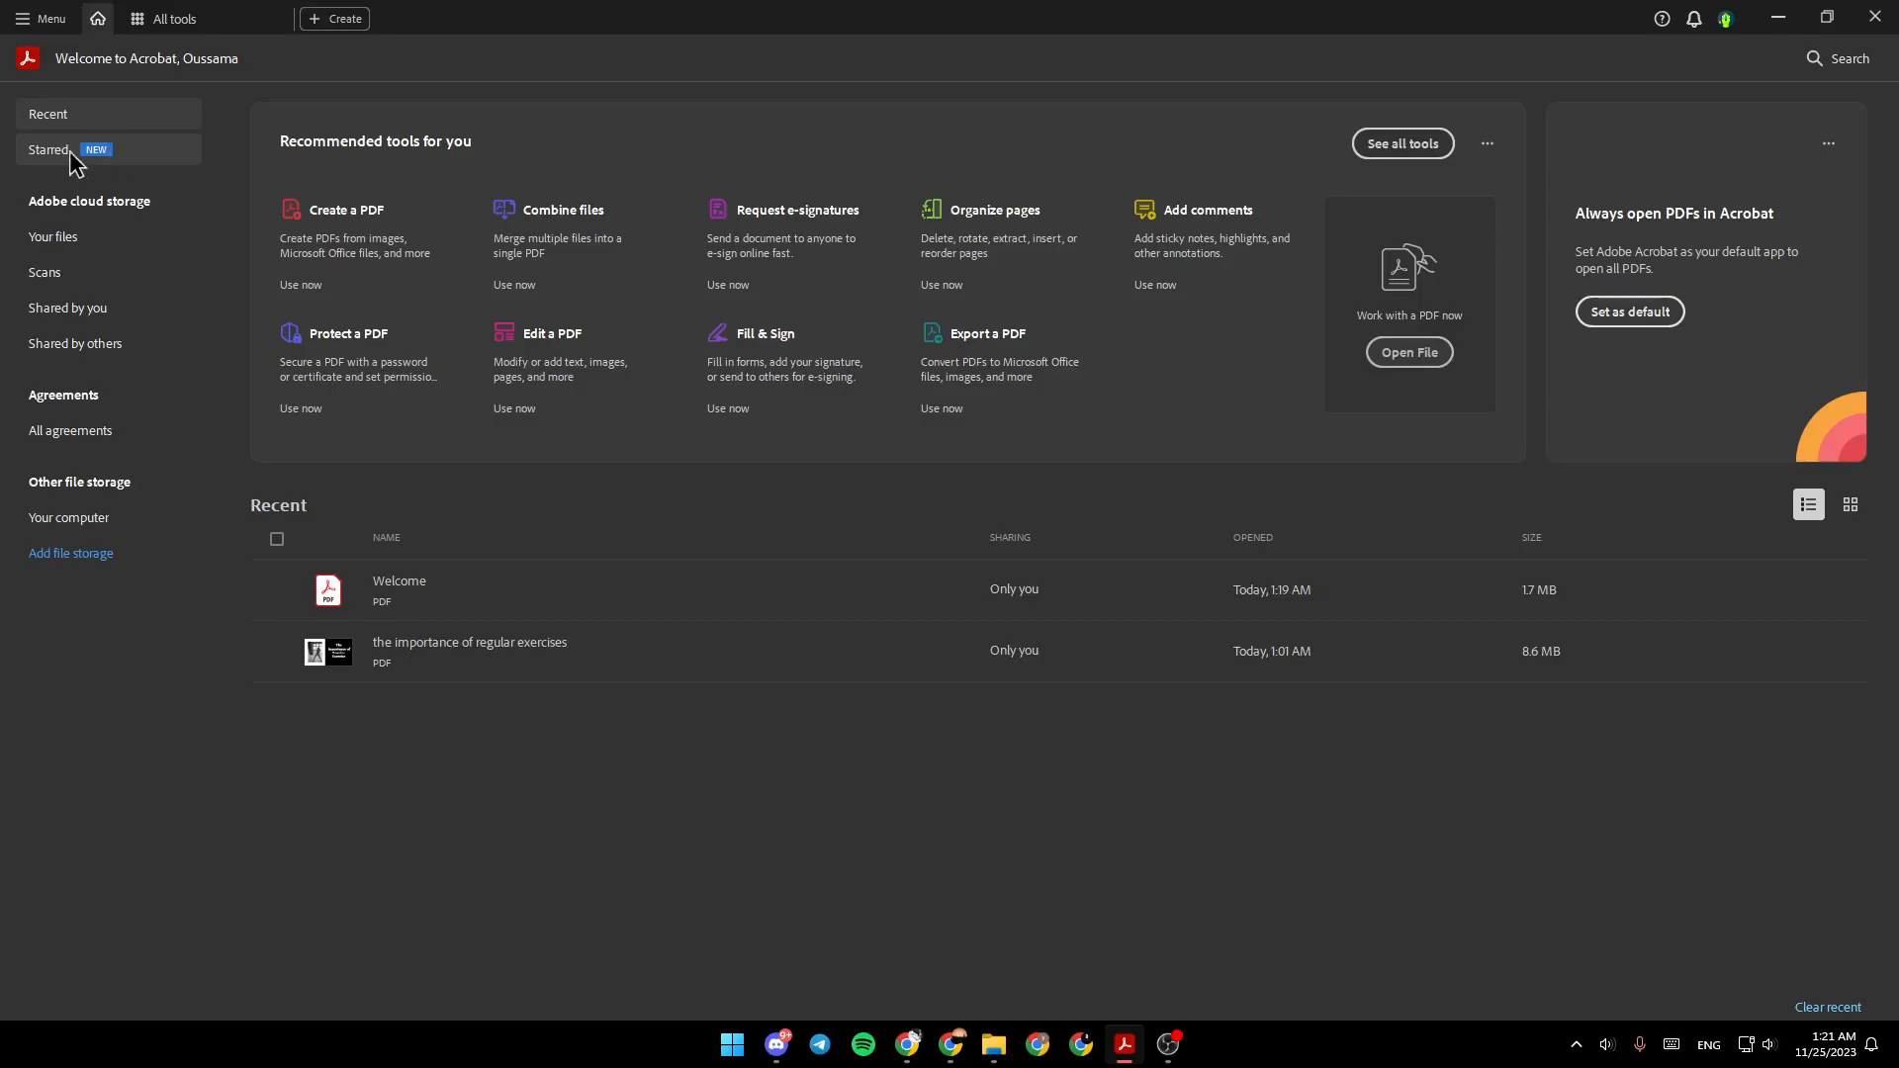
mouse_move(131, 233)
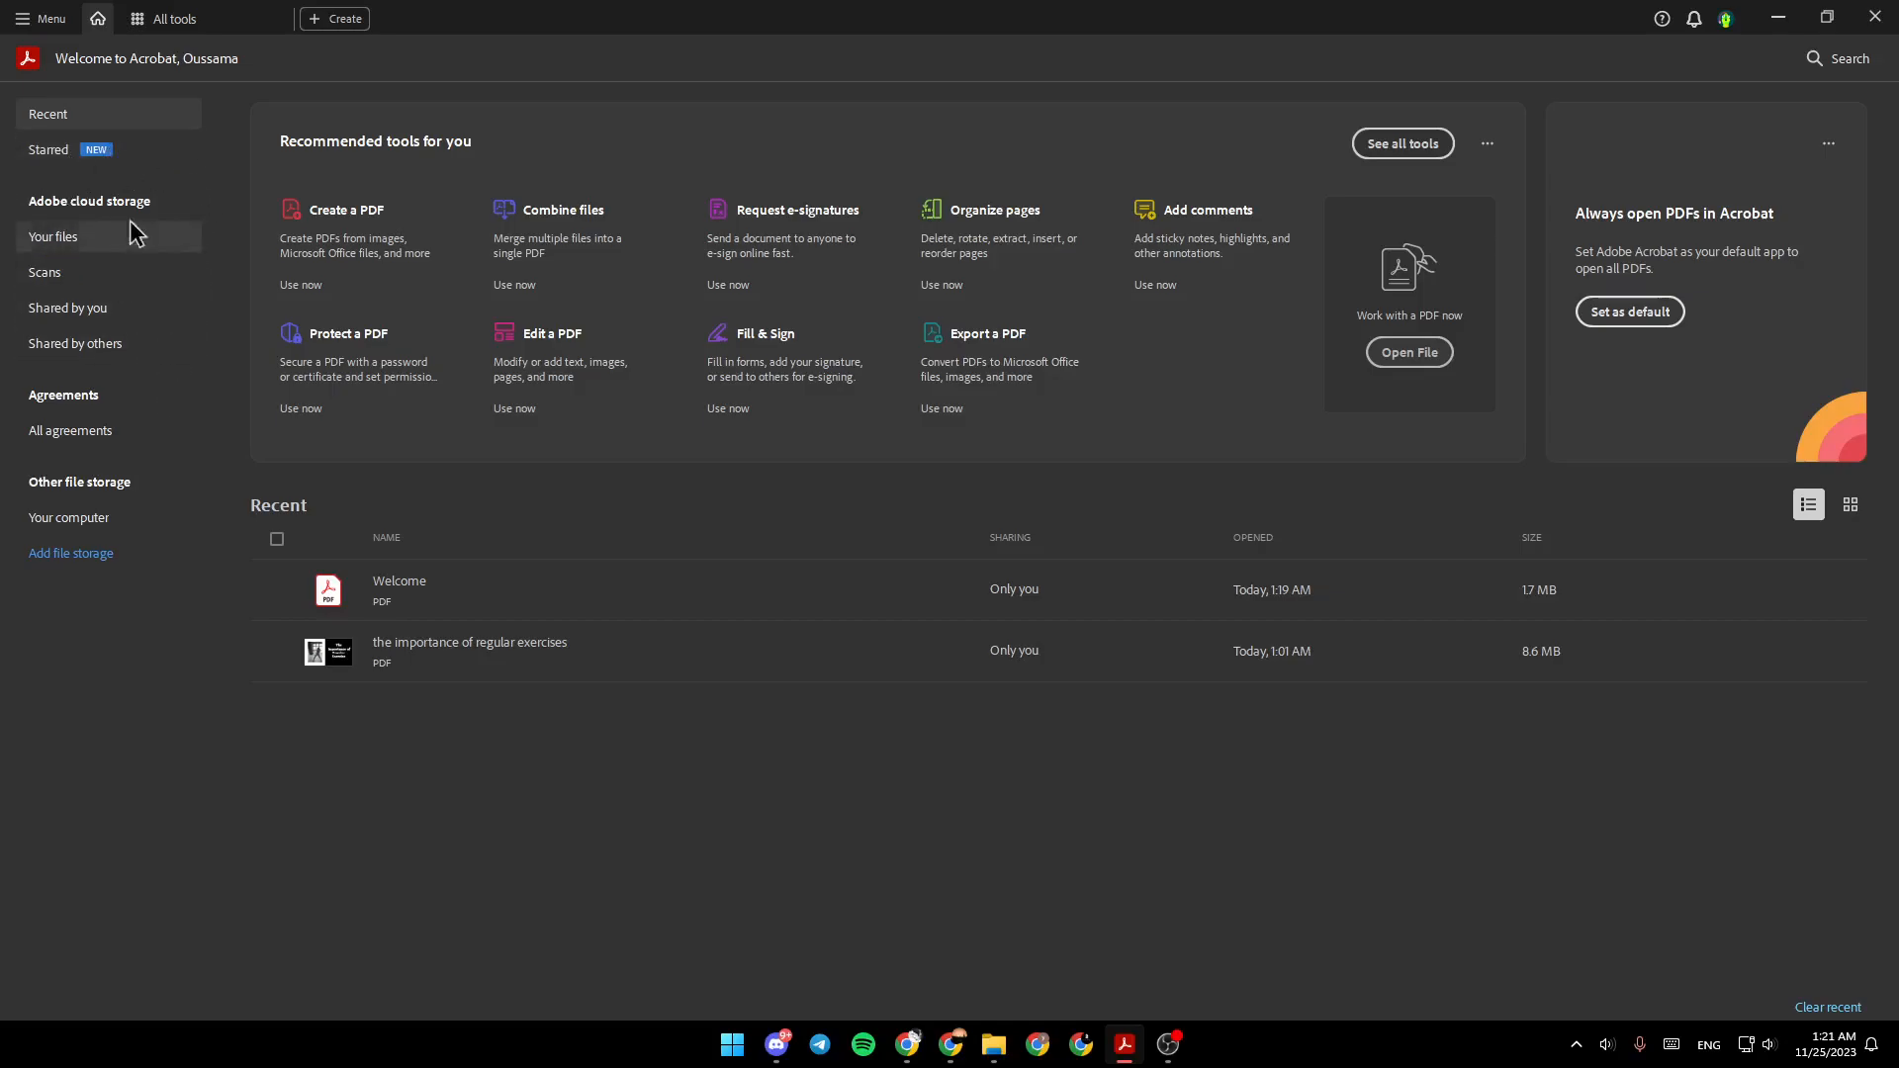
mouse_move(97, 398)
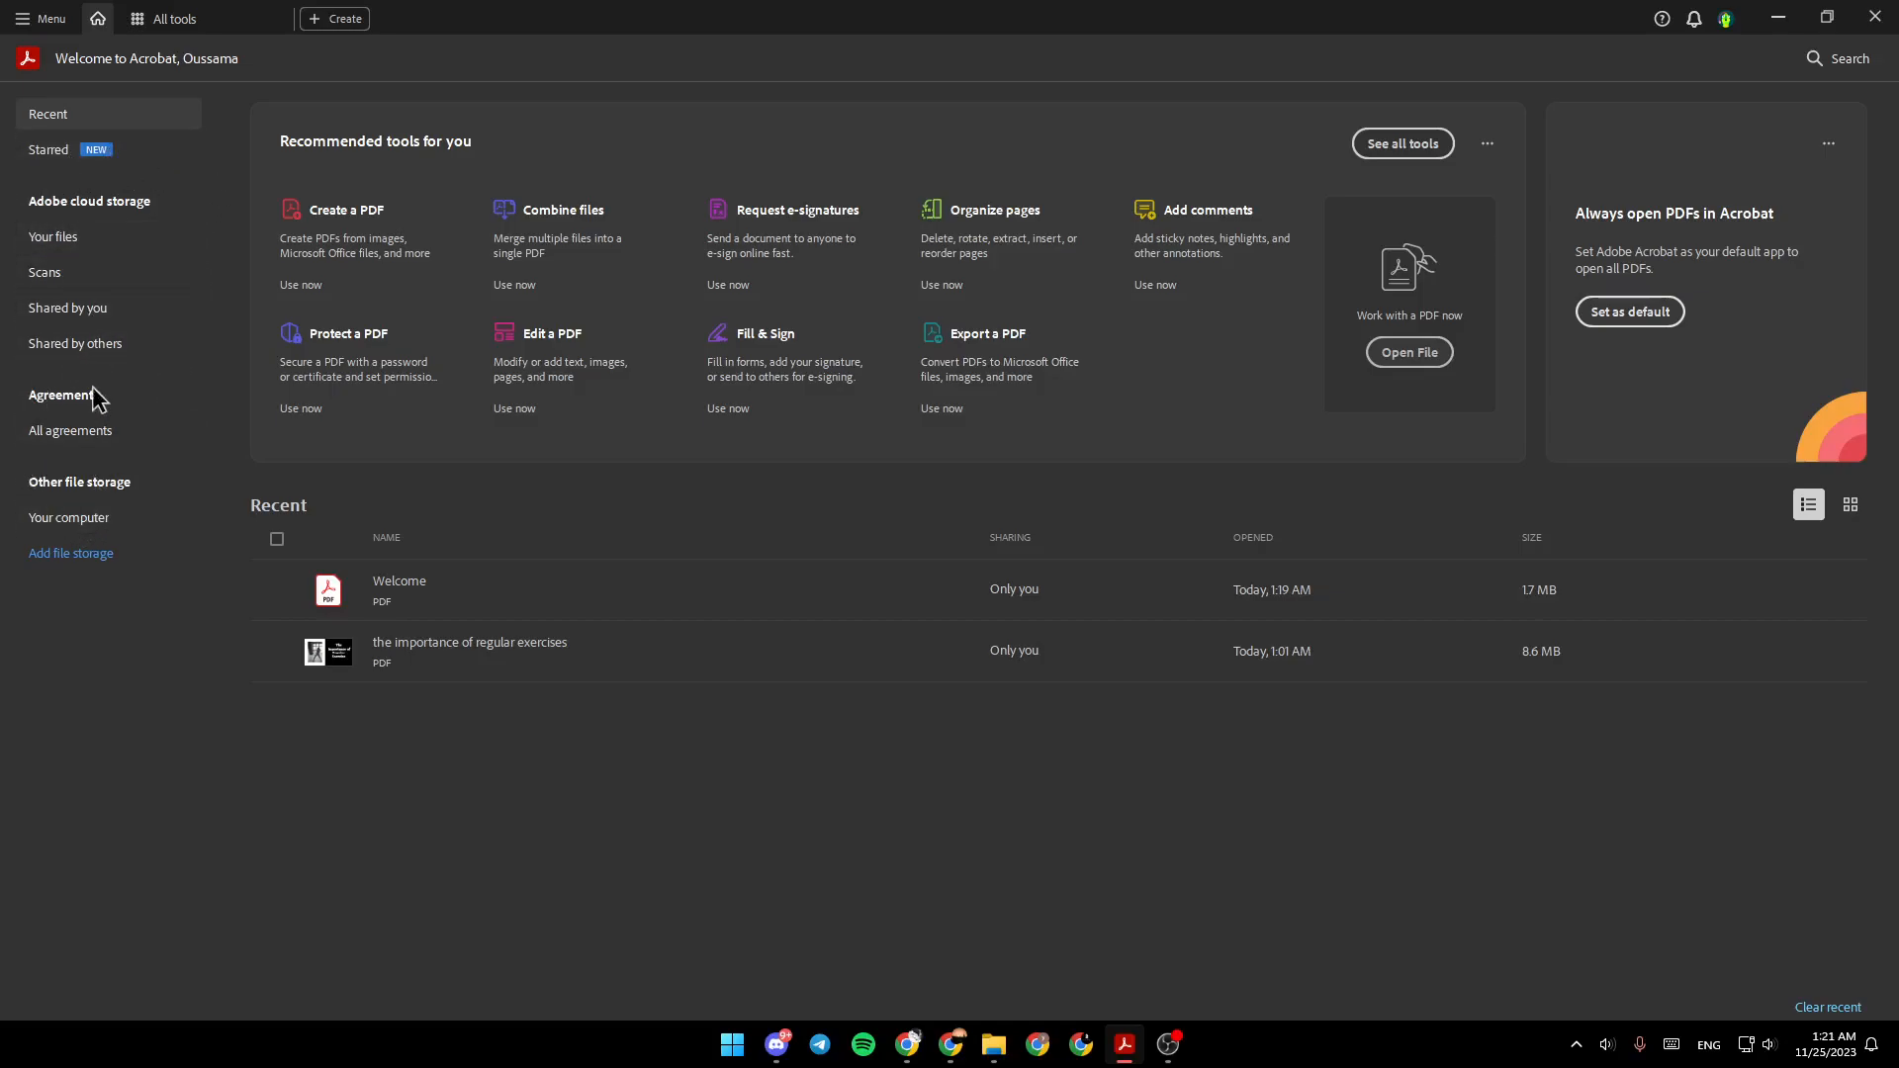
mouse_move(158, 635)
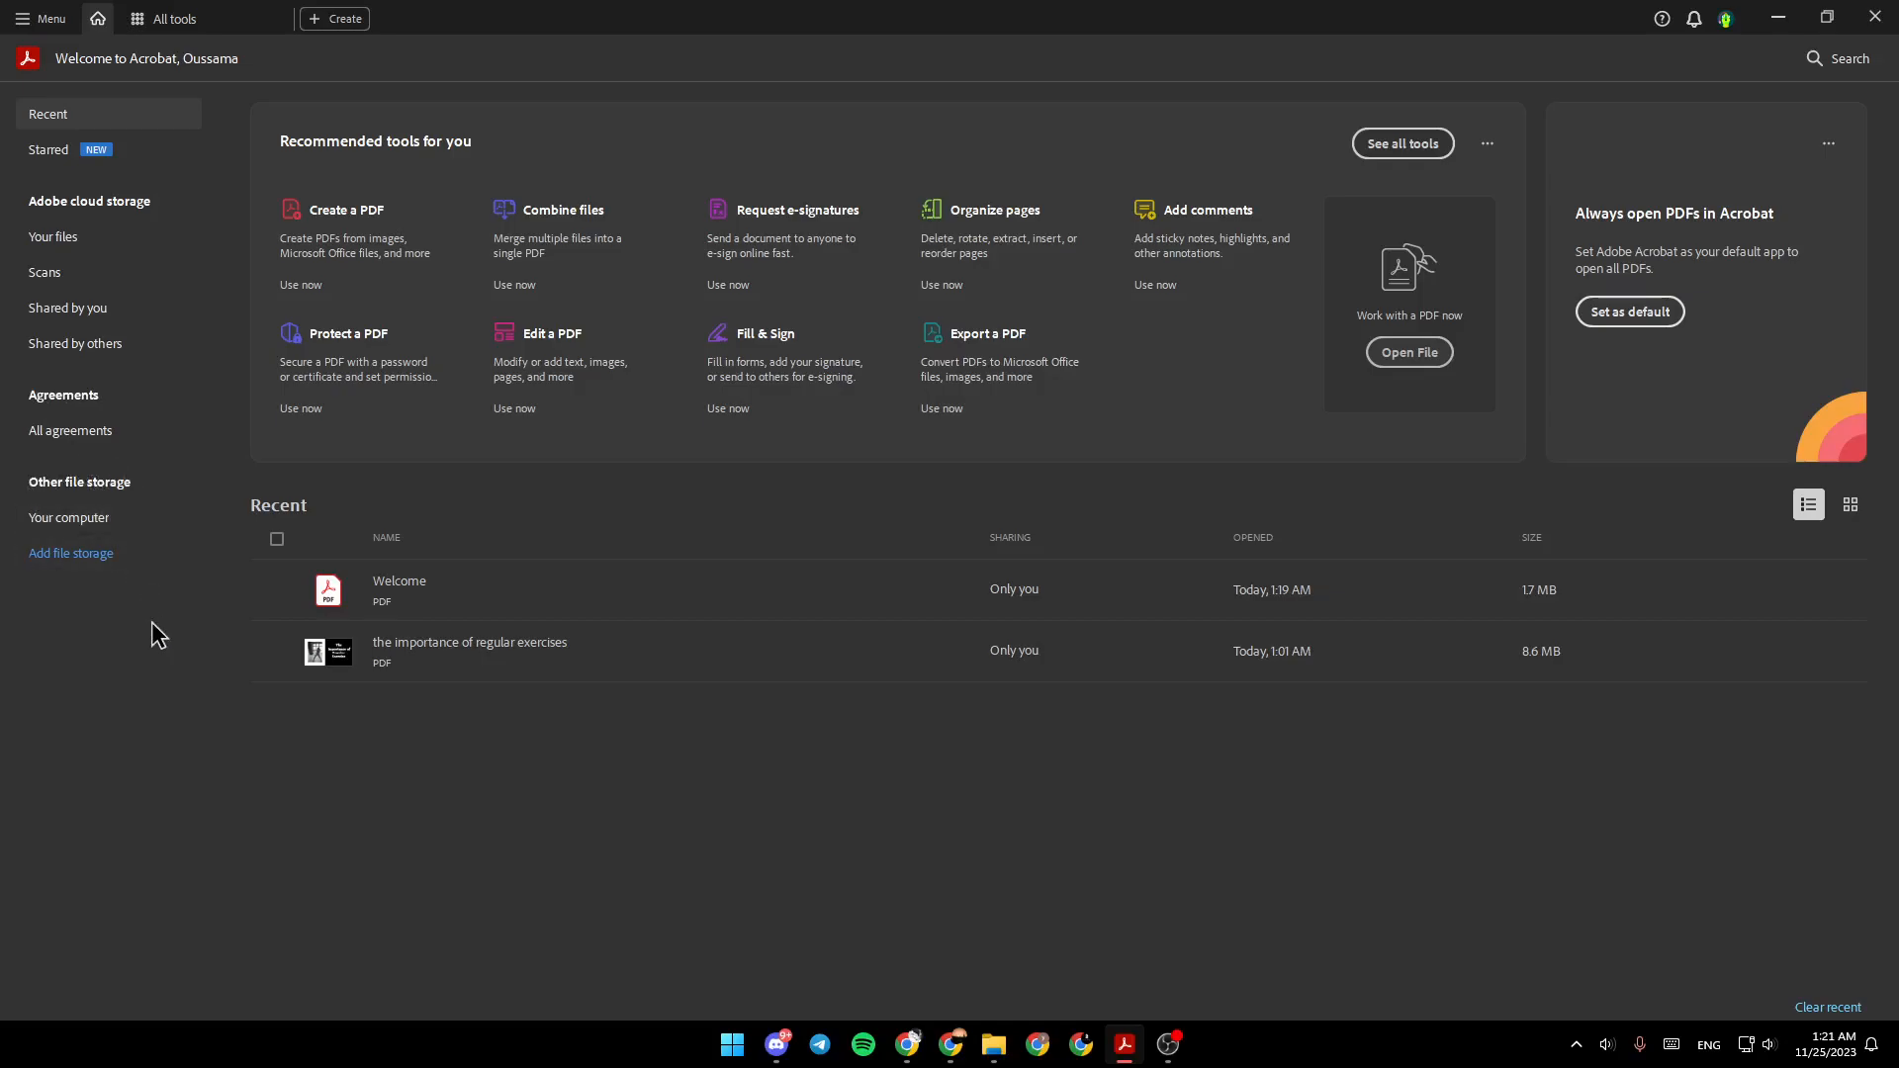
mouse_move(71, 554)
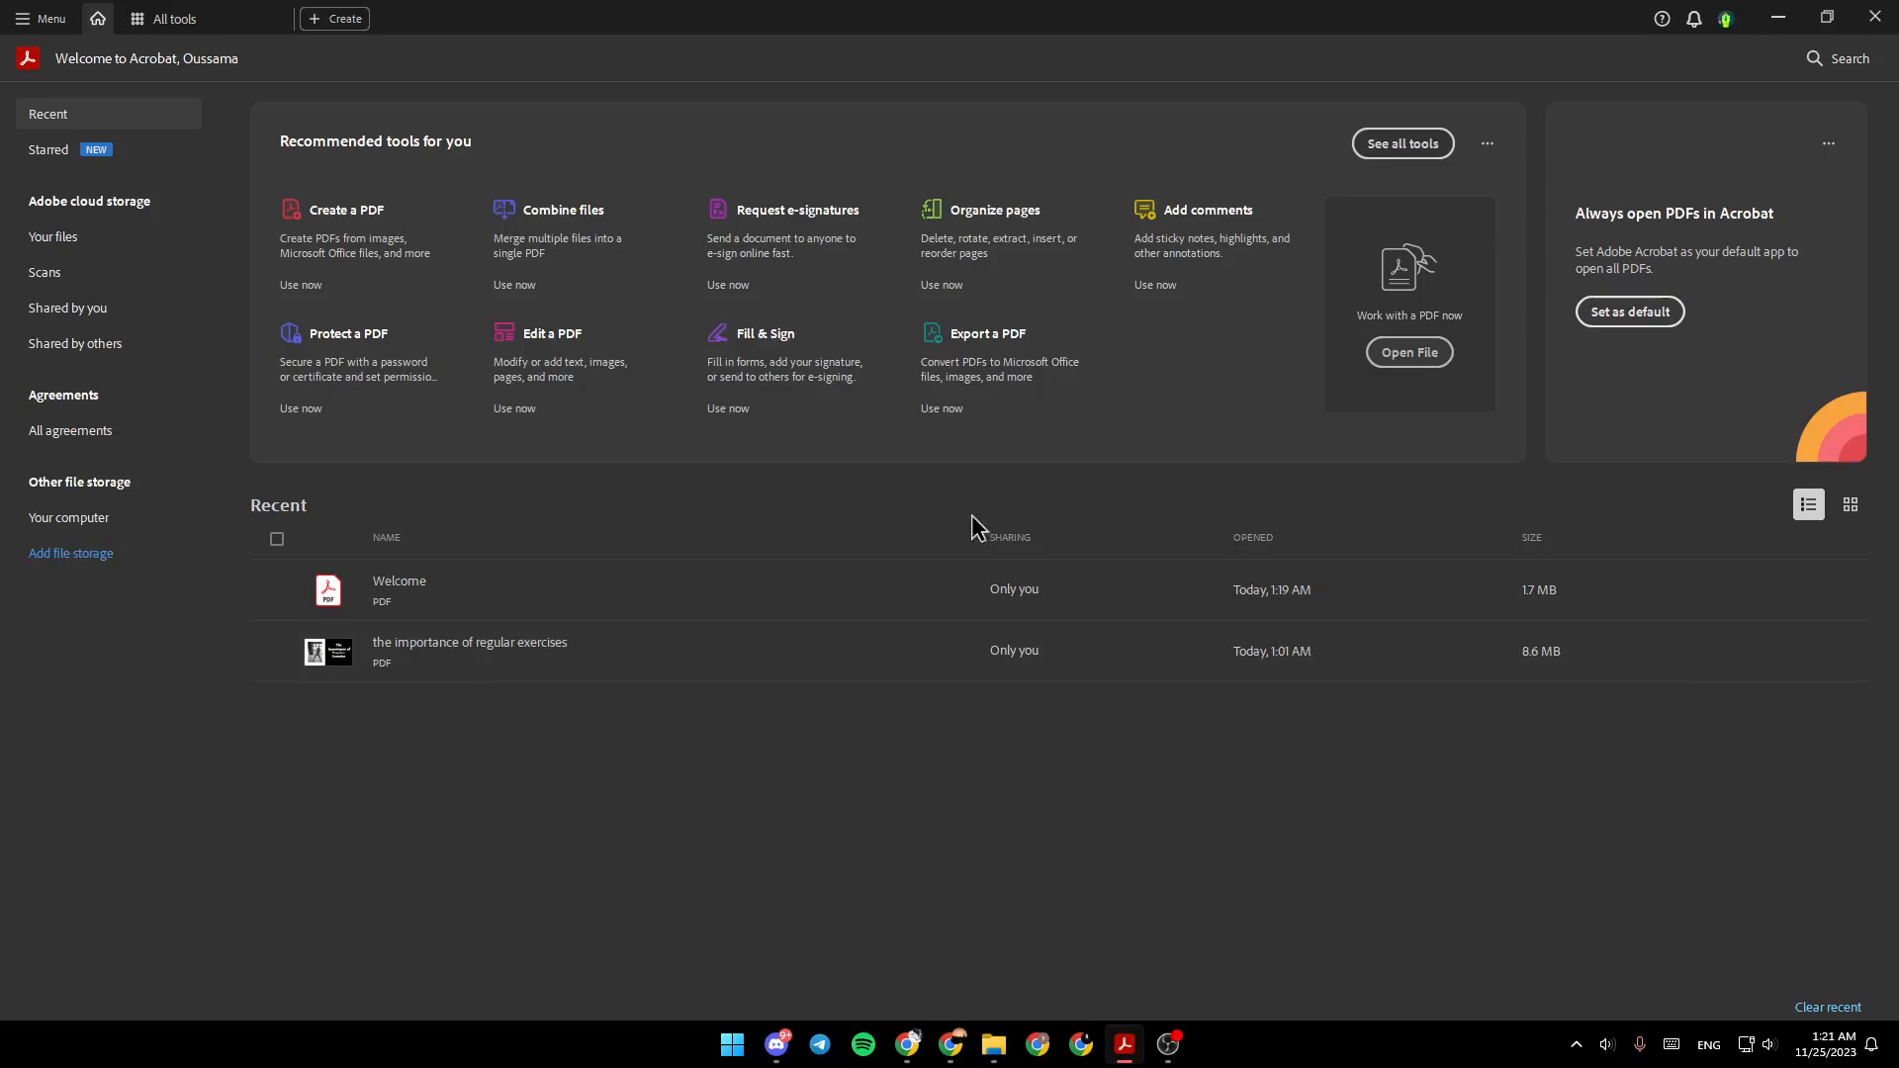
mouse_move(455, 611)
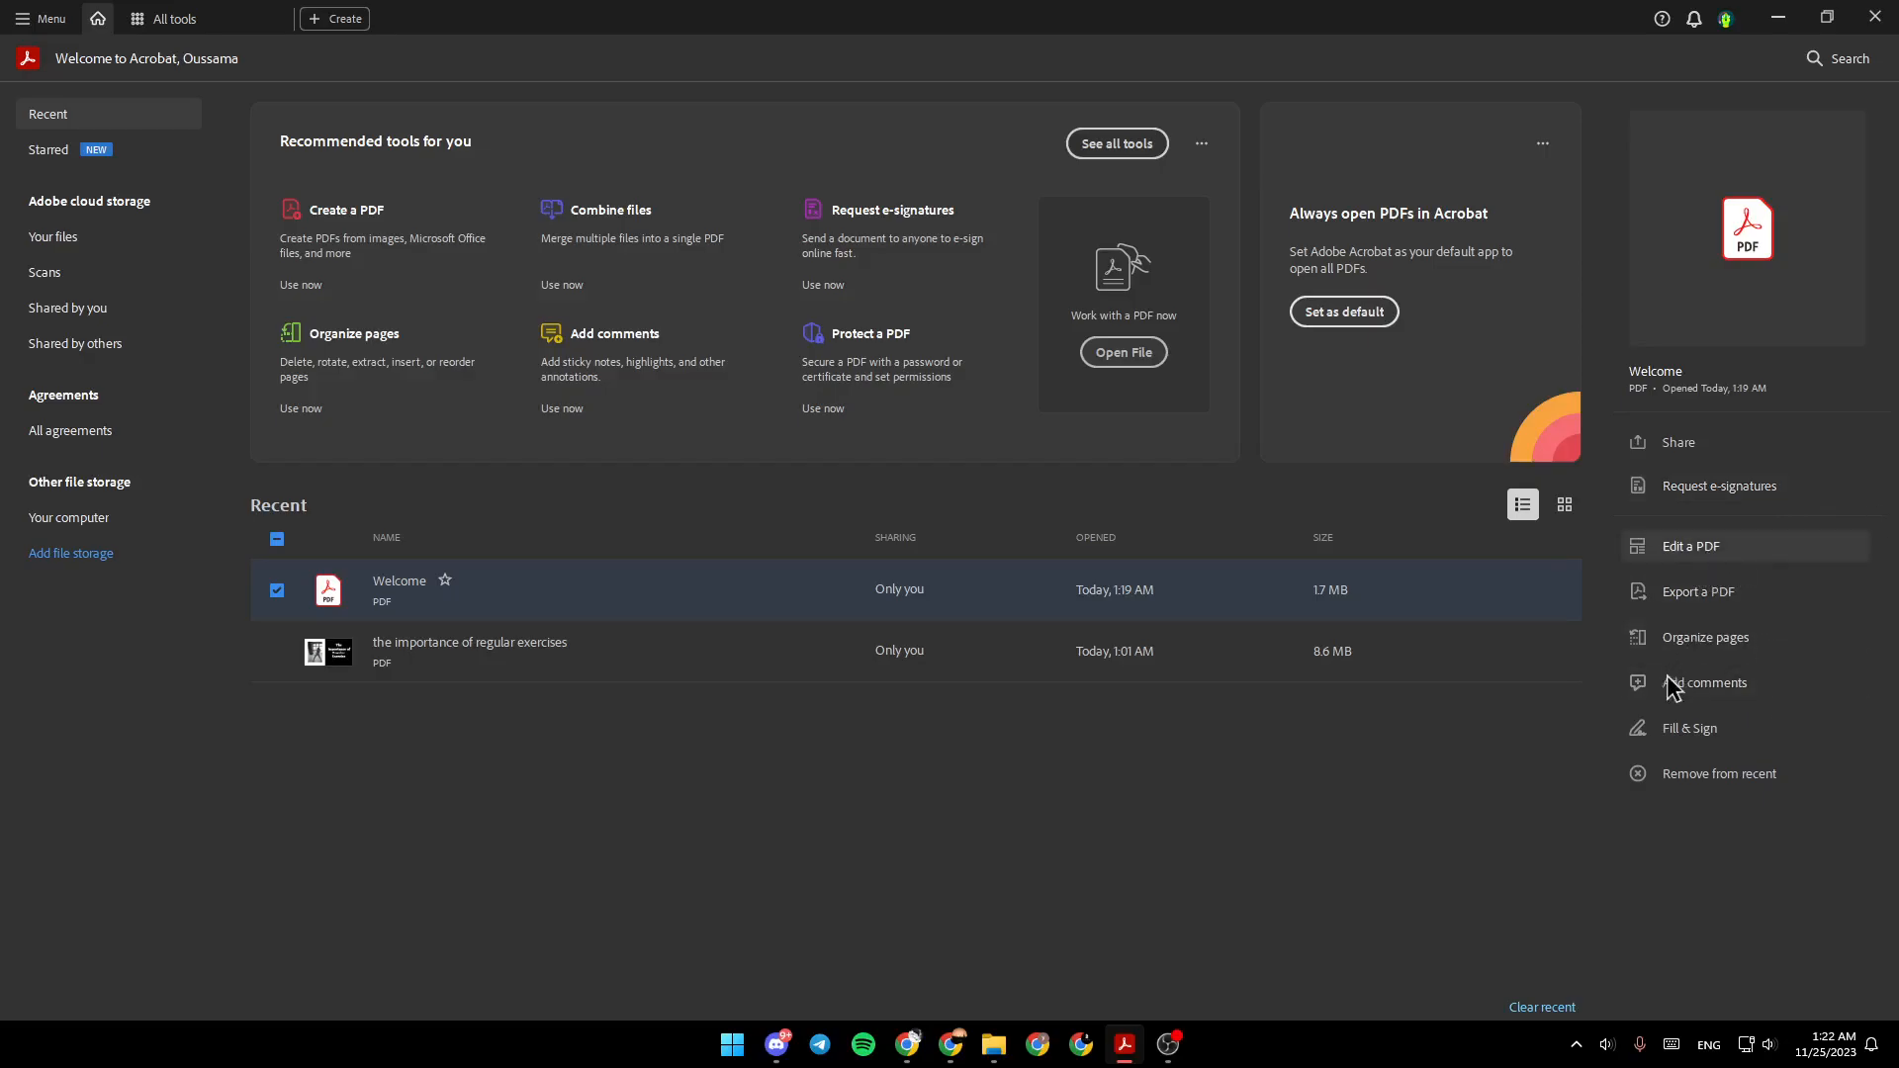
Start editing the Welcome PDF and dismiss the permissions password prompt
click(1691, 546)
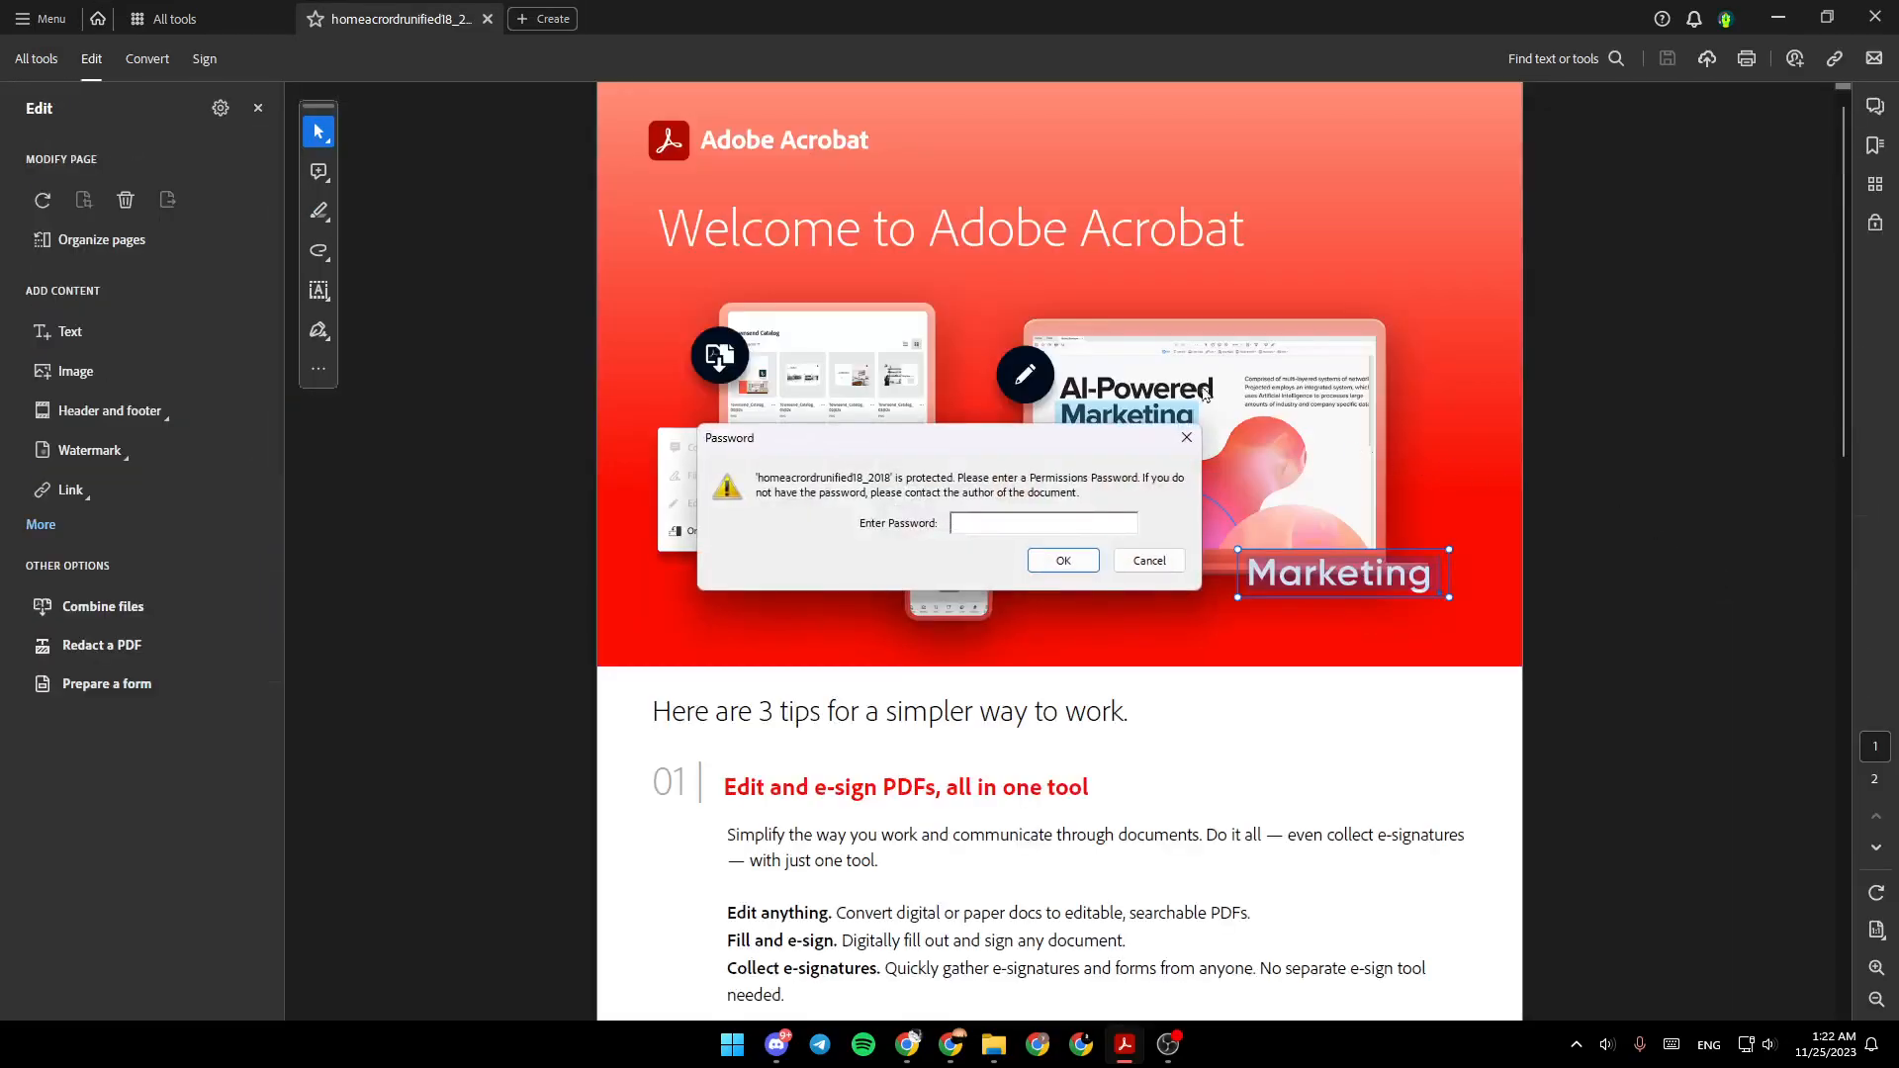
click(1145, 560)
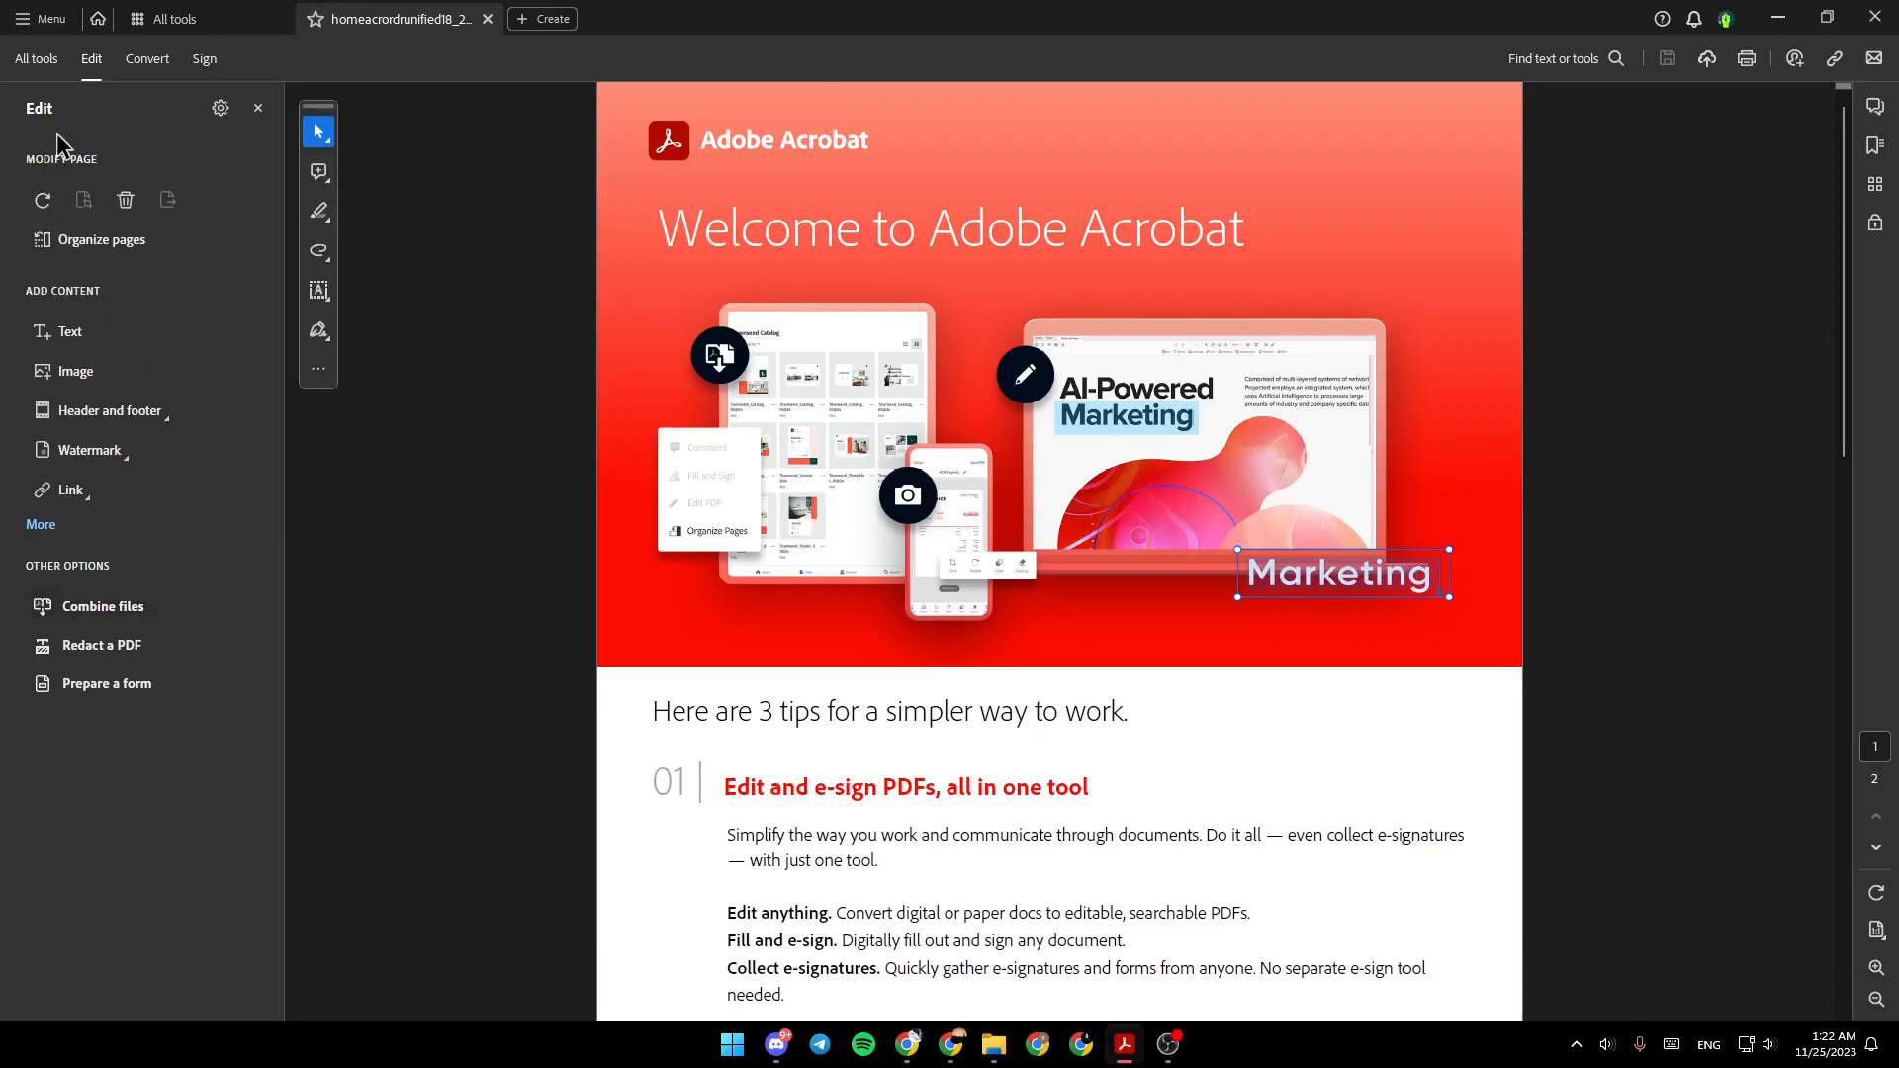
mouse_move(42, 198)
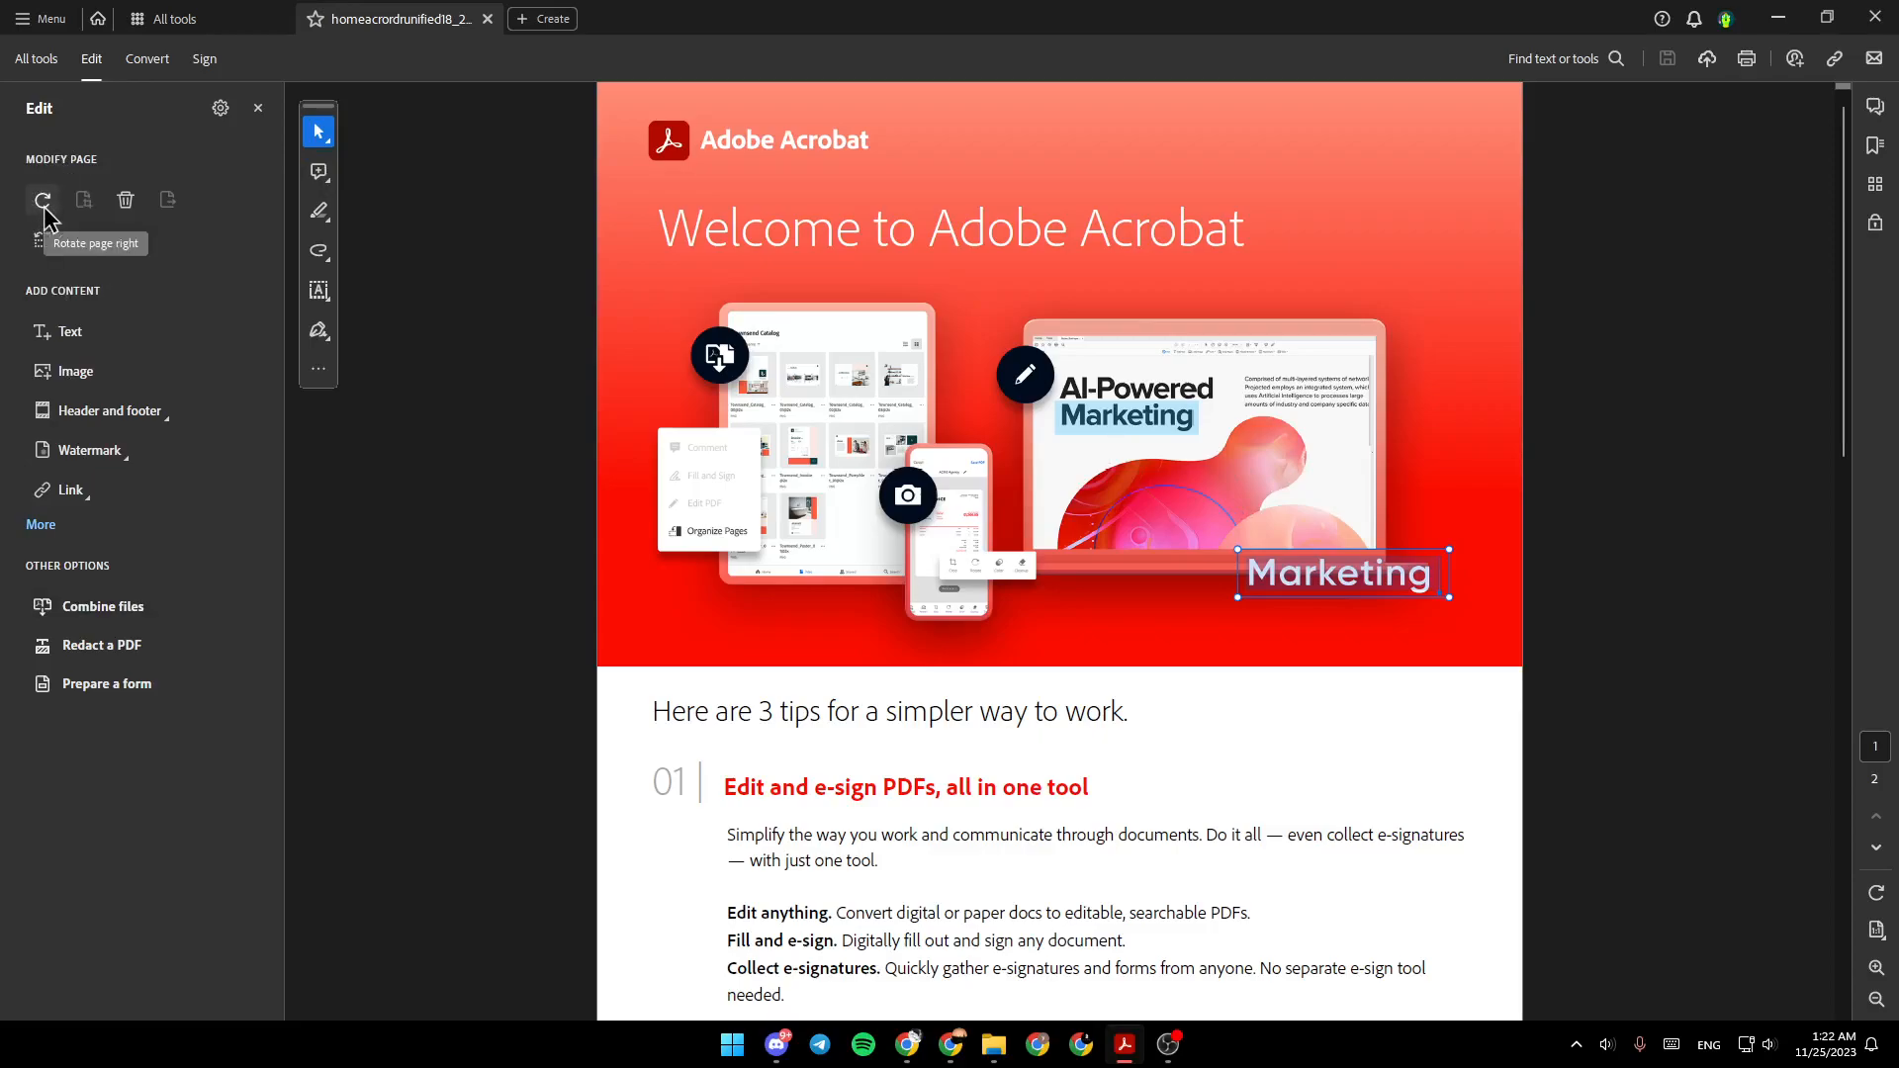
mouse_move(83, 200)
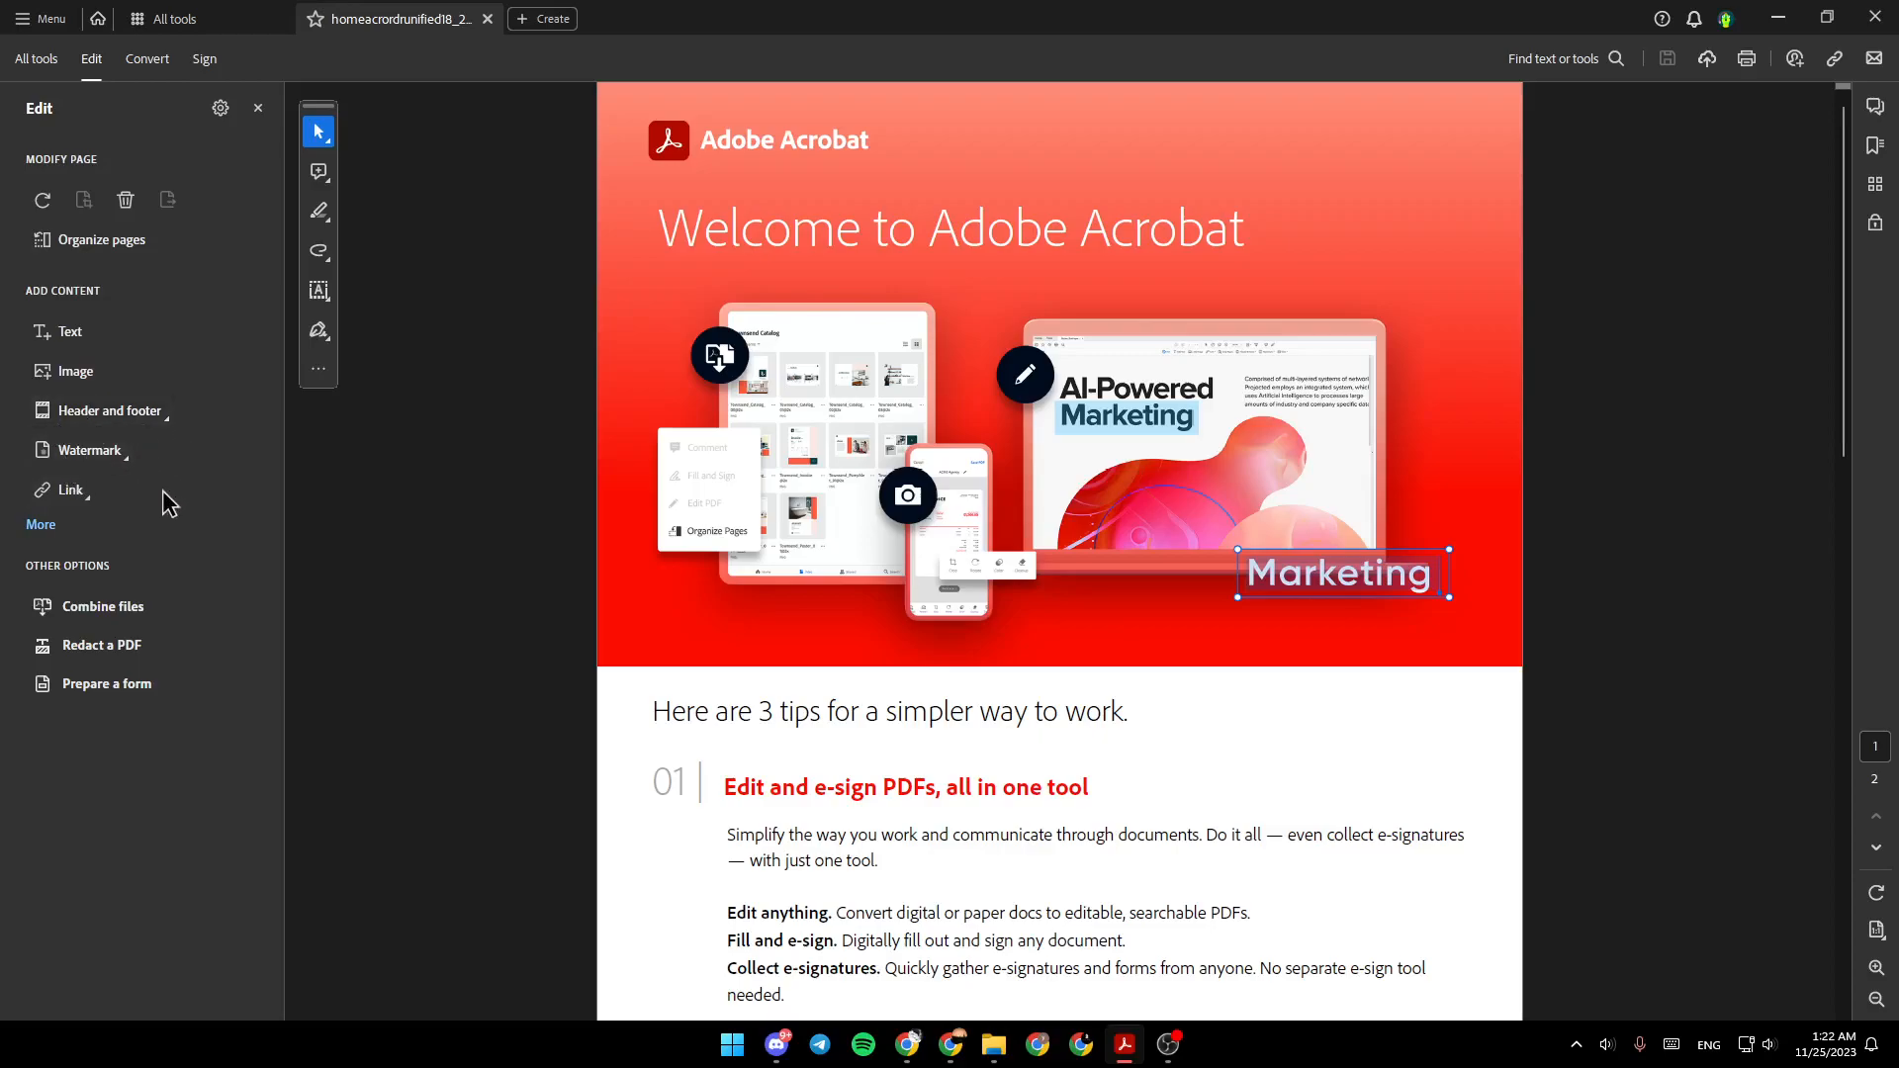
mouse_move(105, 683)
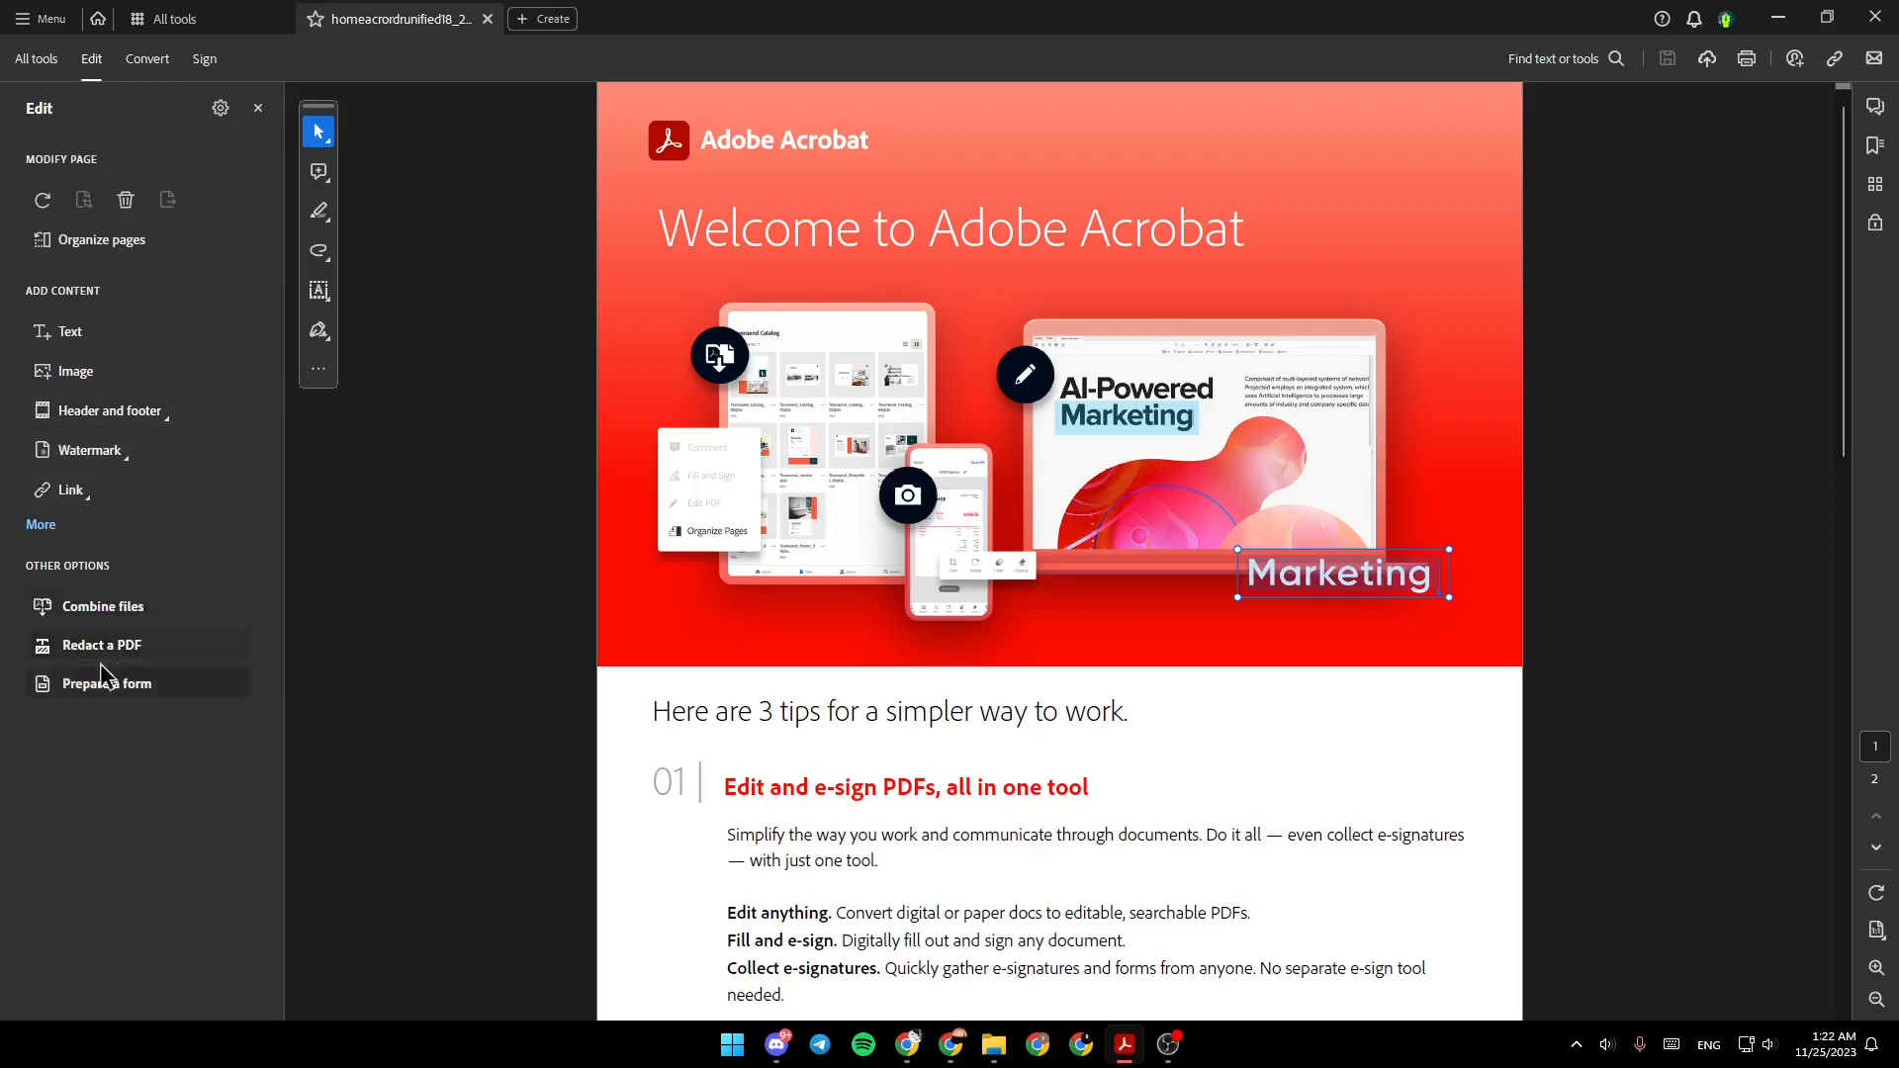
mouse_move(163, 499)
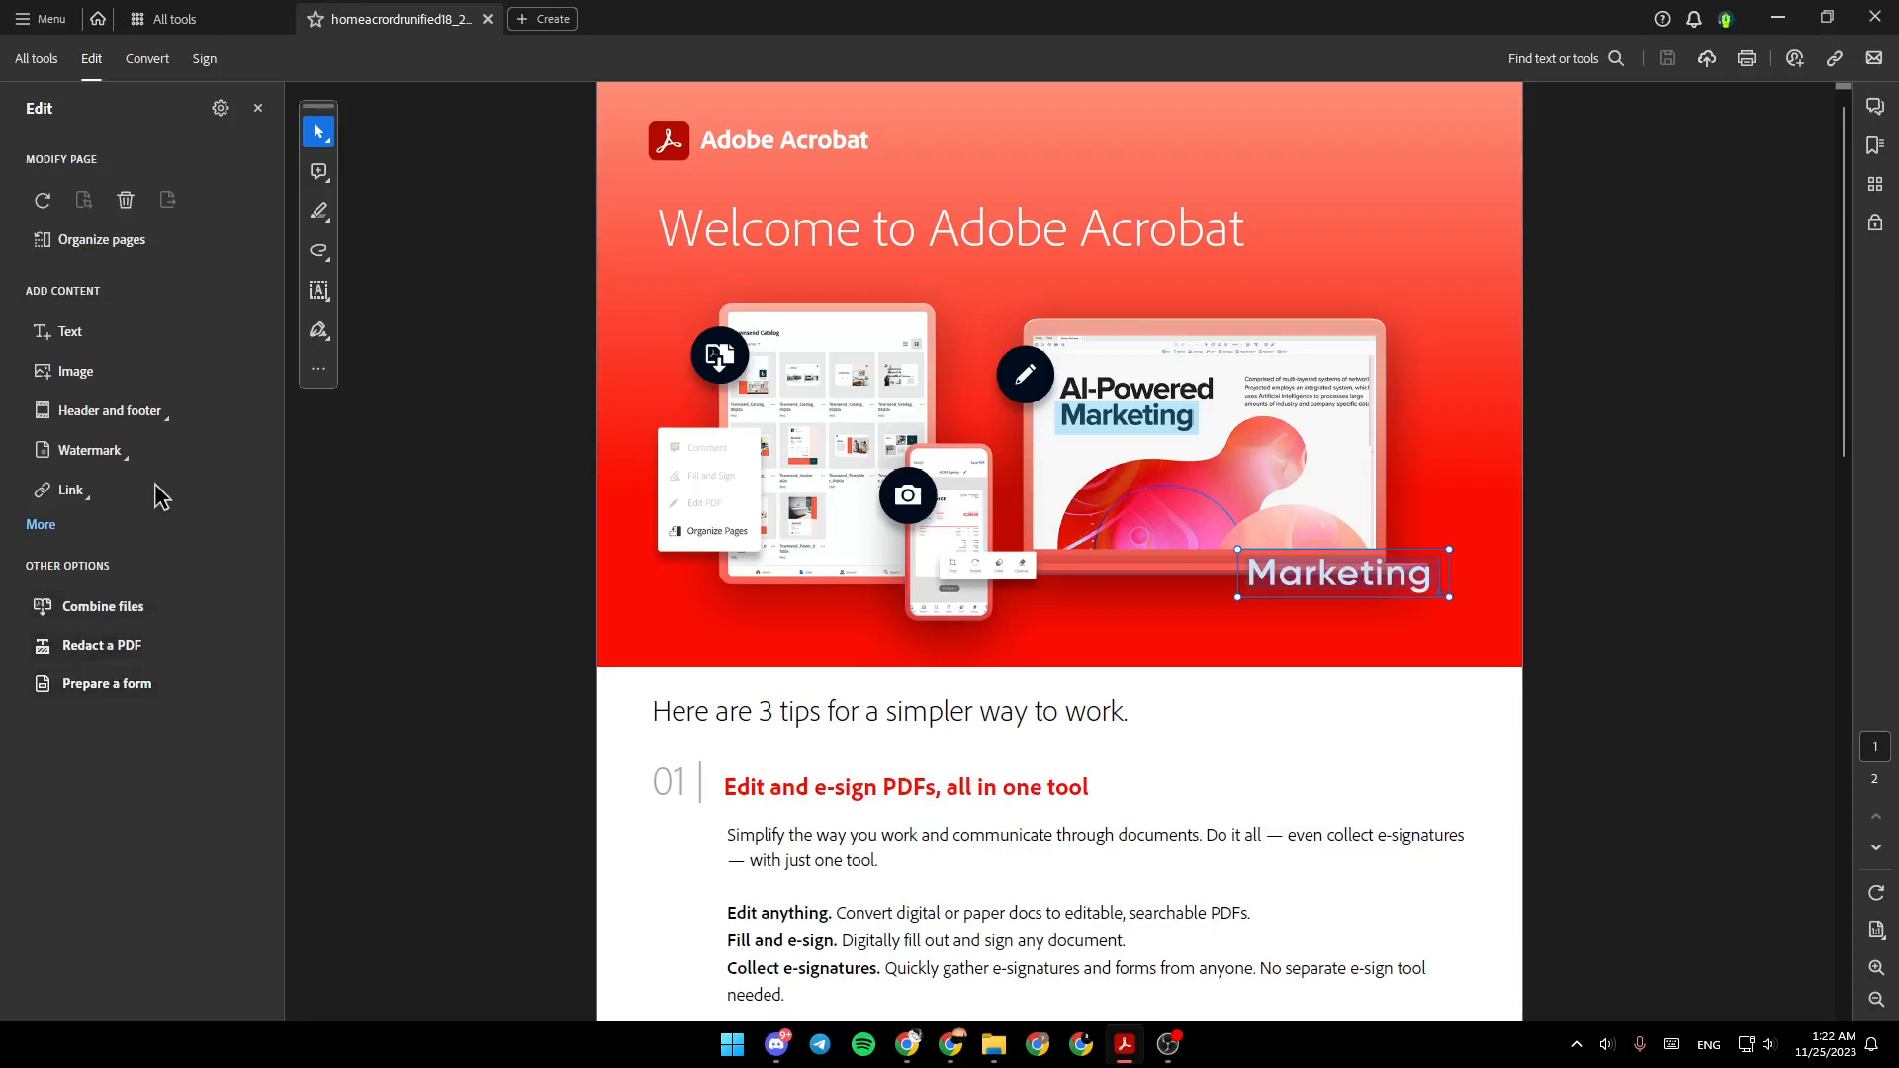
Try removing a watermark from the Welcome PDF and acknowledge that none was found
click(89, 449)
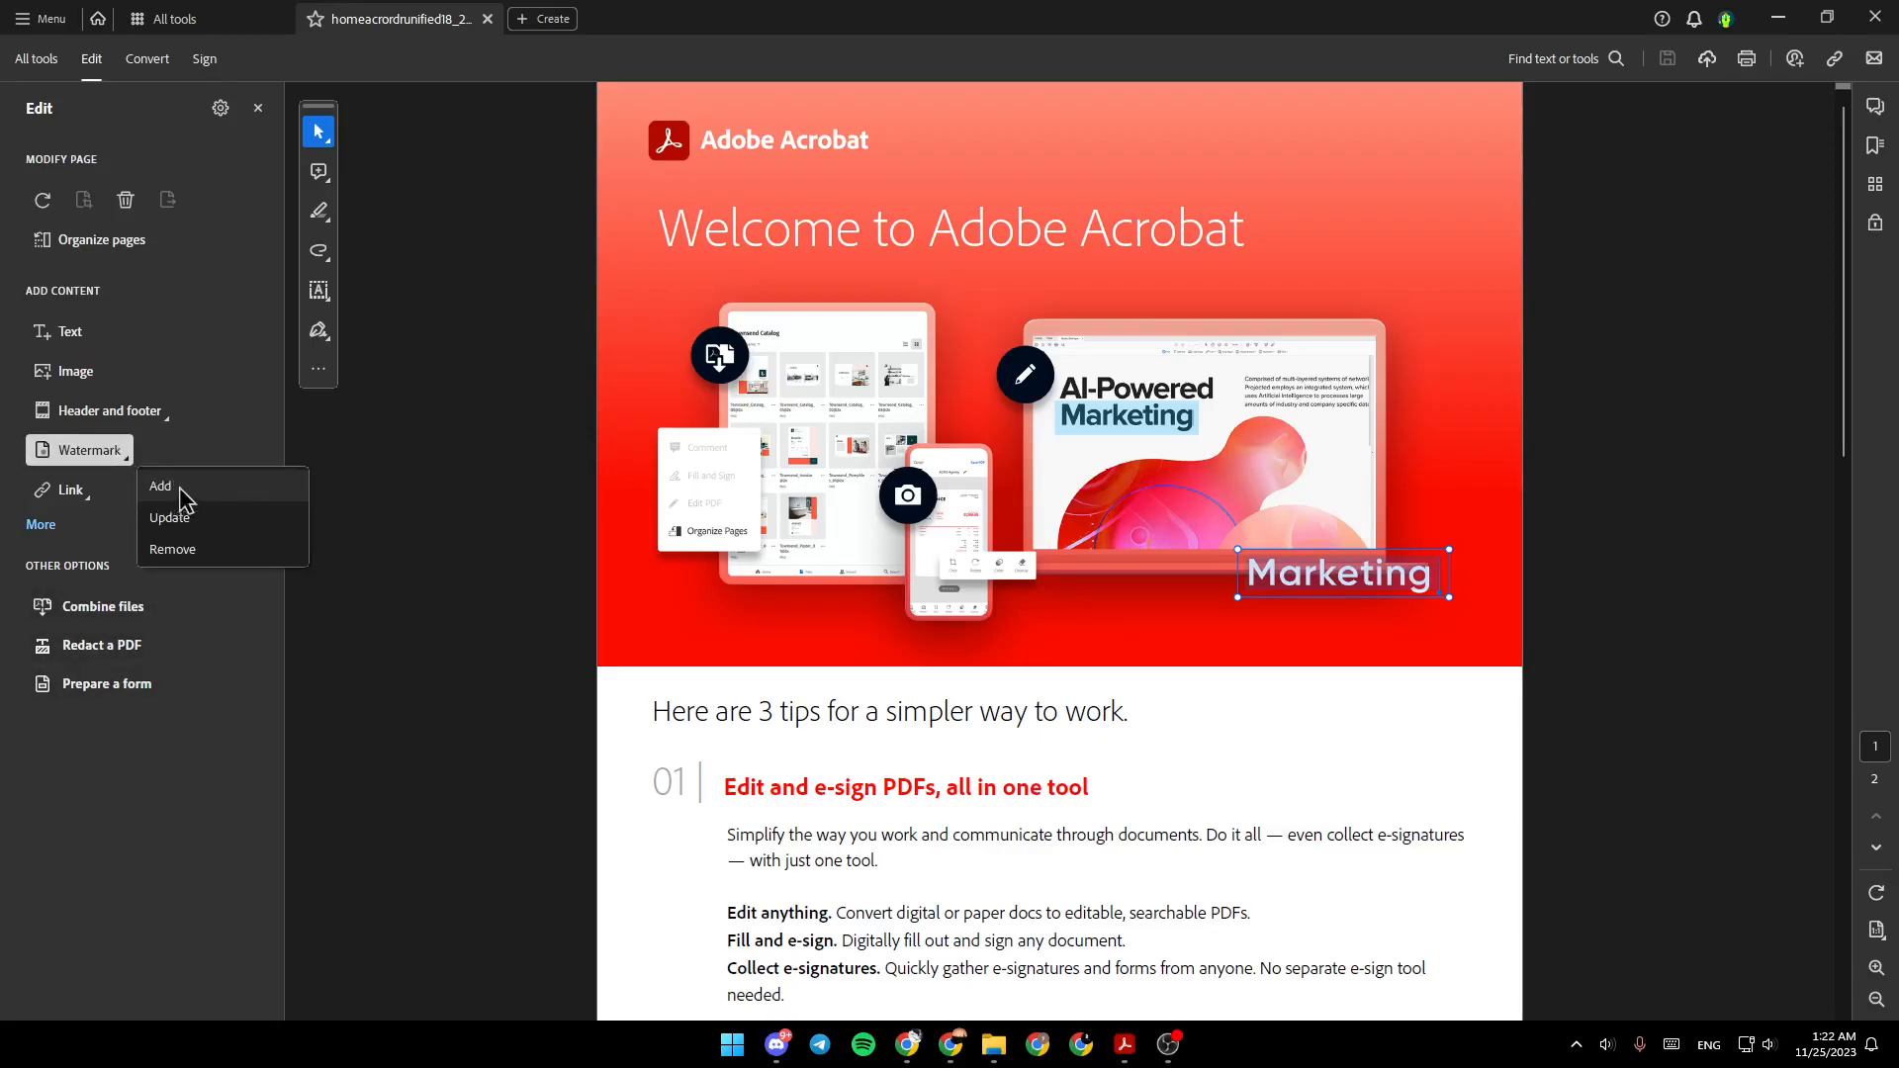
mouse_move(212, 506)
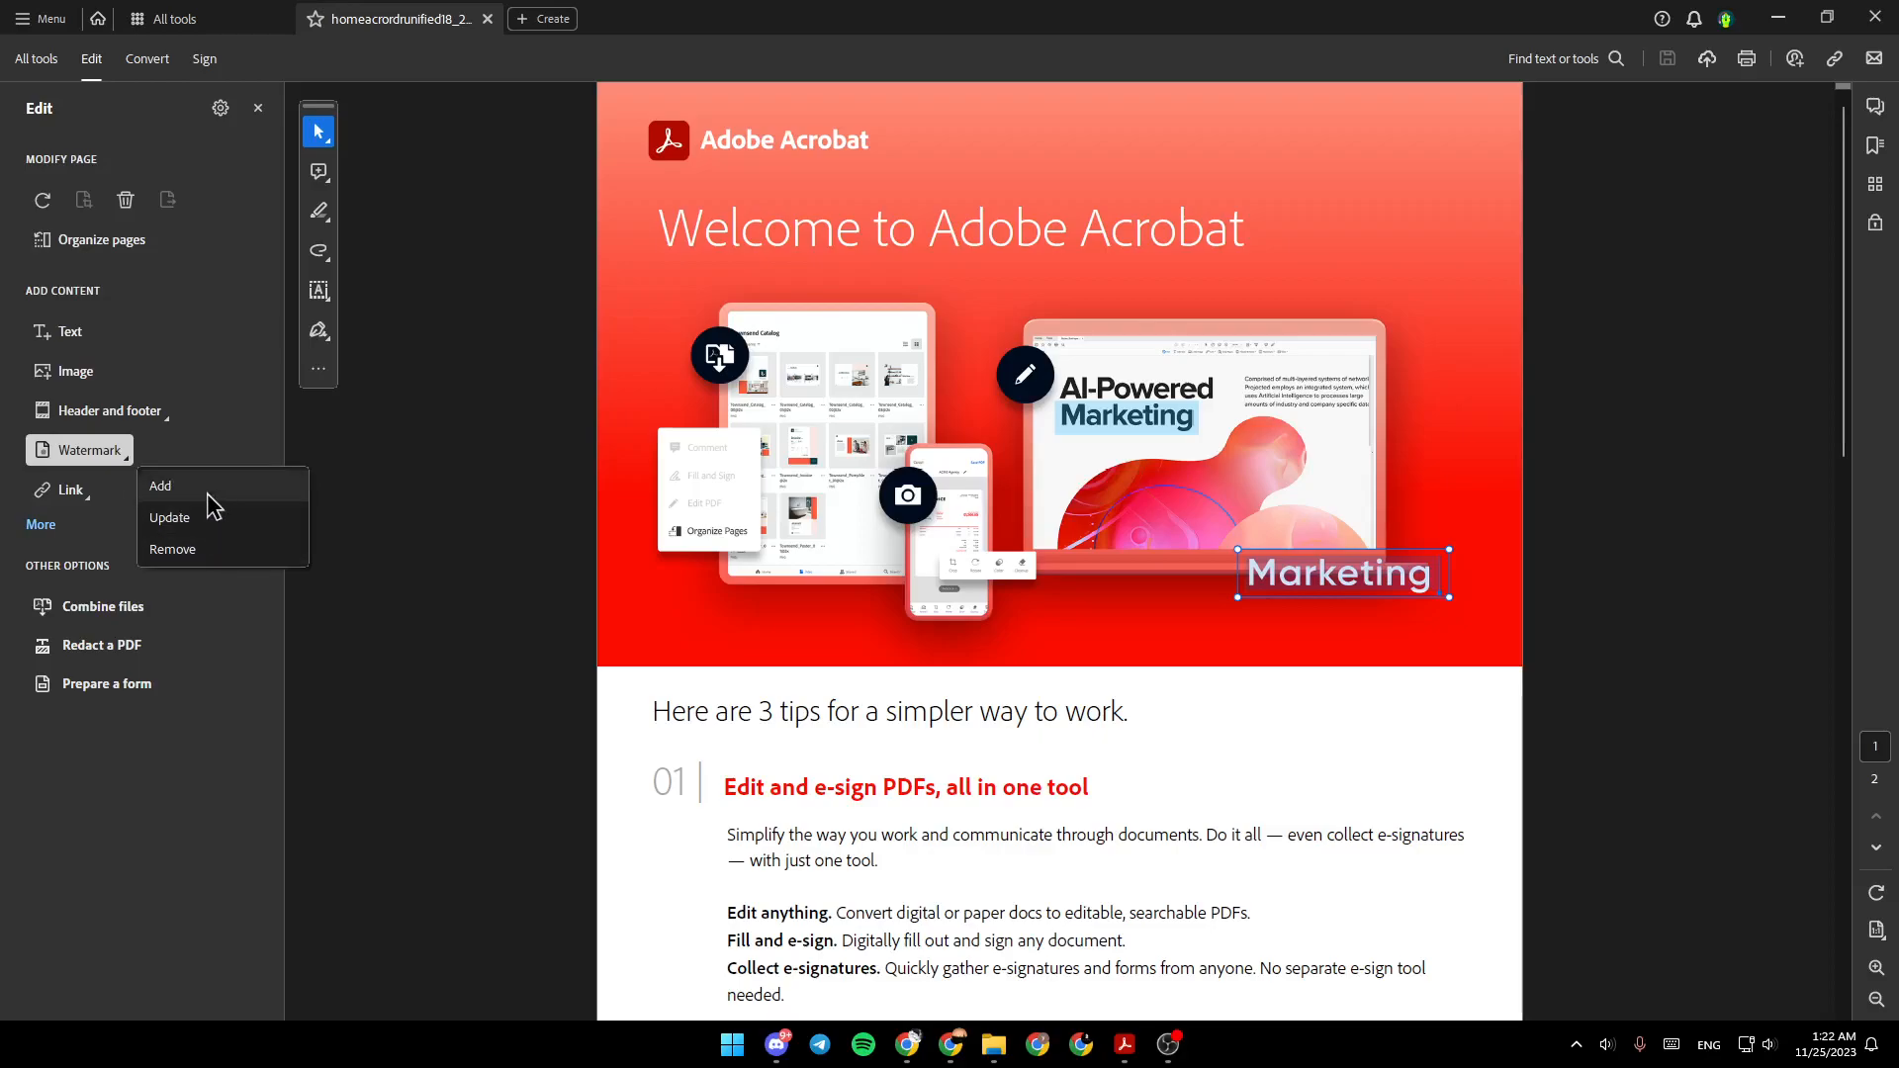
mouse_move(202, 516)
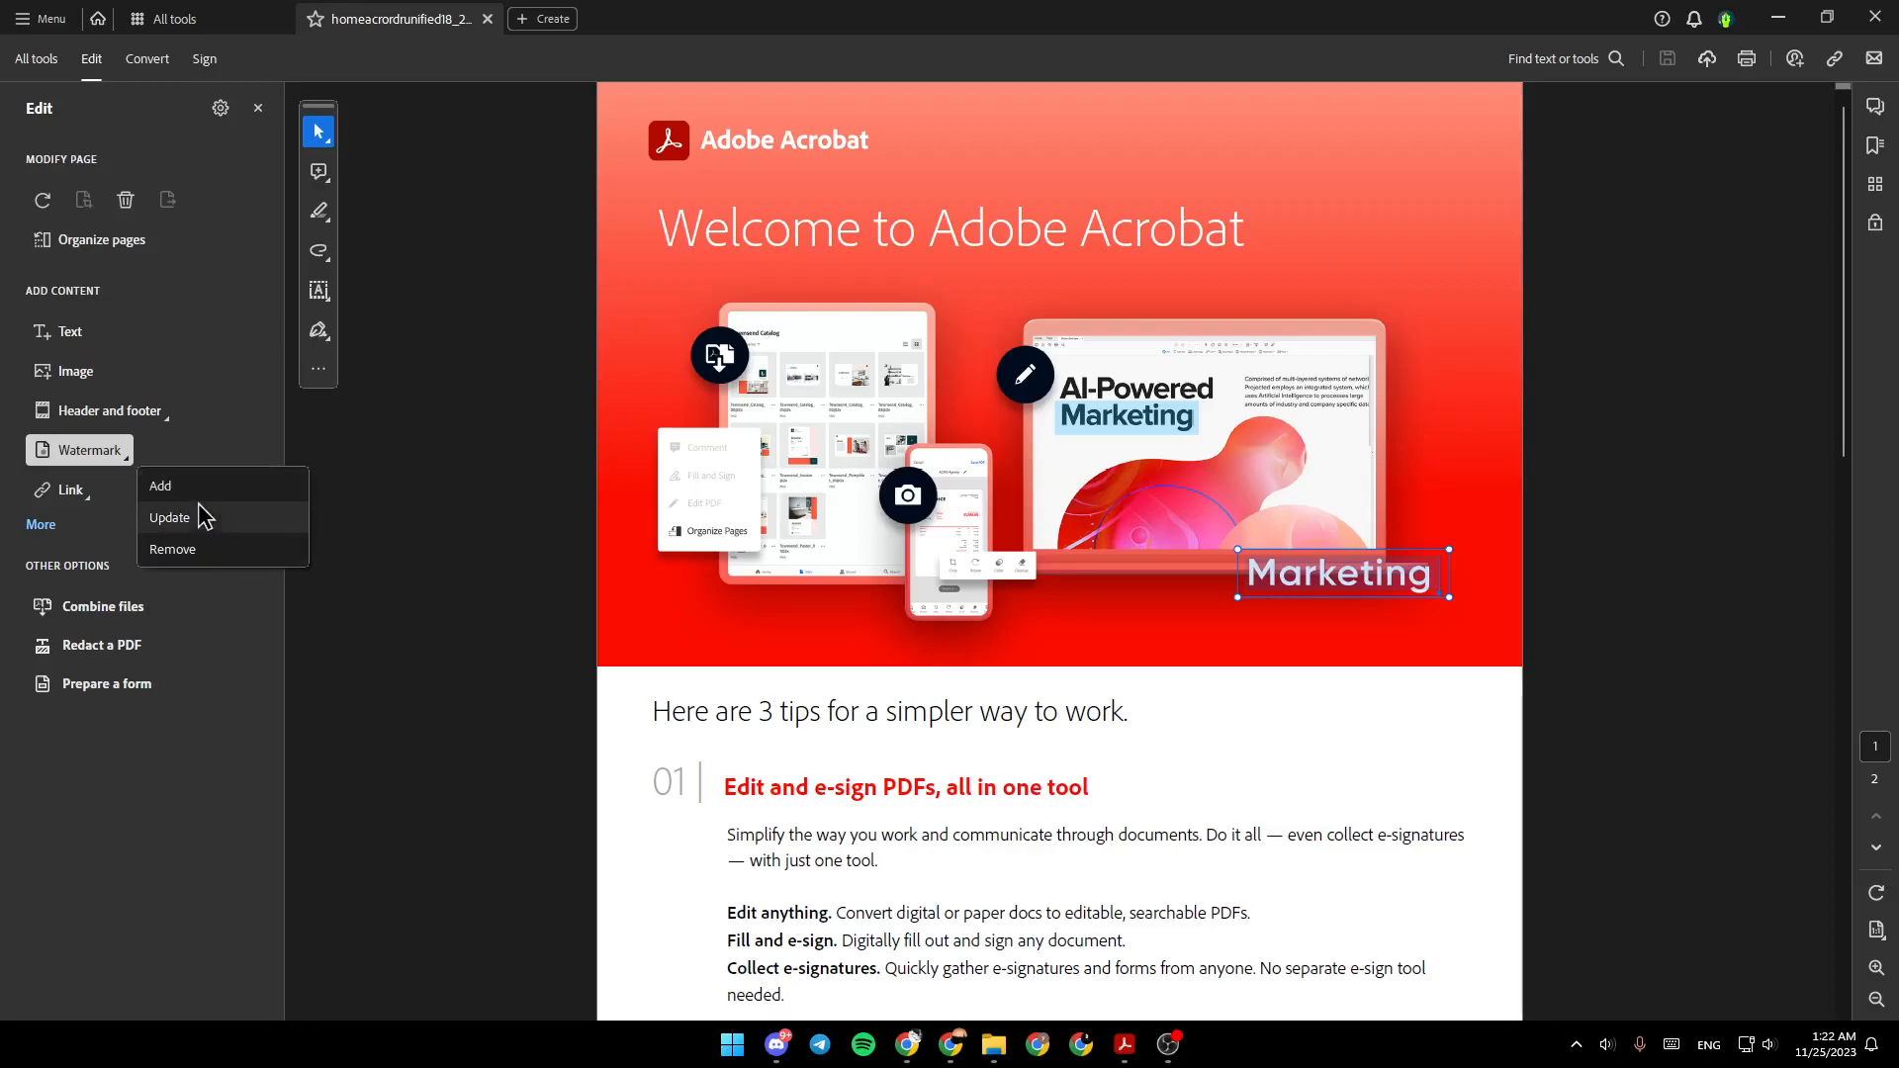
click(175, 548)
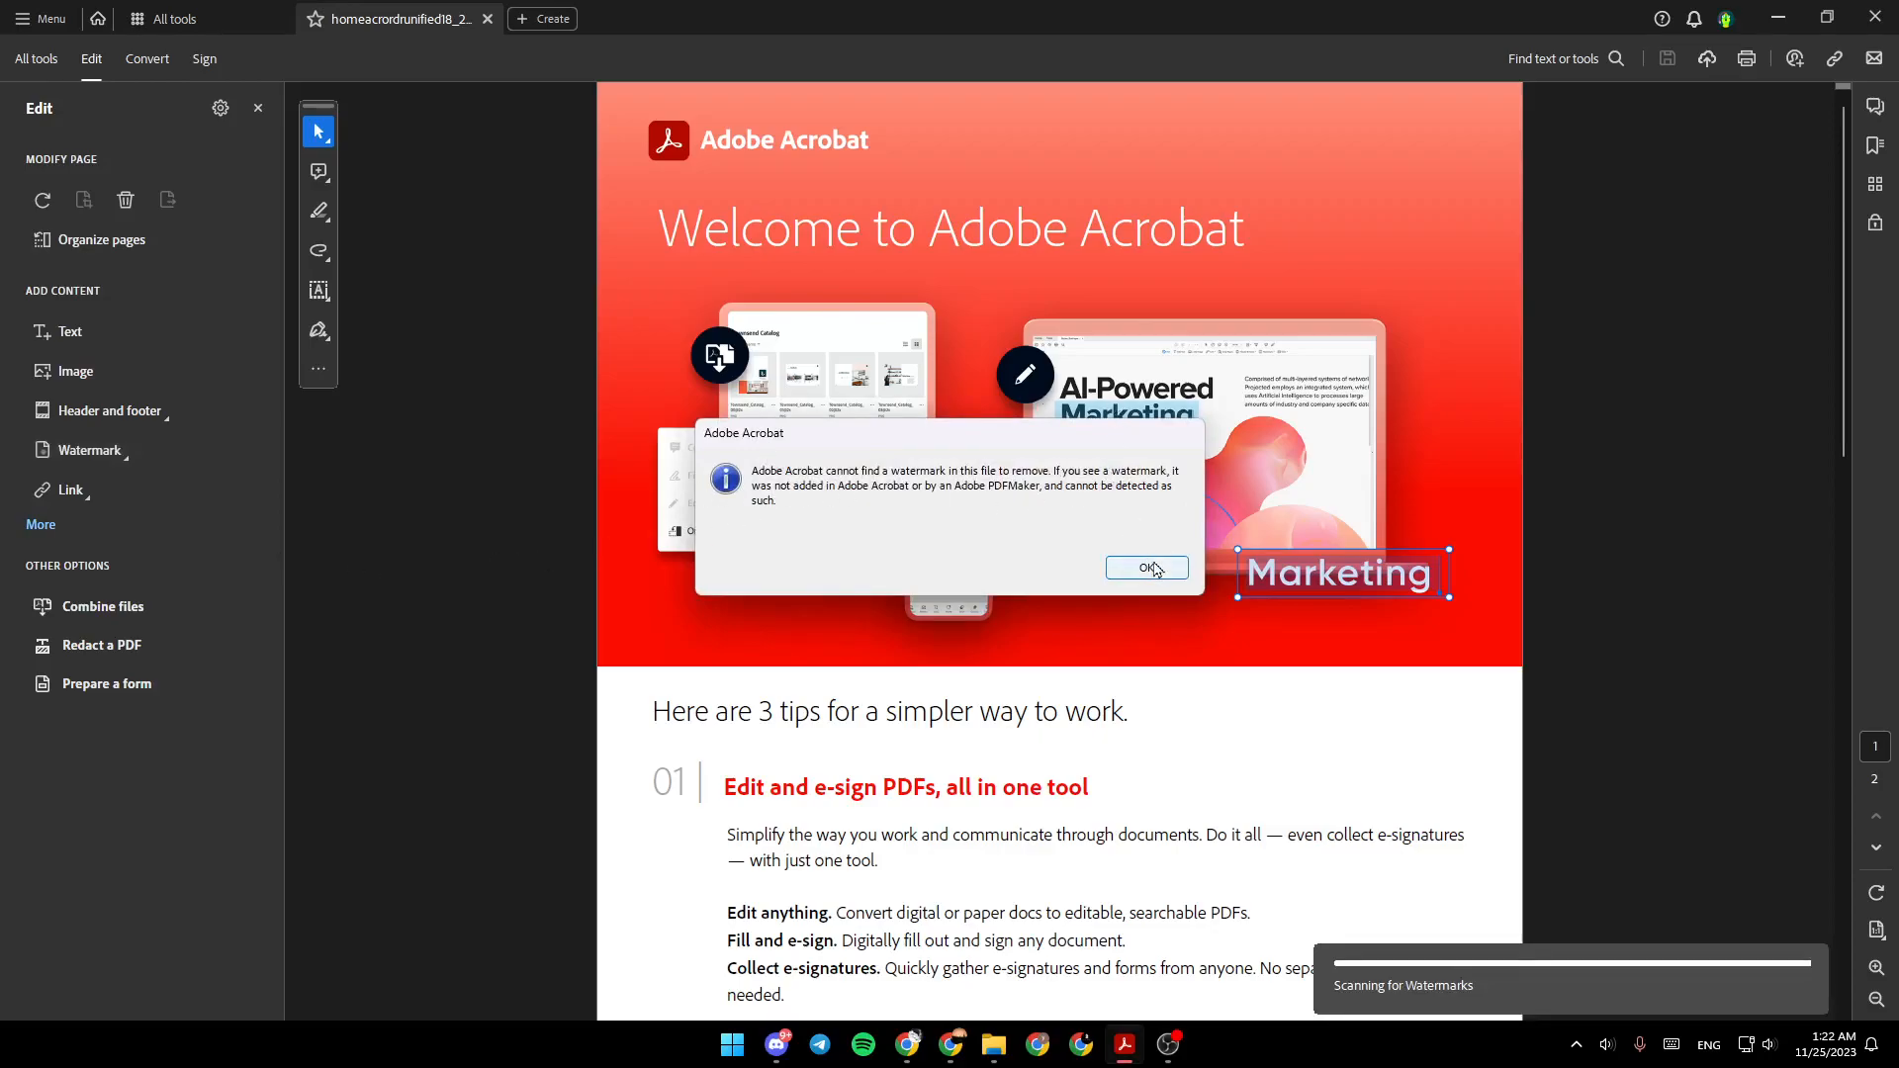
mouse_move(807, 485)
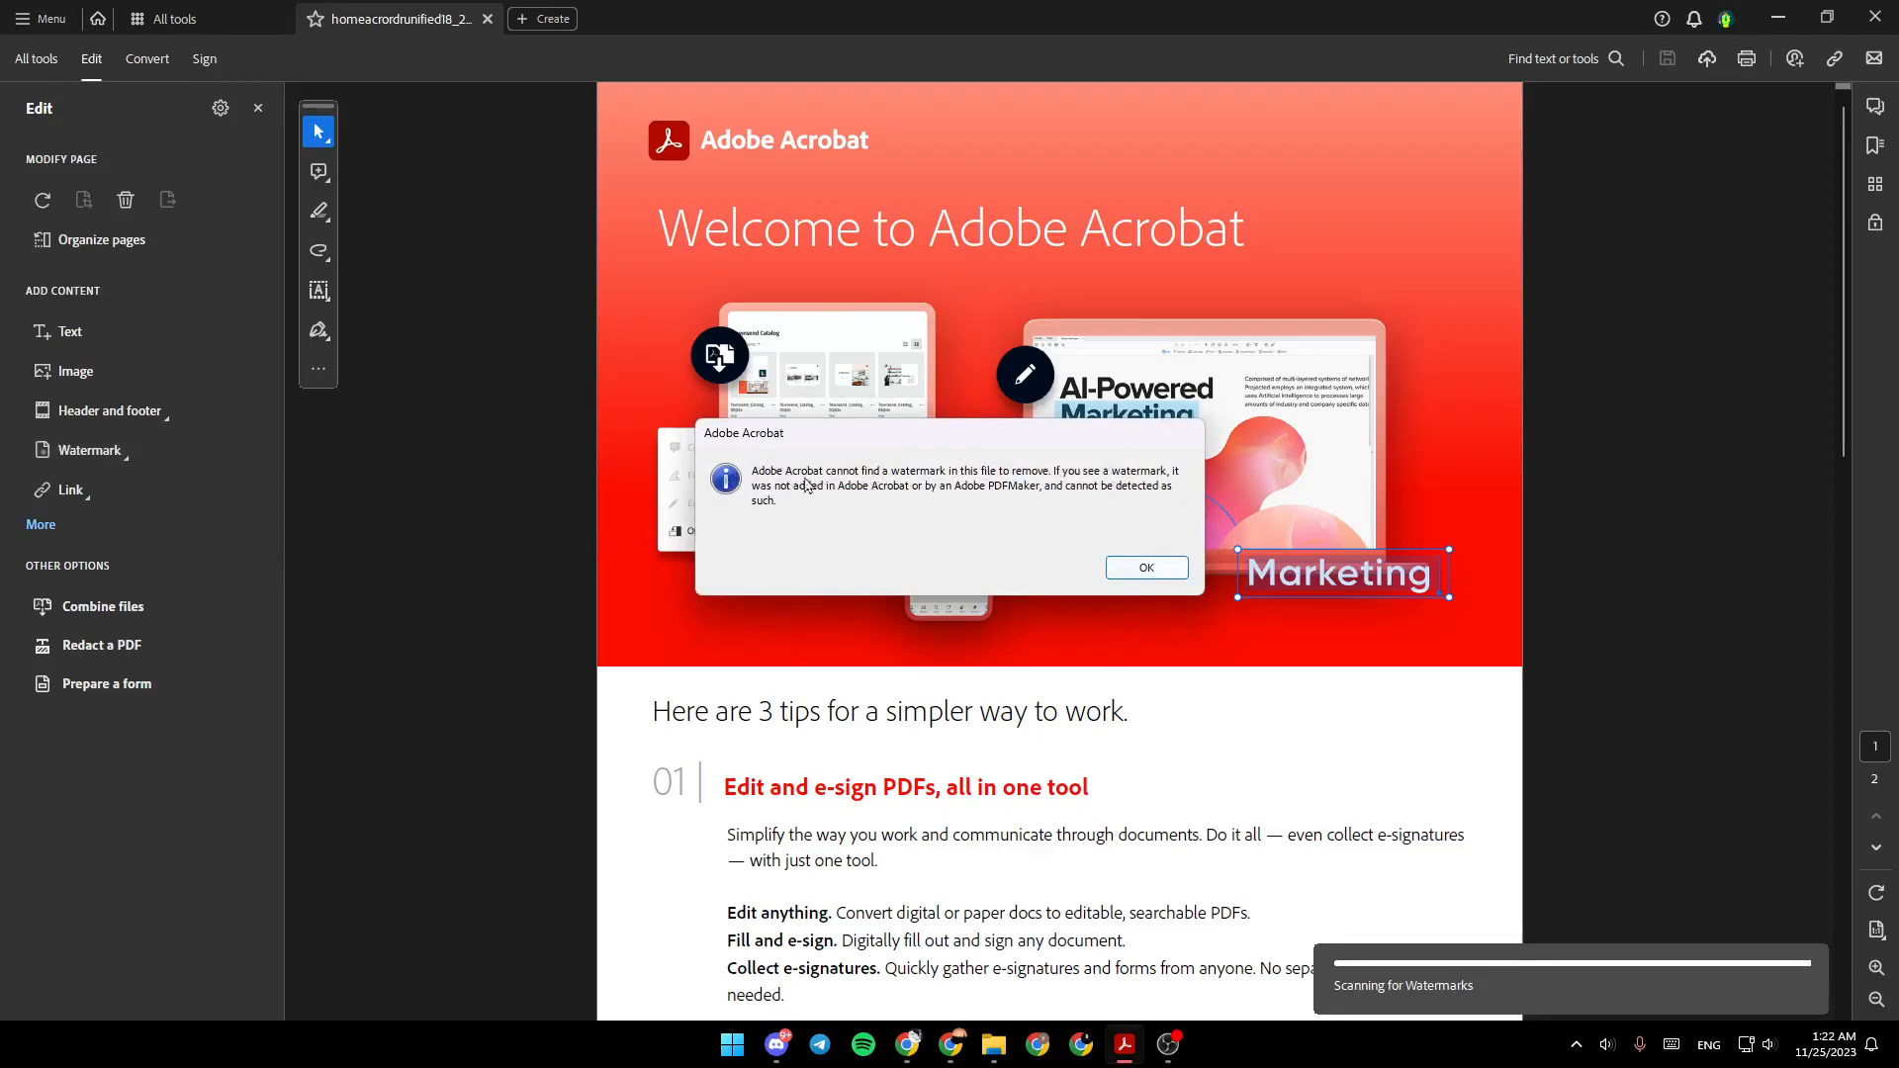
mouse_move(903, 487)
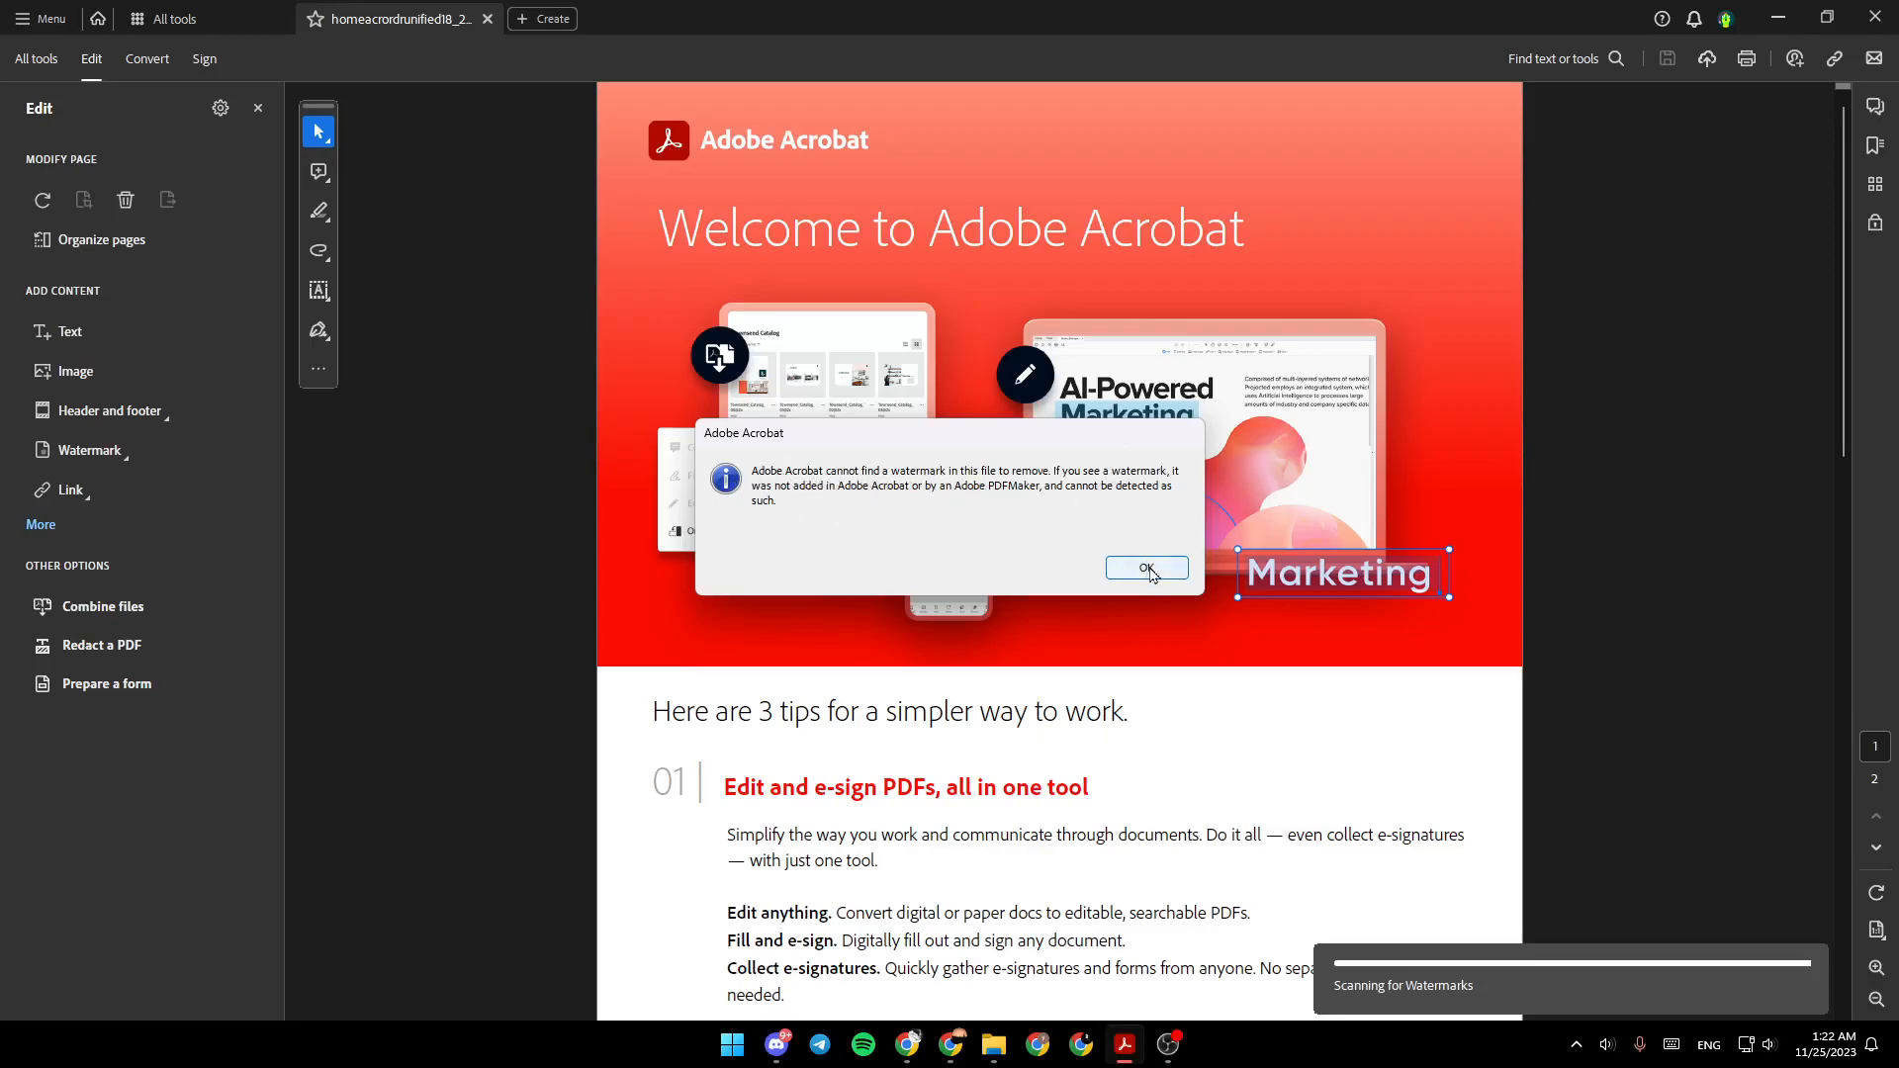
click(1146, 570)
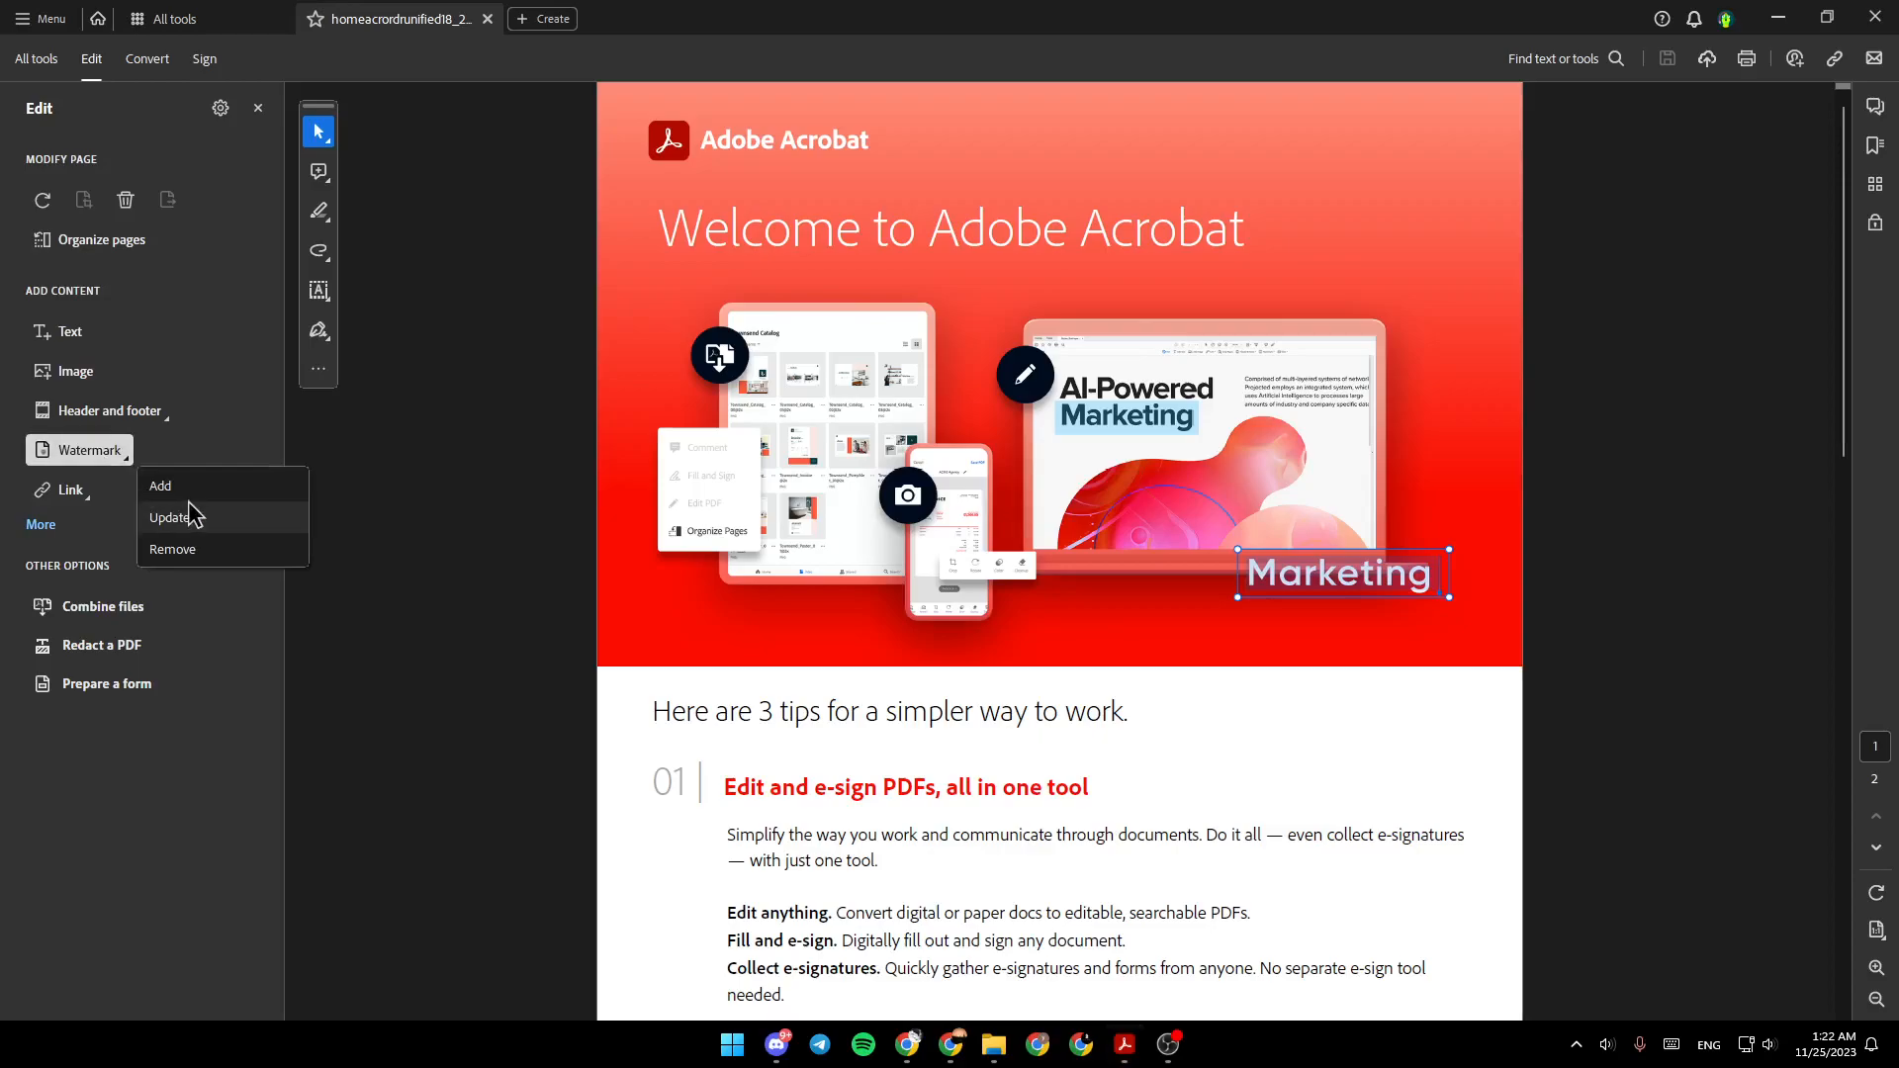
Begin a new watermark via Add, showing the empty text source and page 1 of 2 preview
click(158, 487)
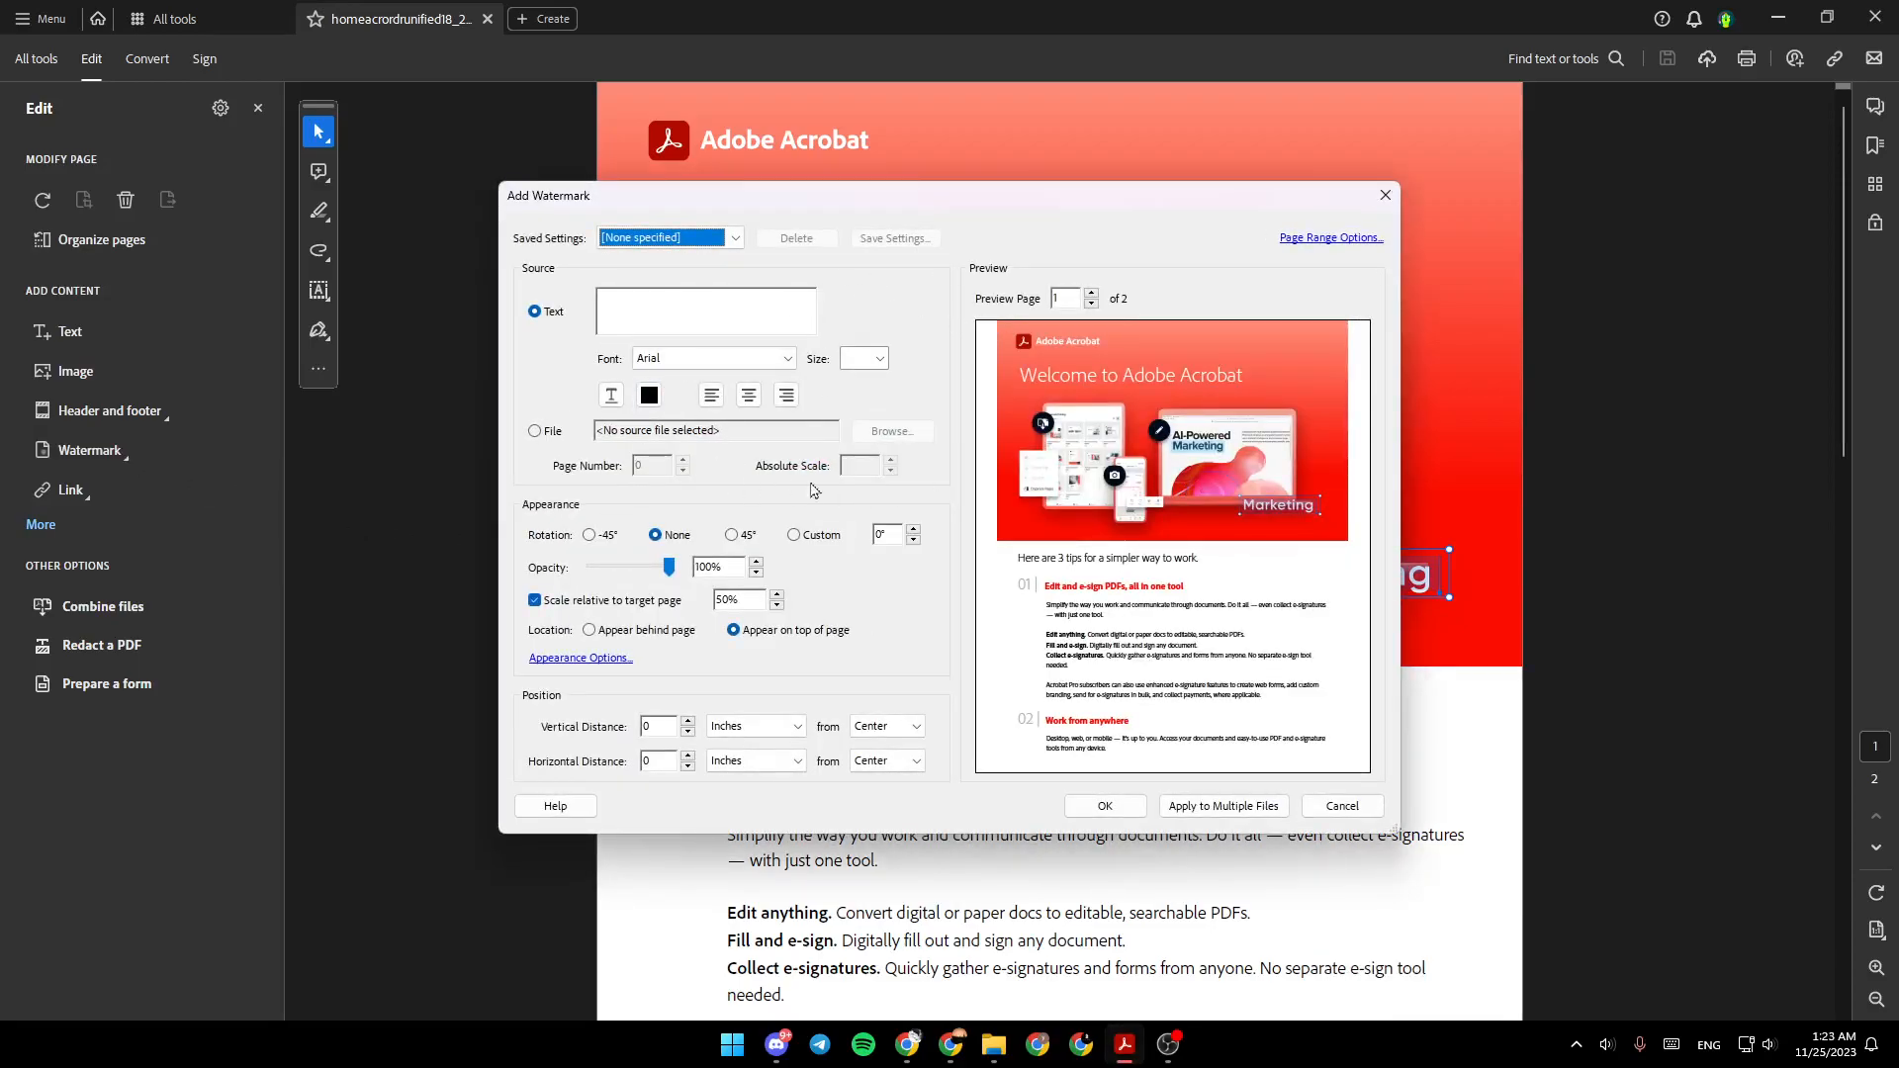
mouse_move(844, 530)
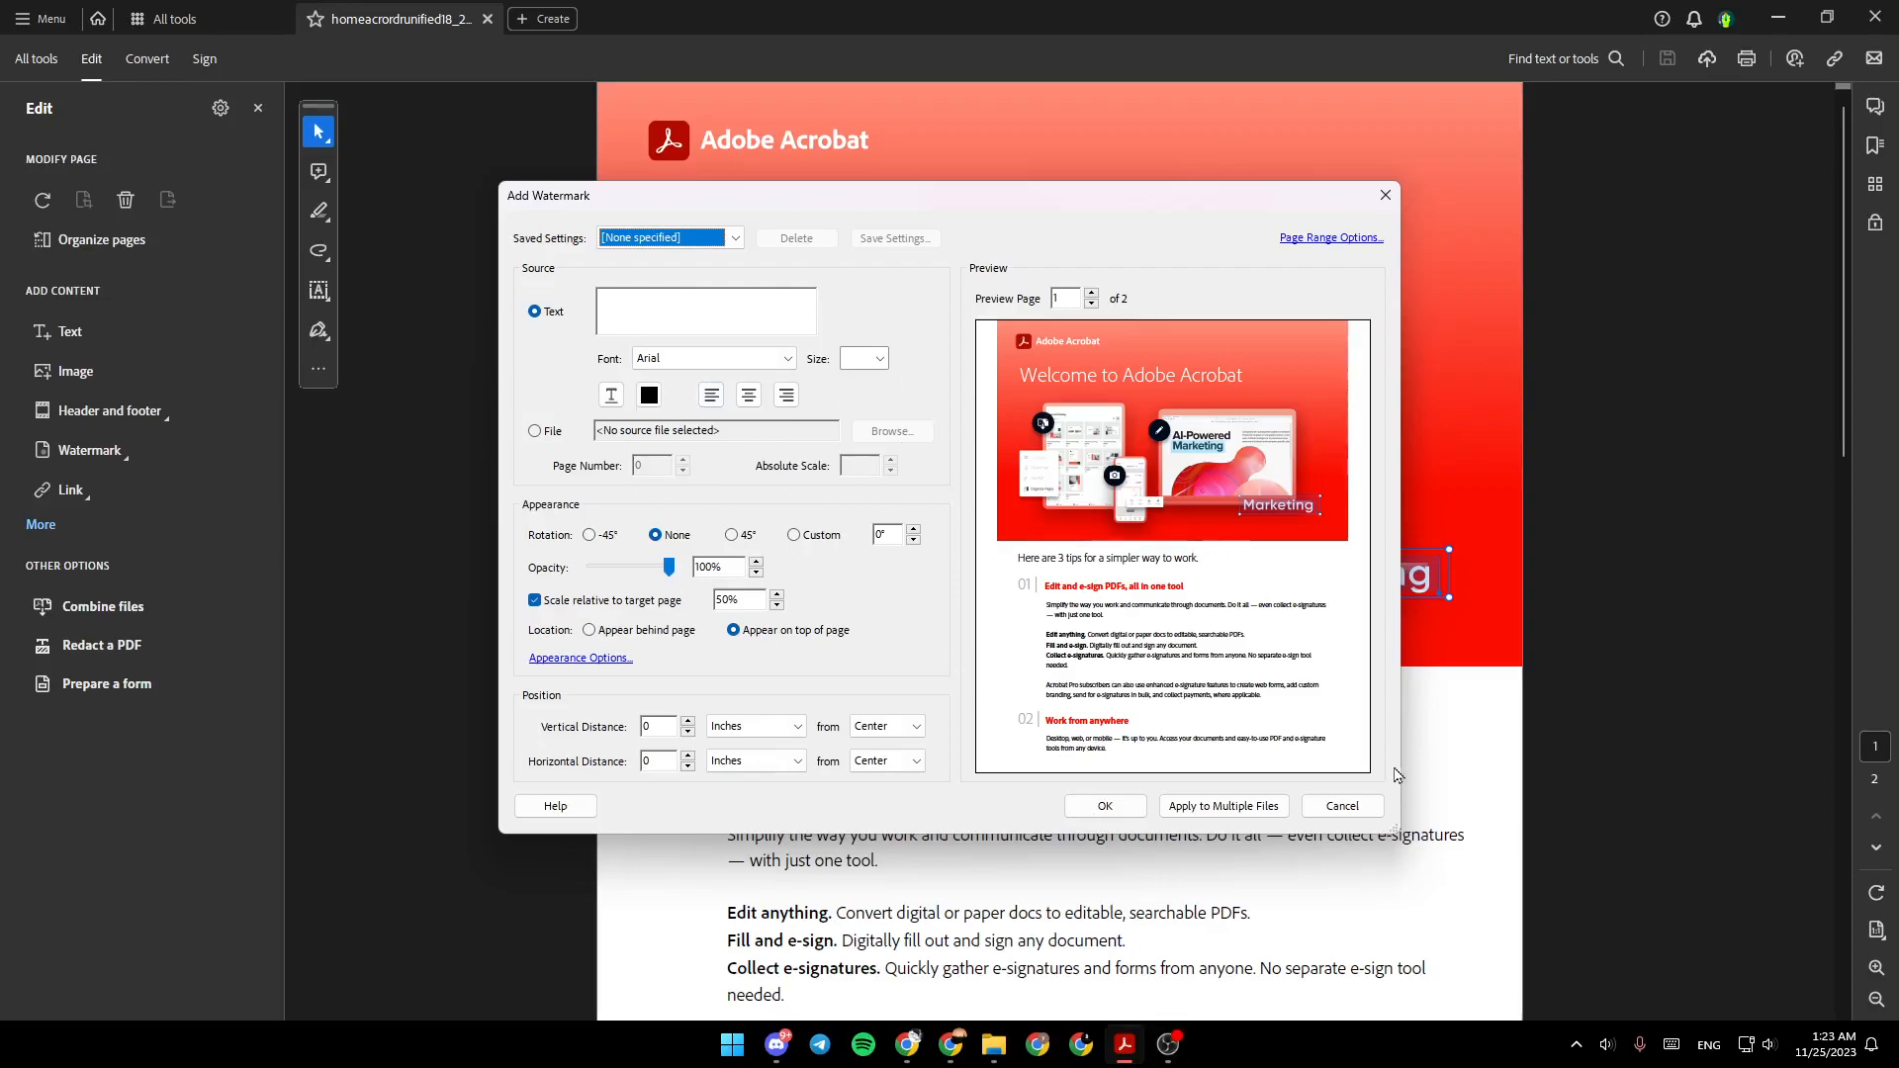
mouse_move(1341, 805)
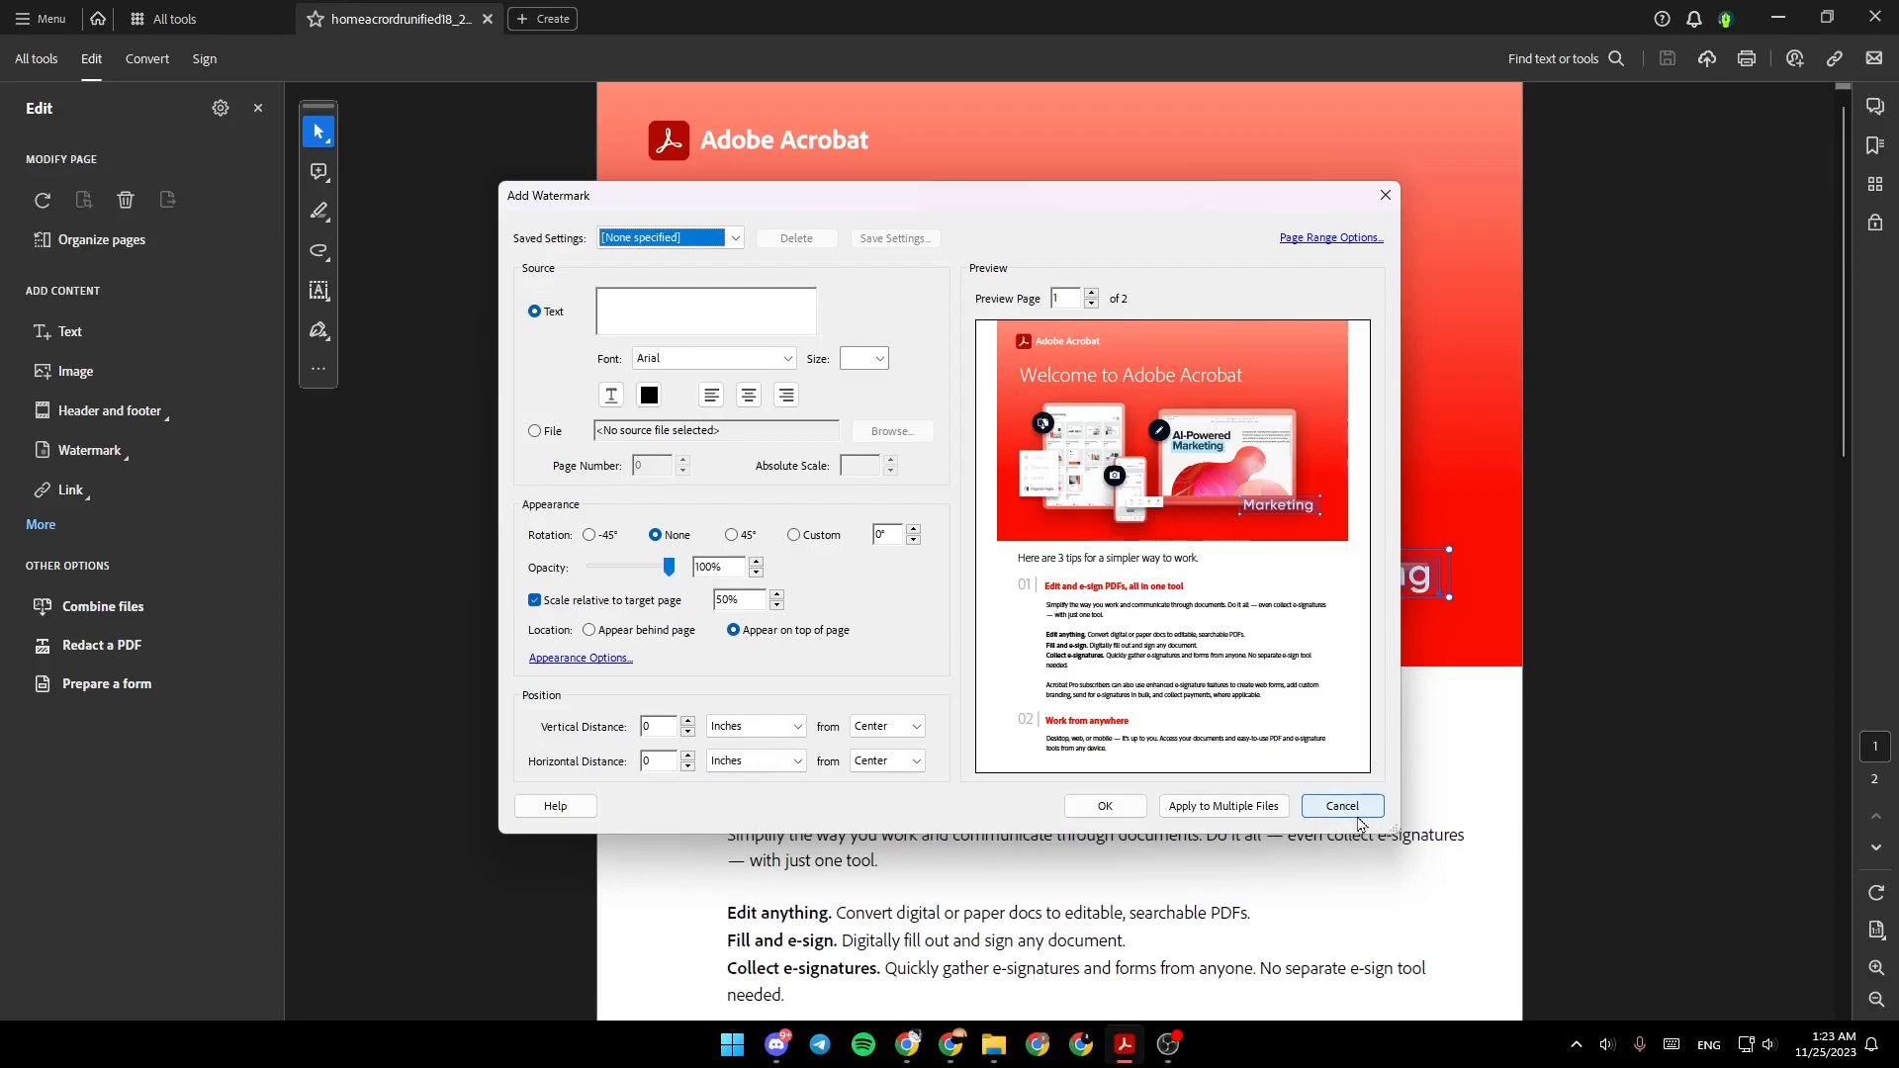